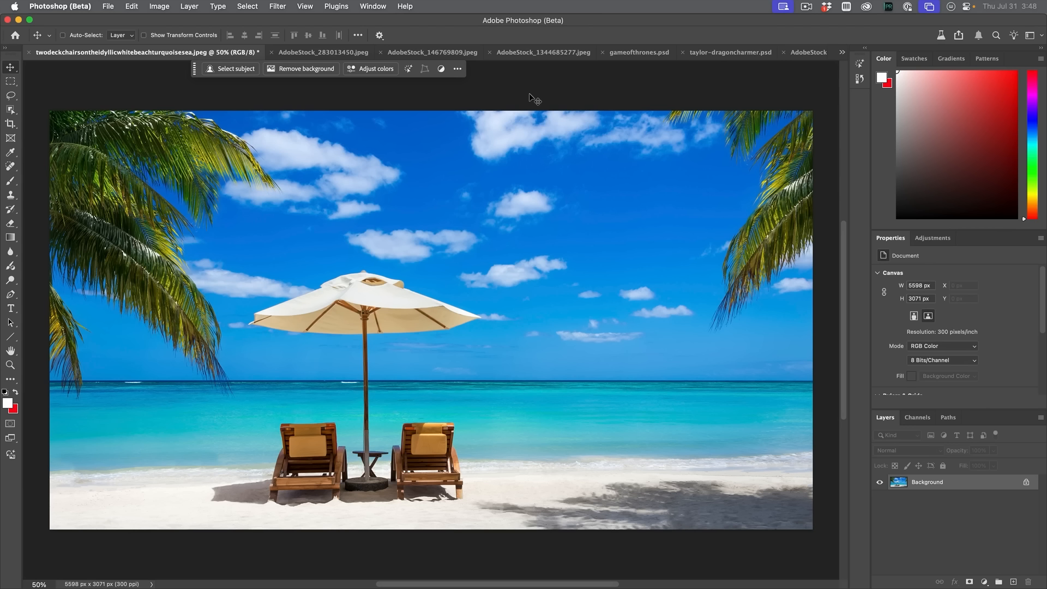
pyautogui.moveTo(530, 92)
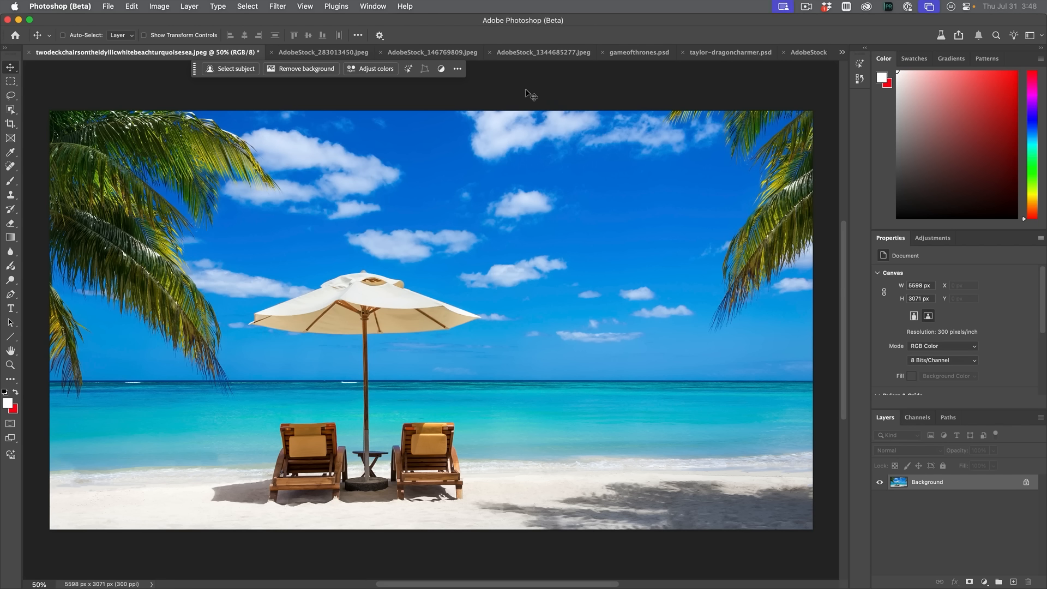
pyautogui.moveTo(529, 8)
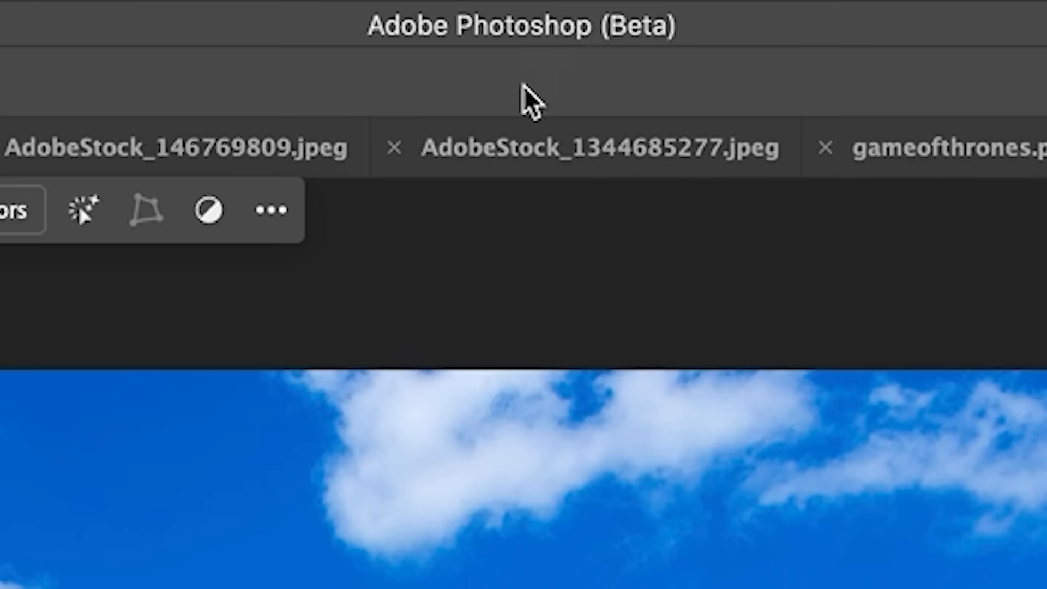
# Open Photoshop (Beta) from the Creative Cloud panel's Apps > Beta list.
pyautogui.click(355, 25)
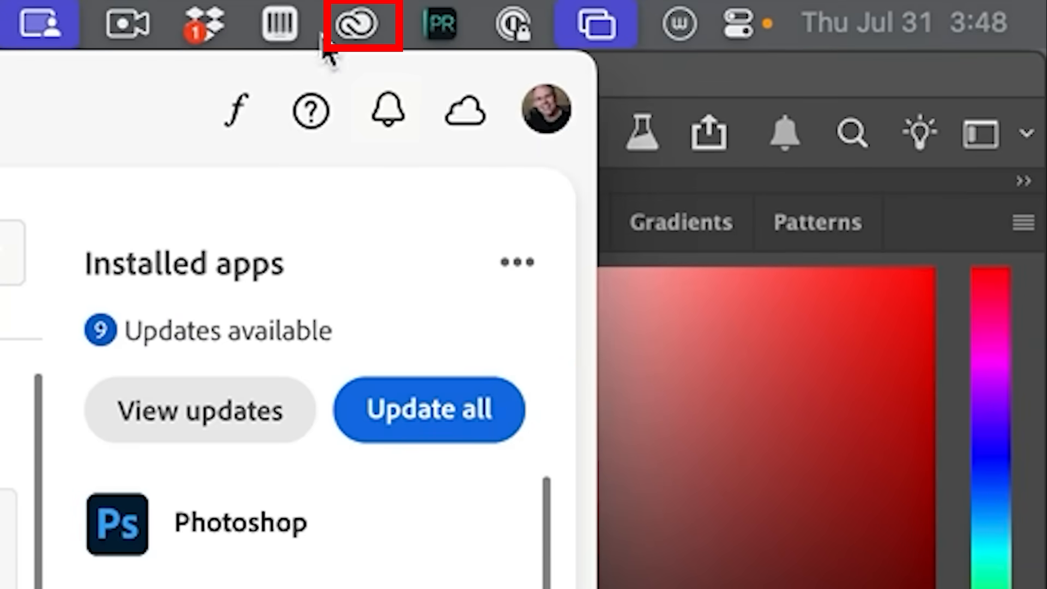
pyautogui.click(471, 254)
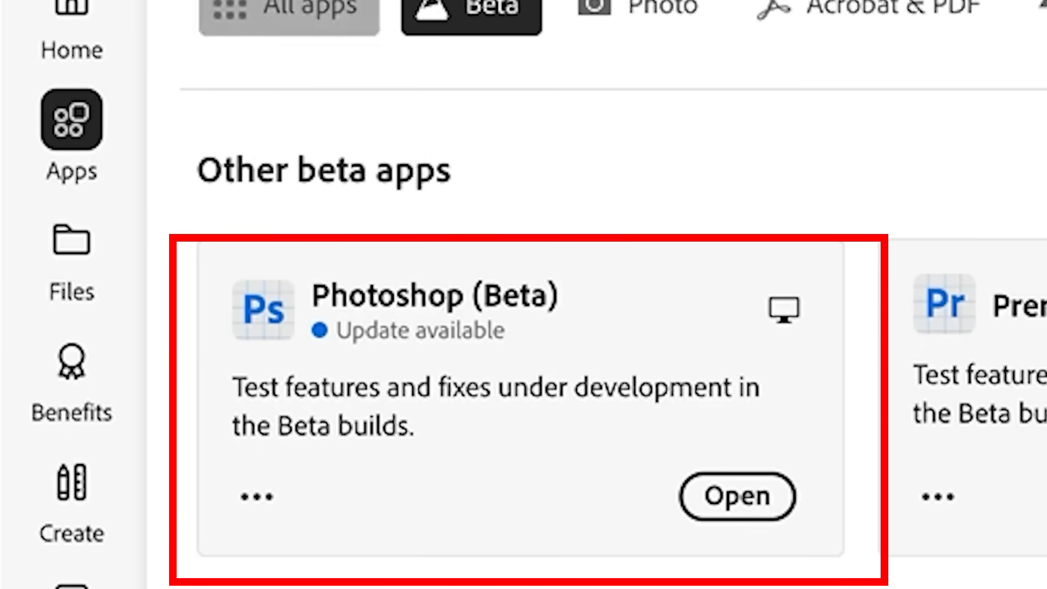
pyautogui.click(737, 497)
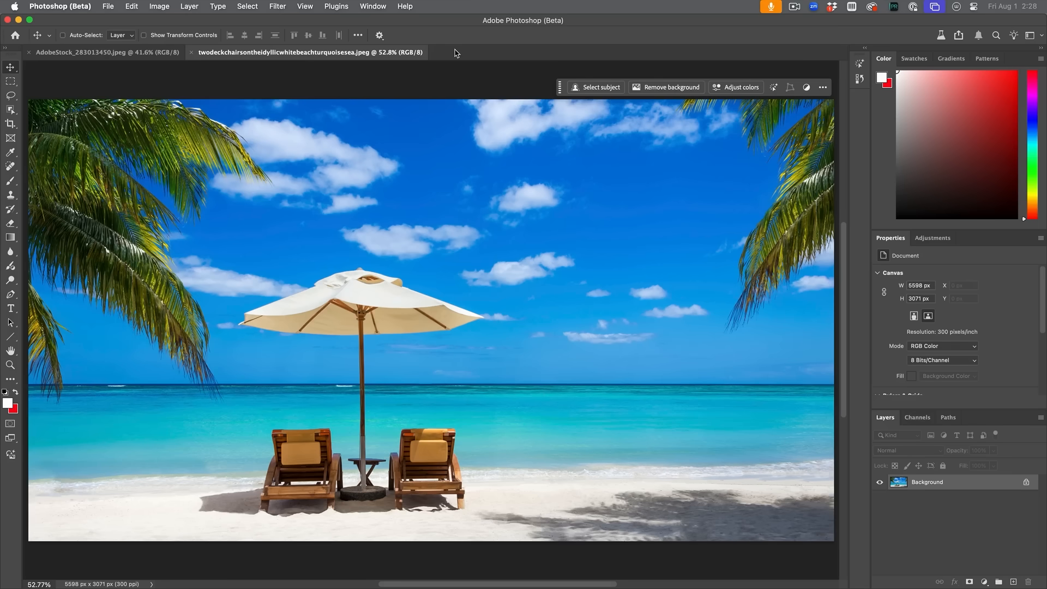
pyautogui.moveTo(417, 33)
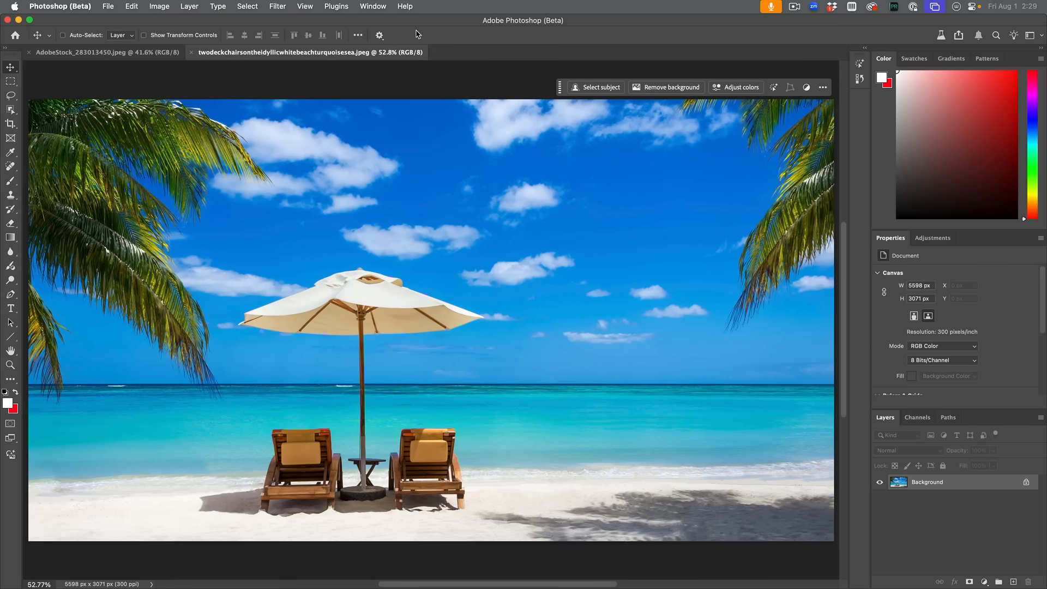
# Switch to the AdobeStock_283013450.jpeg couple photo and remove its background.
pyautogui.click(107, 52)
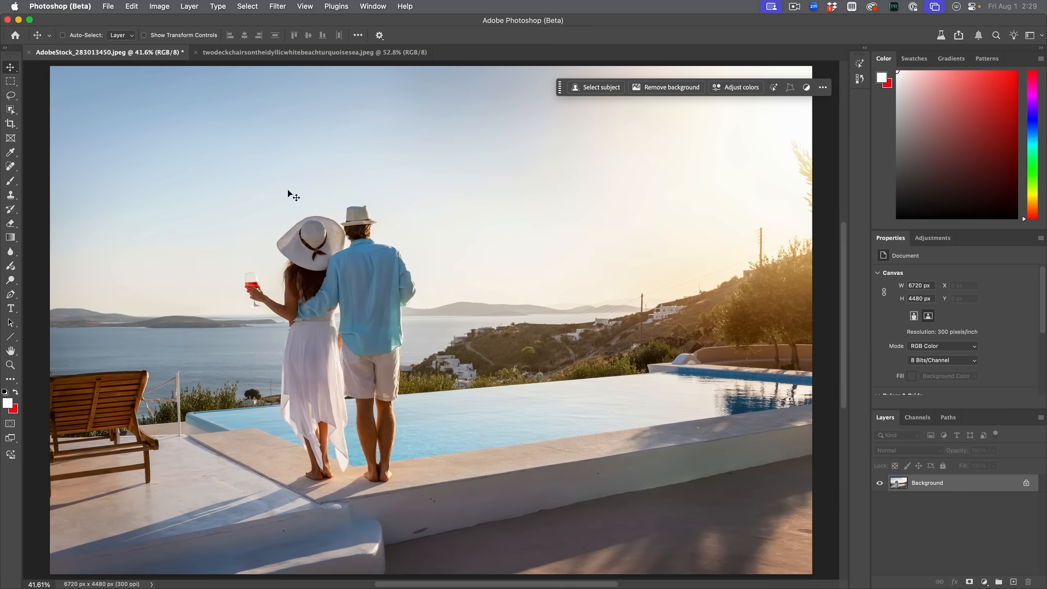
pyautogui.moveTo(510, 296)
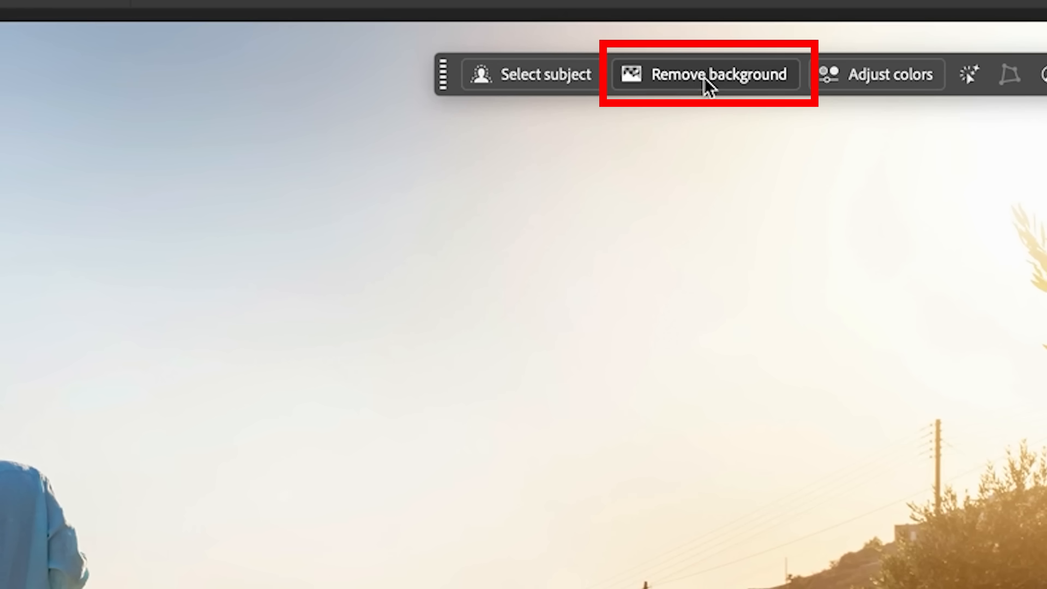
pyautogui.click(705, 74)
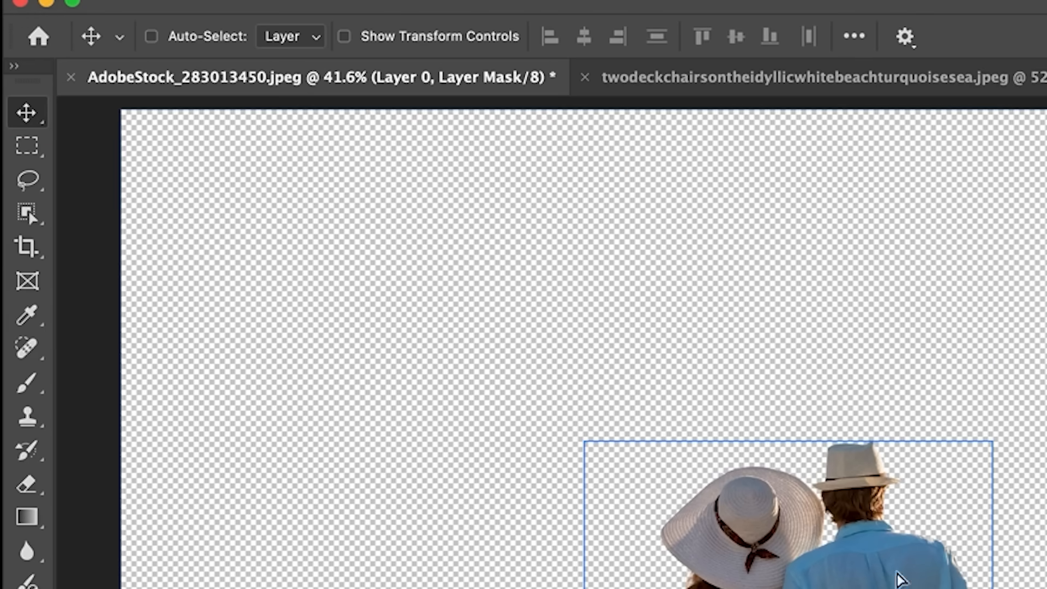
# Move the cut-out couple into the beach photo, shrink it, and commit the transform.
pyautogui.click(794, 77)
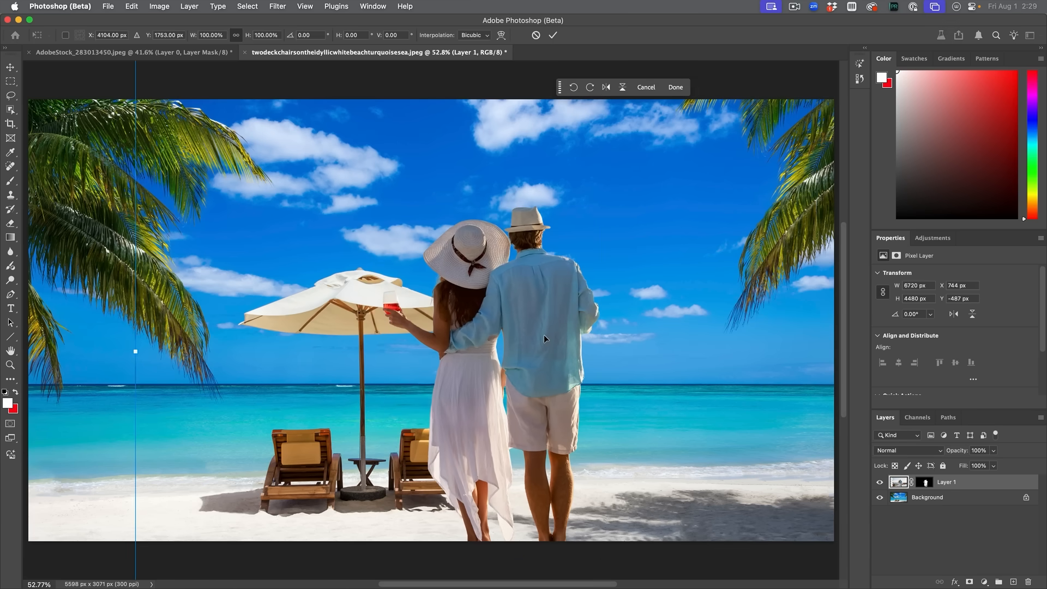
pyautogui.moveTo(147, 13)
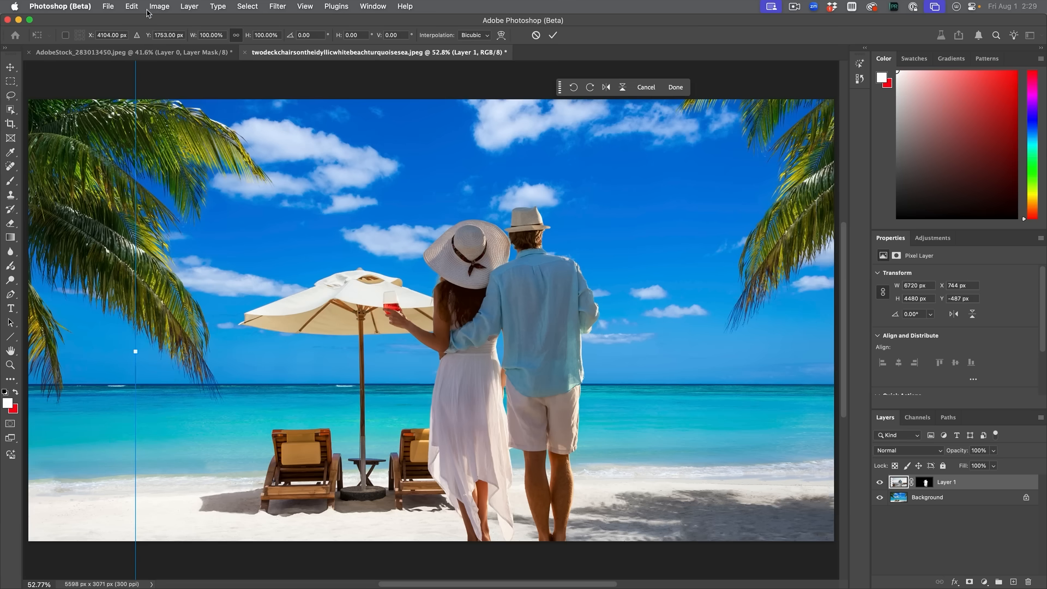
pyautogui.moveTo(124, 345)
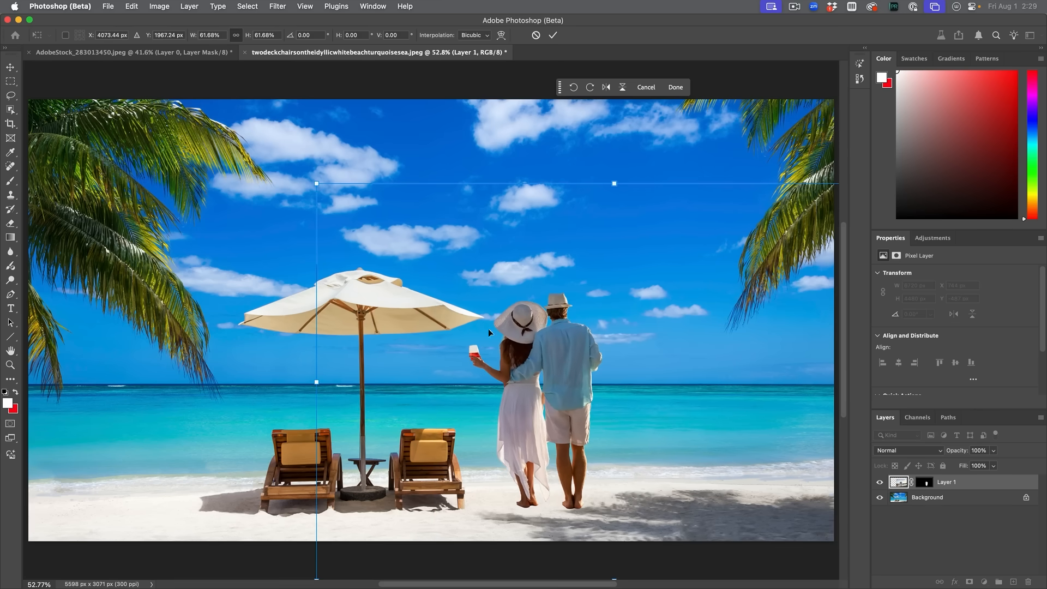
pyautogui.moveTo(317, 184); pyautogui.dragTo(321, 187)
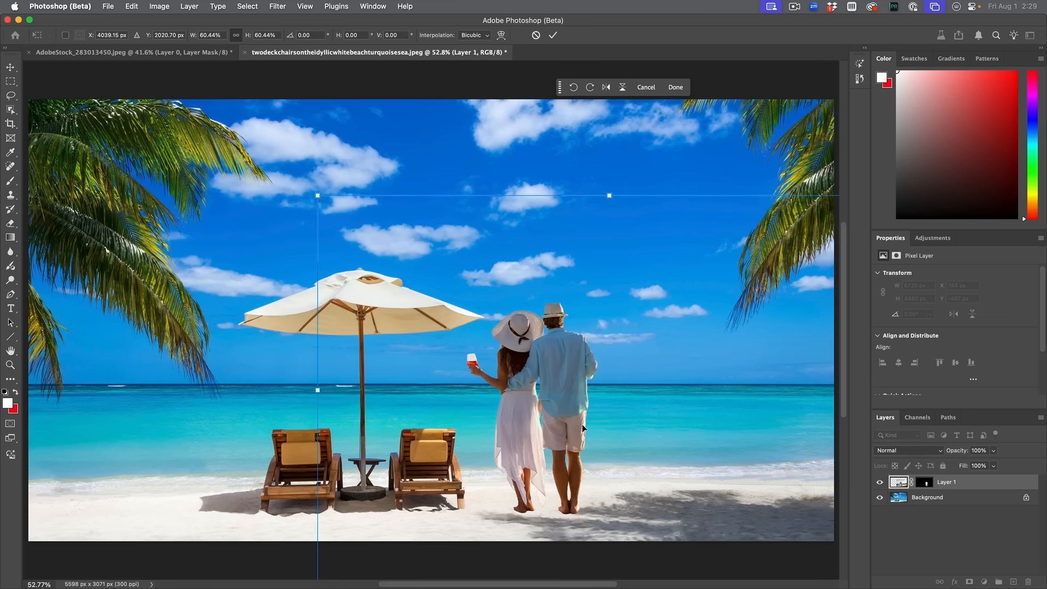
pyautogui.moveTo(611, 263)
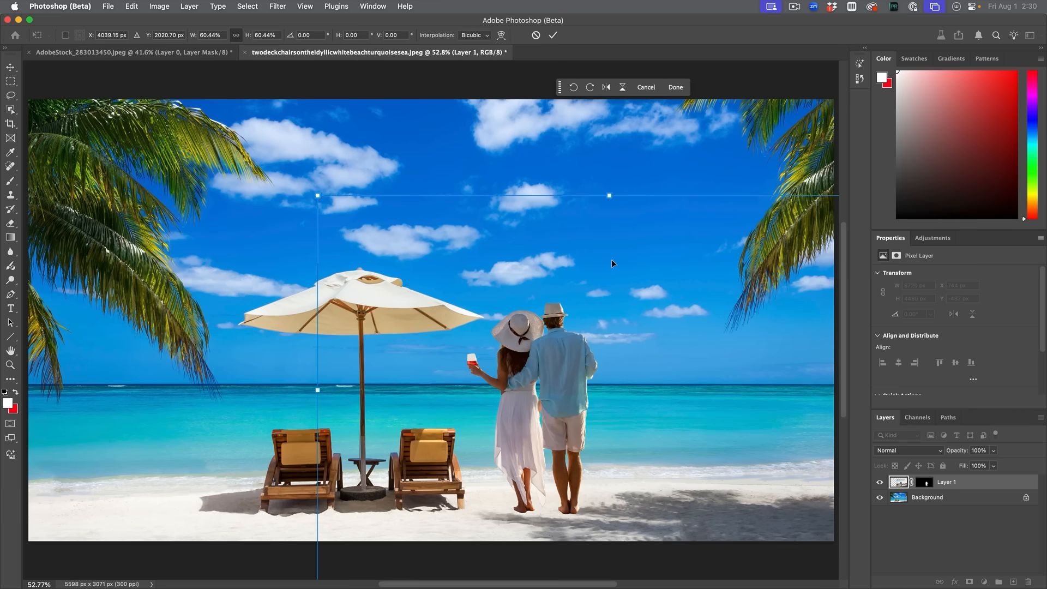
pyautogui.click(676, 87)
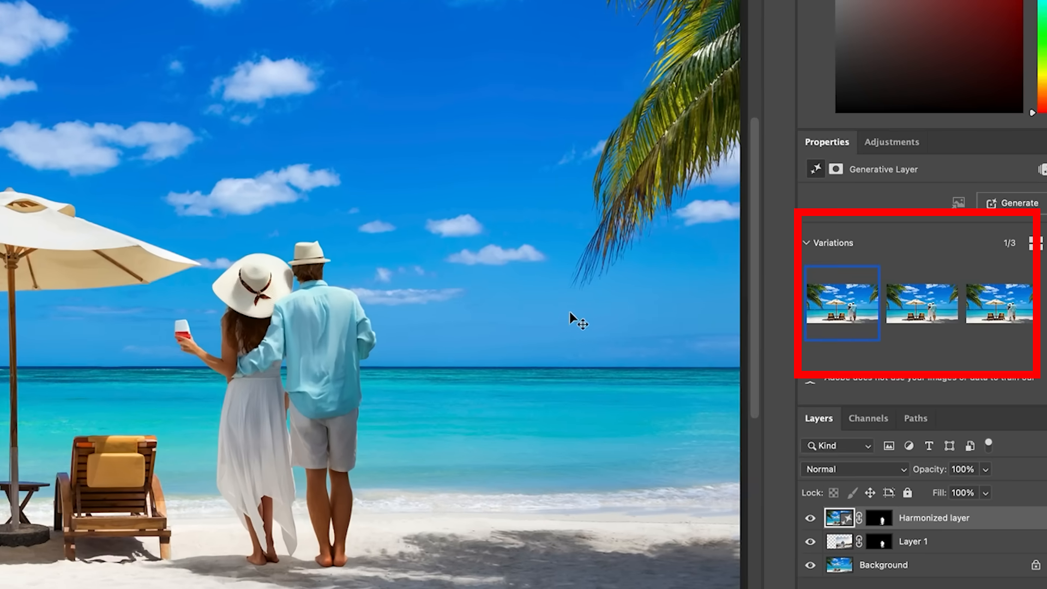
pyautogui.moveTo(711, 297)
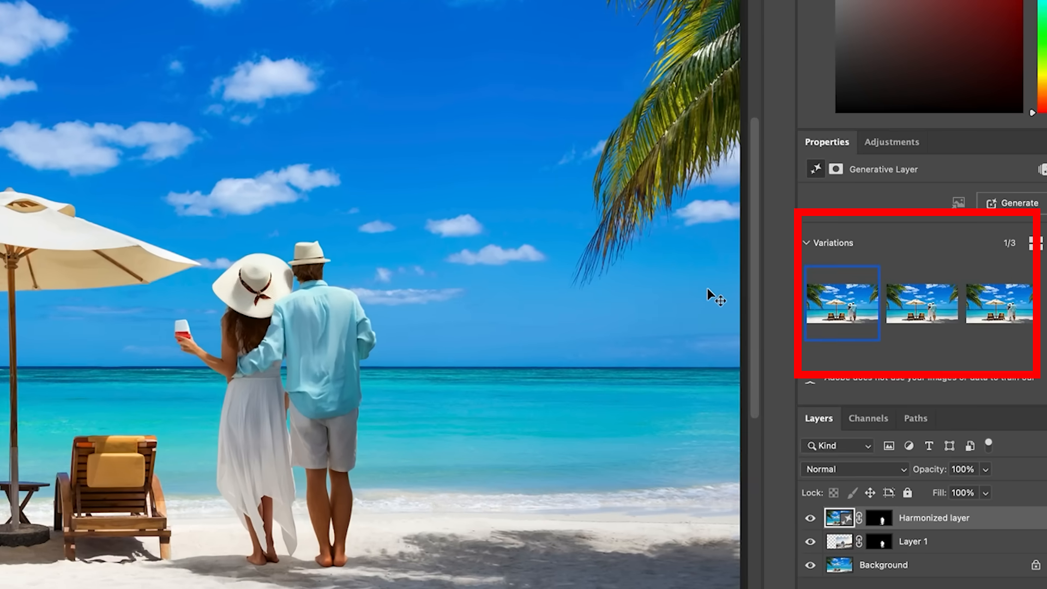
pyautogui.moveTo(340, 354)
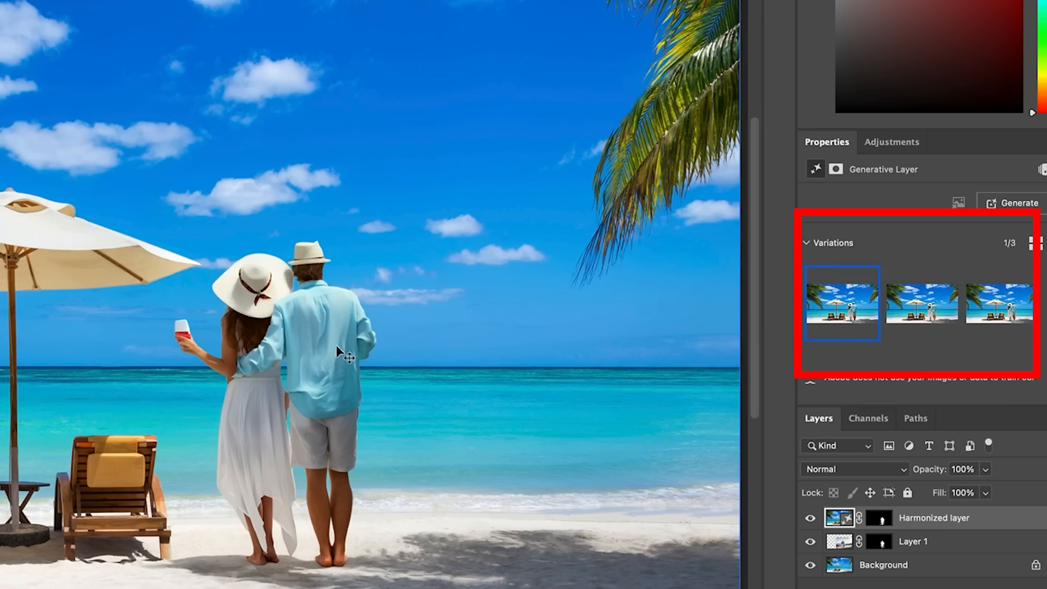
pyautogui.click(922, 303)
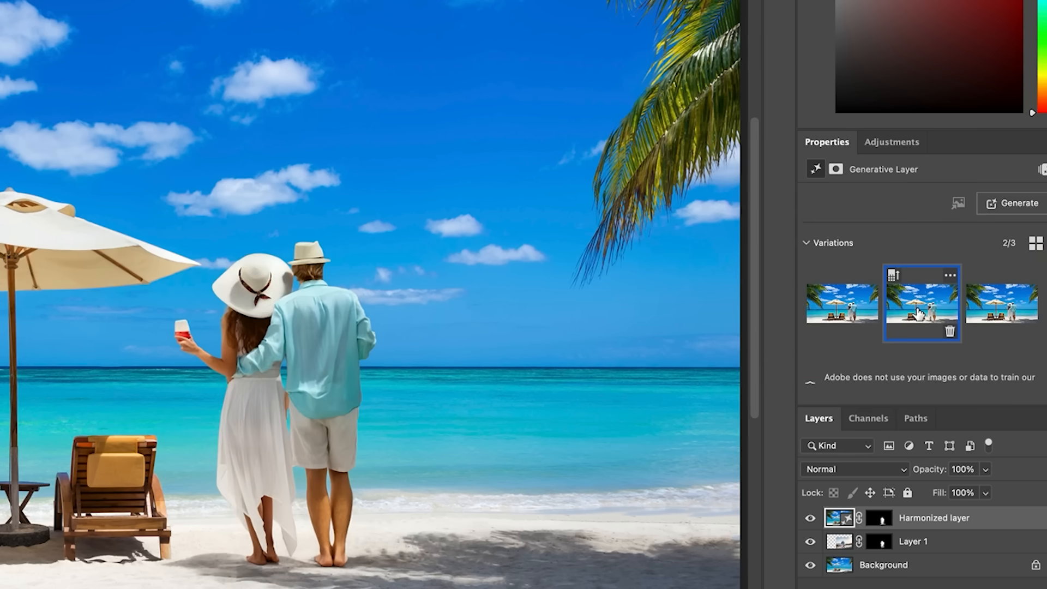
pyautogui.click(1003, 302)
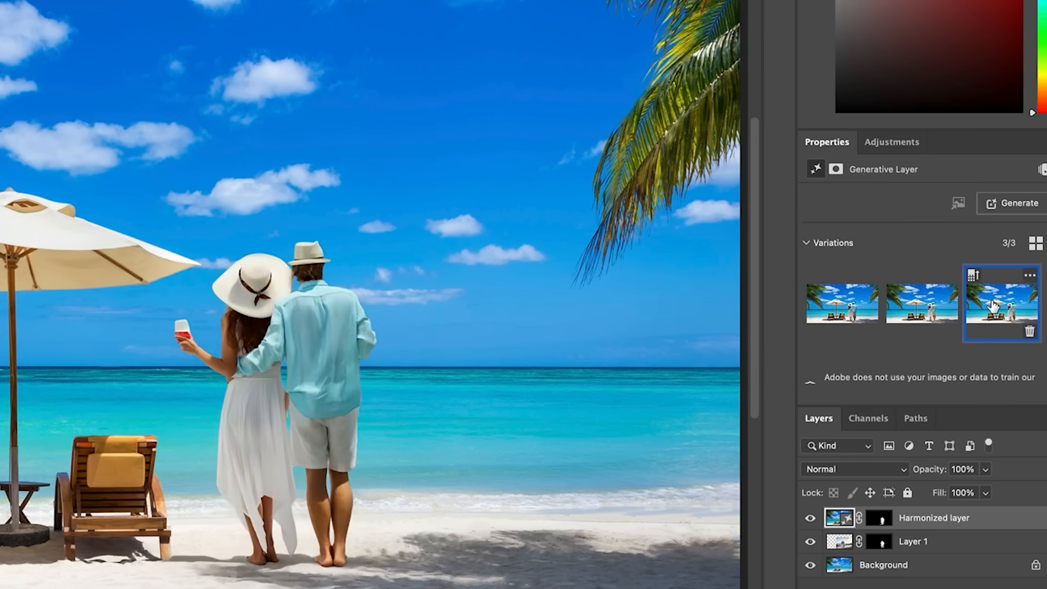
pyautogui.moveTo(1002, 304)
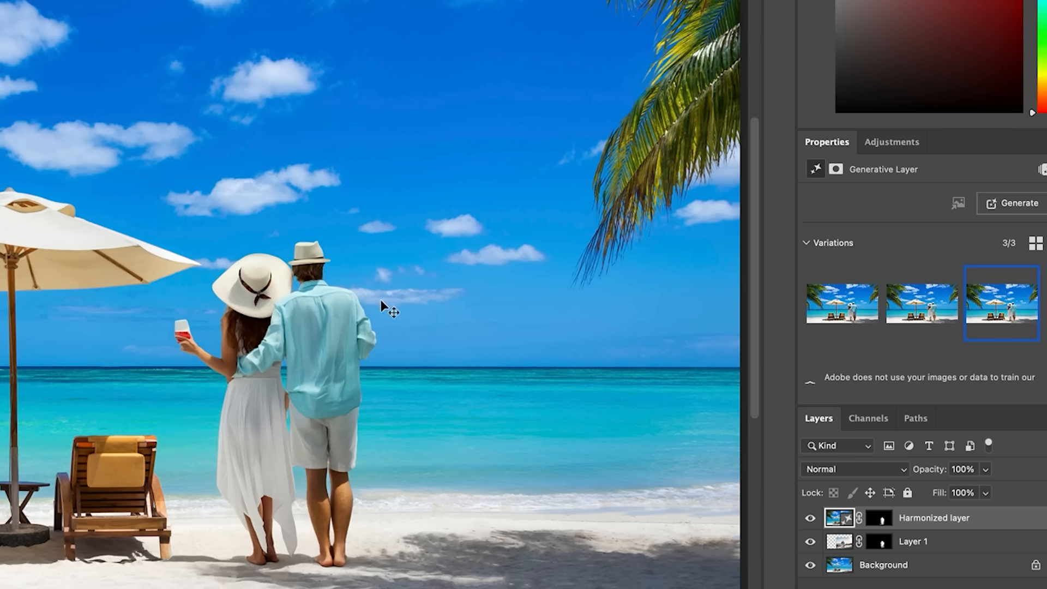
pyautogui.moveTo(500, 212)
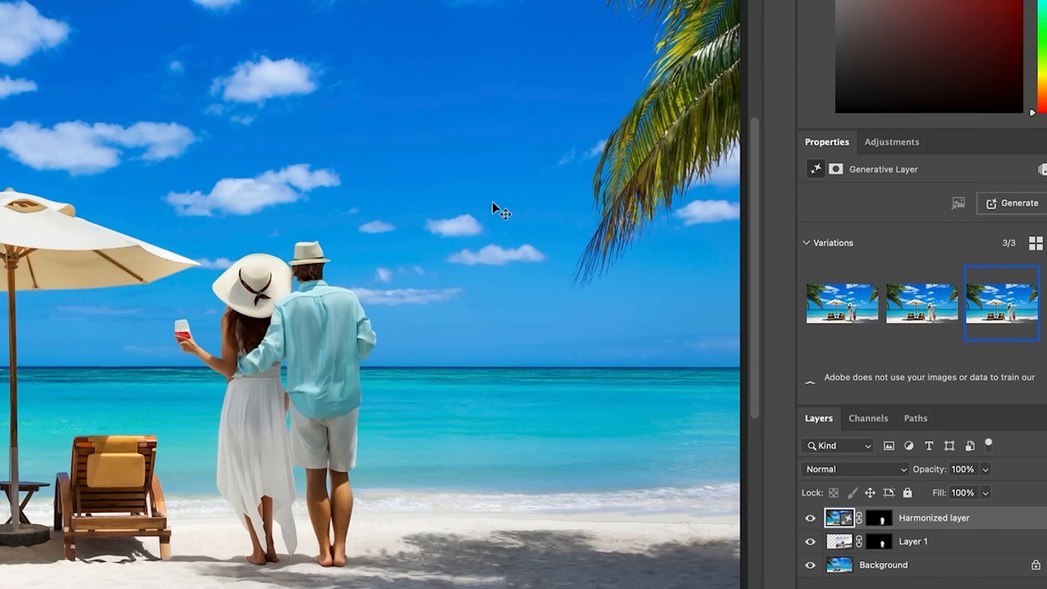
pyautogui.moveTo(262, 544)
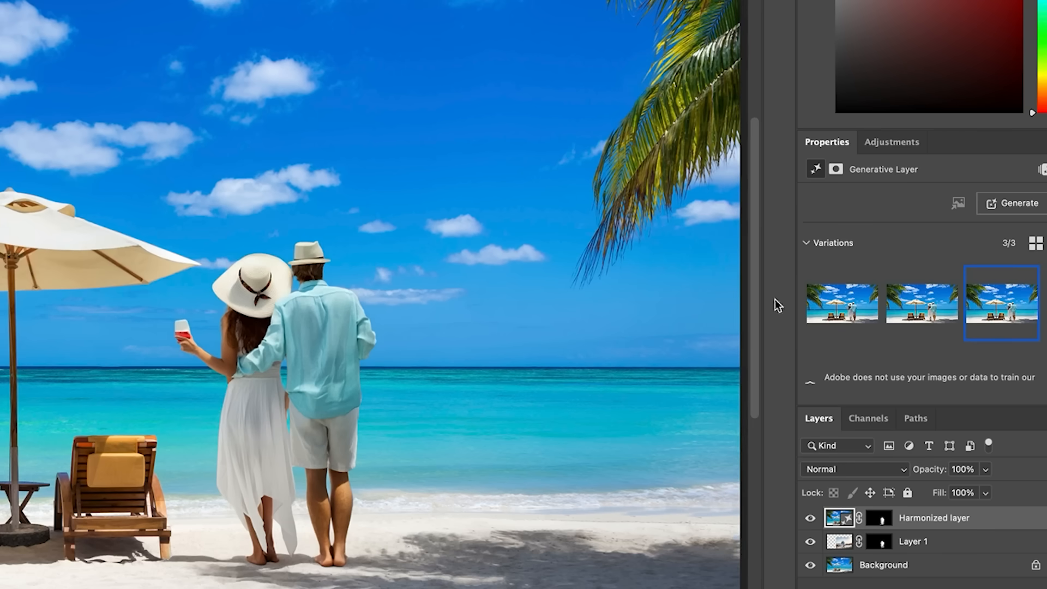
pyautogui.click(924, 302)
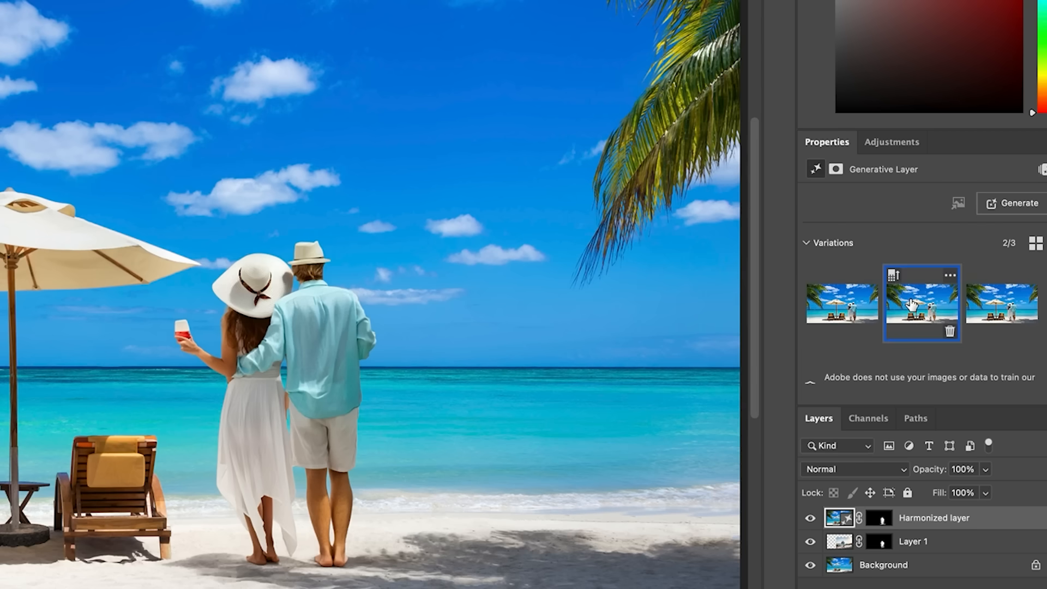
pyautogui.moveTo(907, 306)
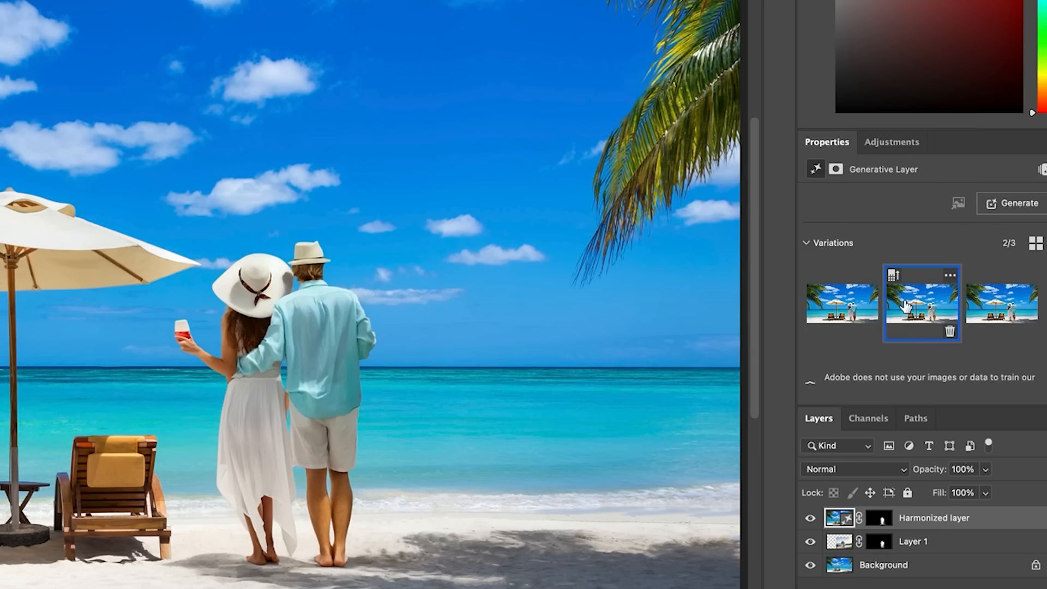
pyautogui.click(841, 303)
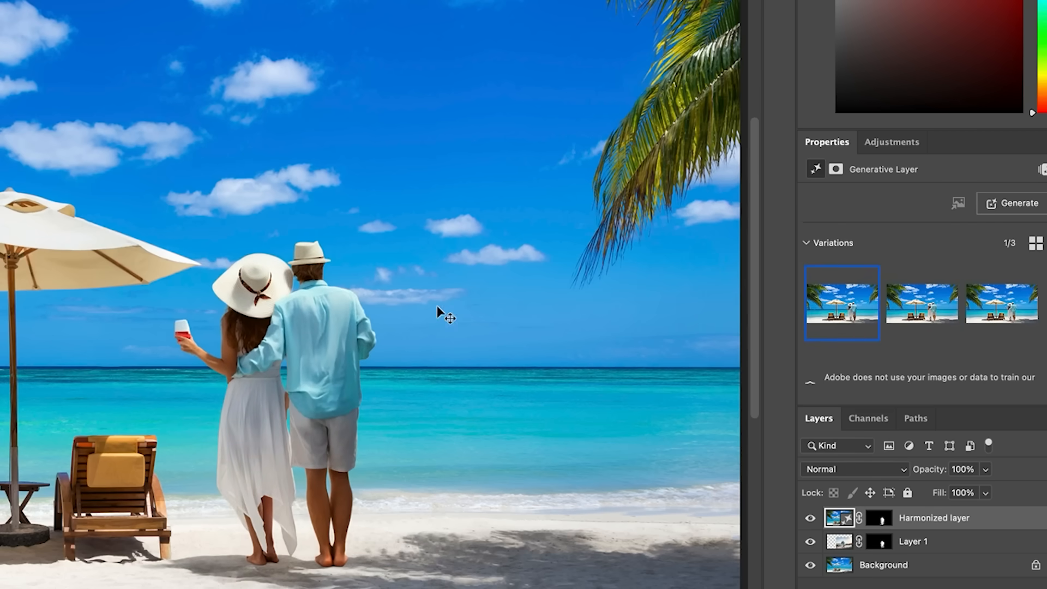
pyautogui.moveTo(355, 552)
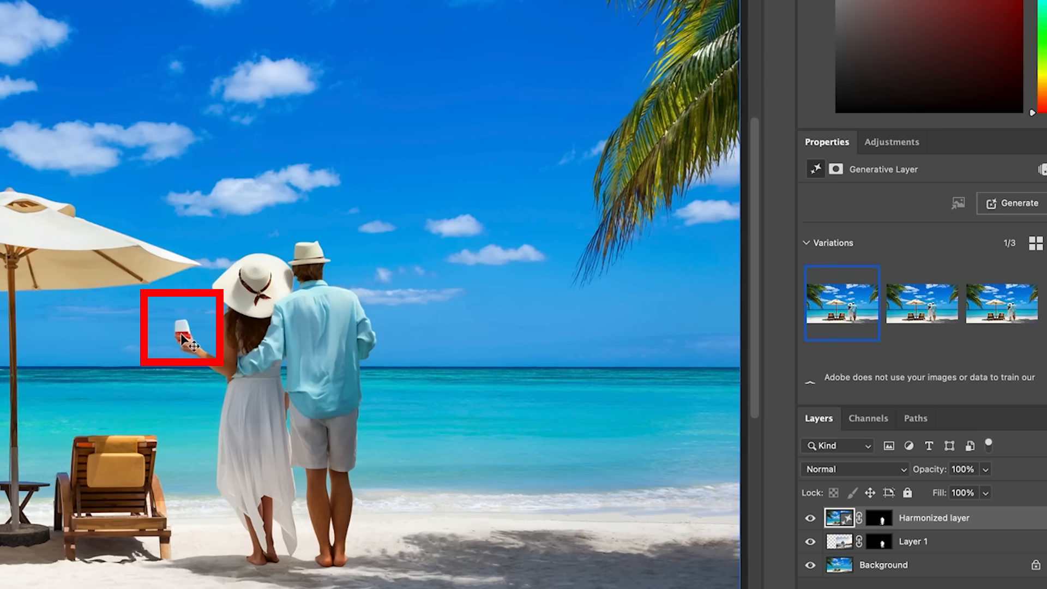
pyautogui.moveTo(490, 253)
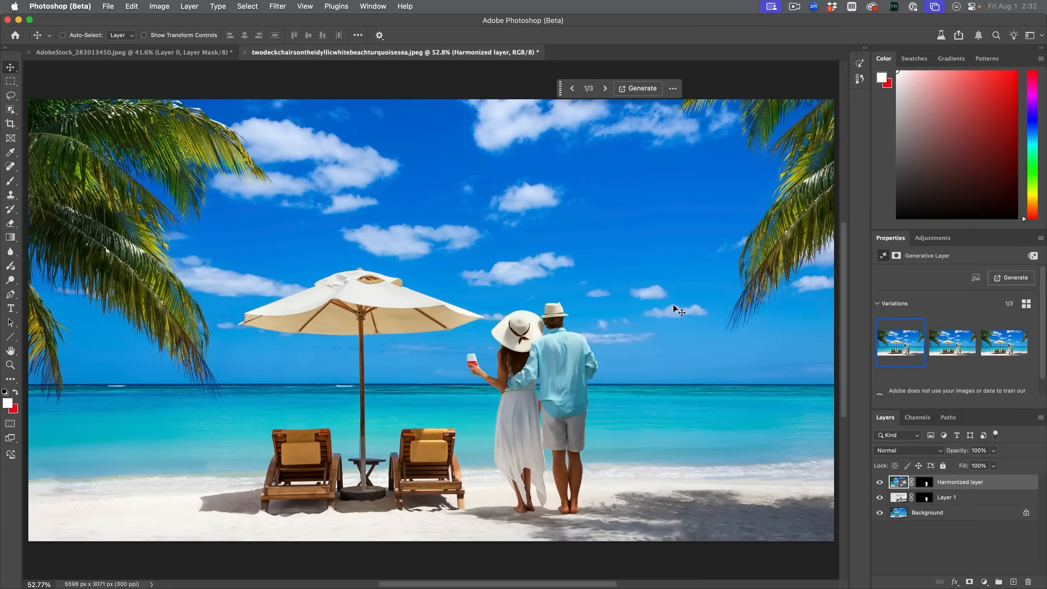
pyautogui.moveTo(538, 322)
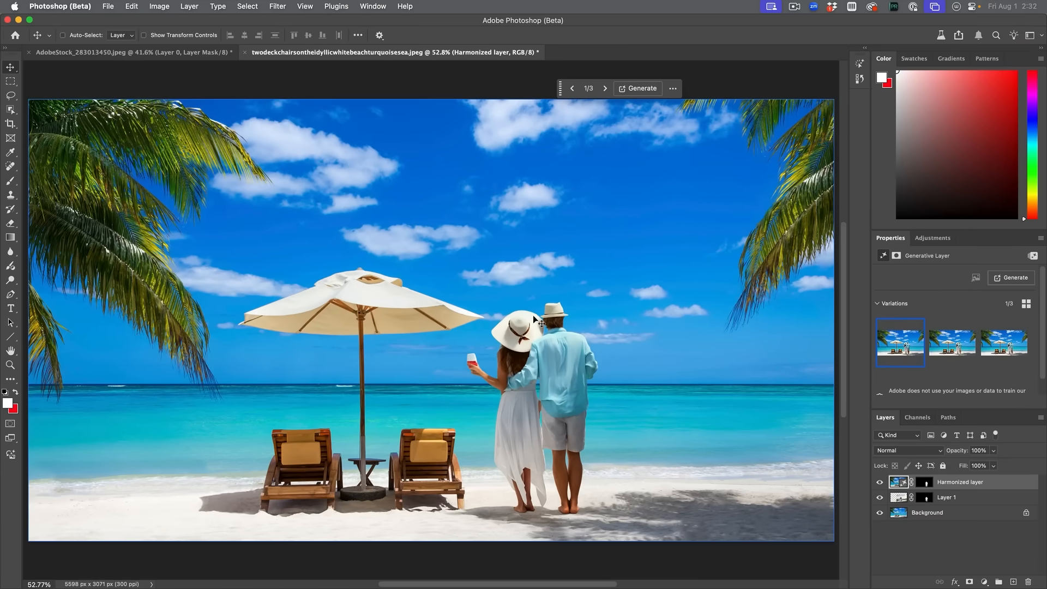
pyautogui.moveTo(559, 370)
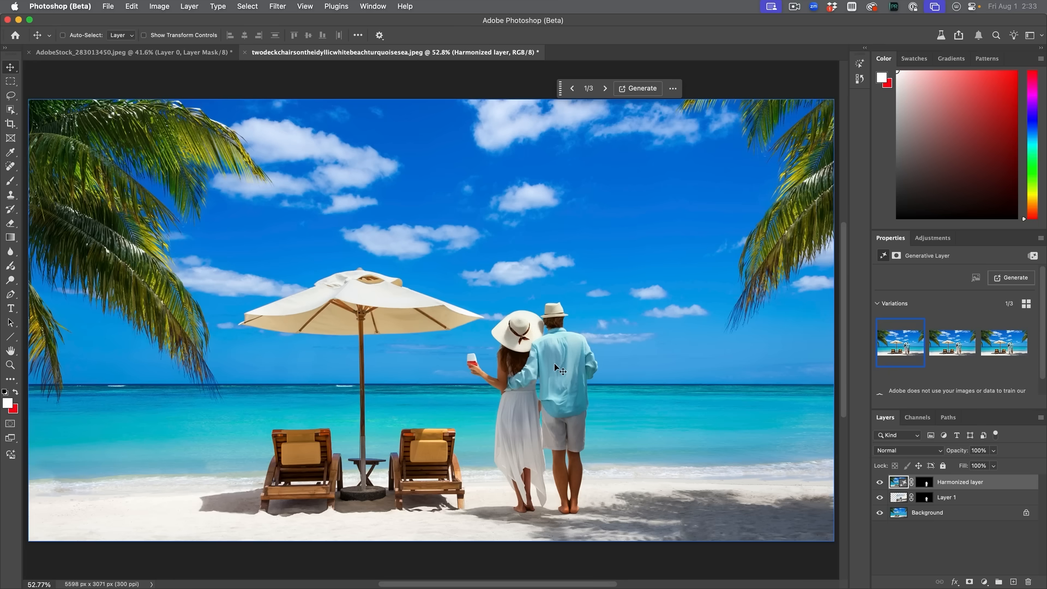
pyautogui.moveTo(602, 339)
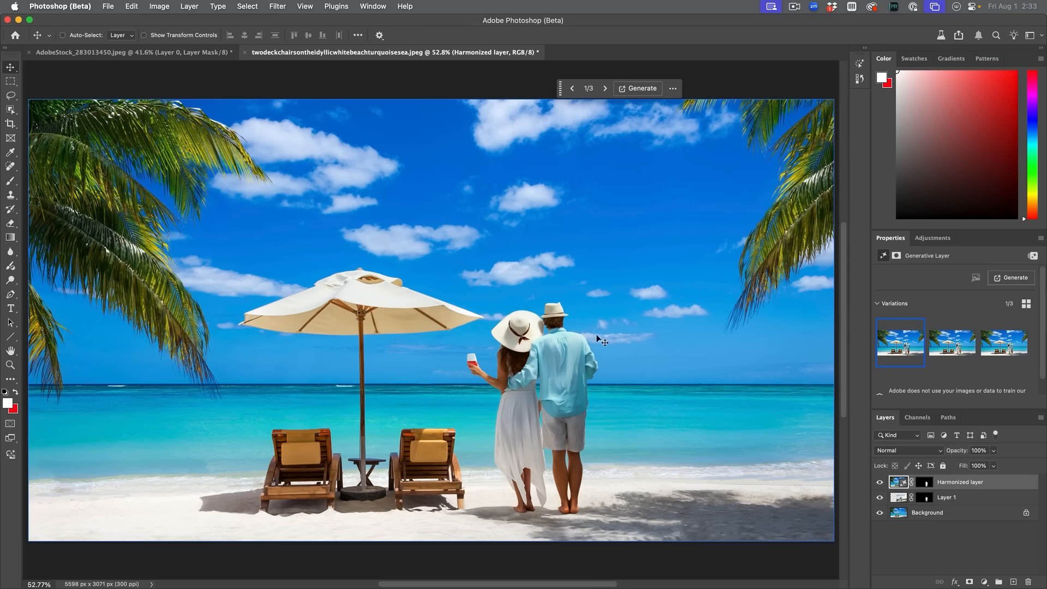
pyautogui.moveTo(478, 181)
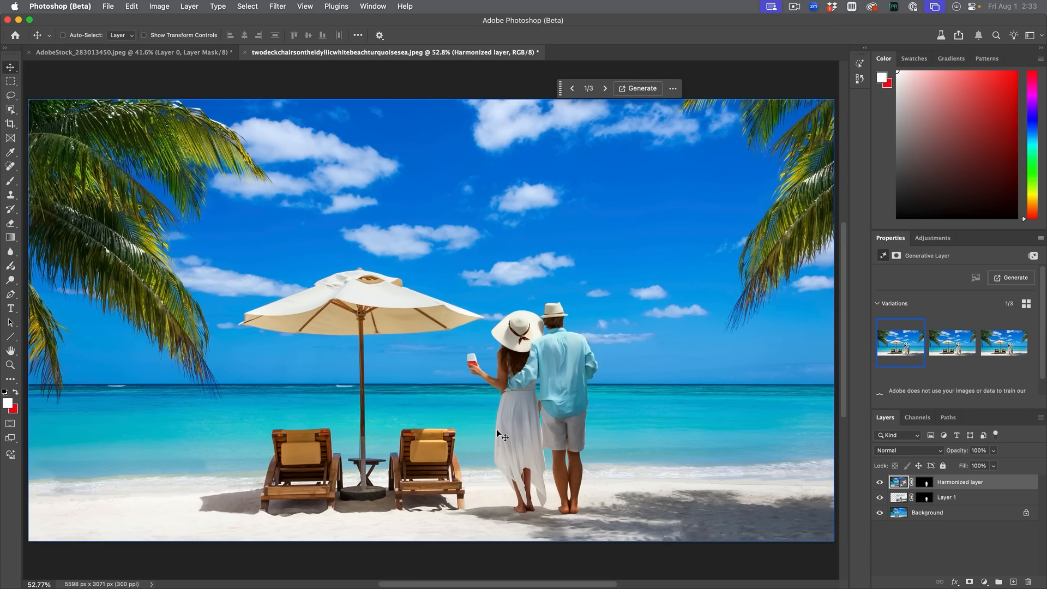
pyautogui.moveTo(851, 500)
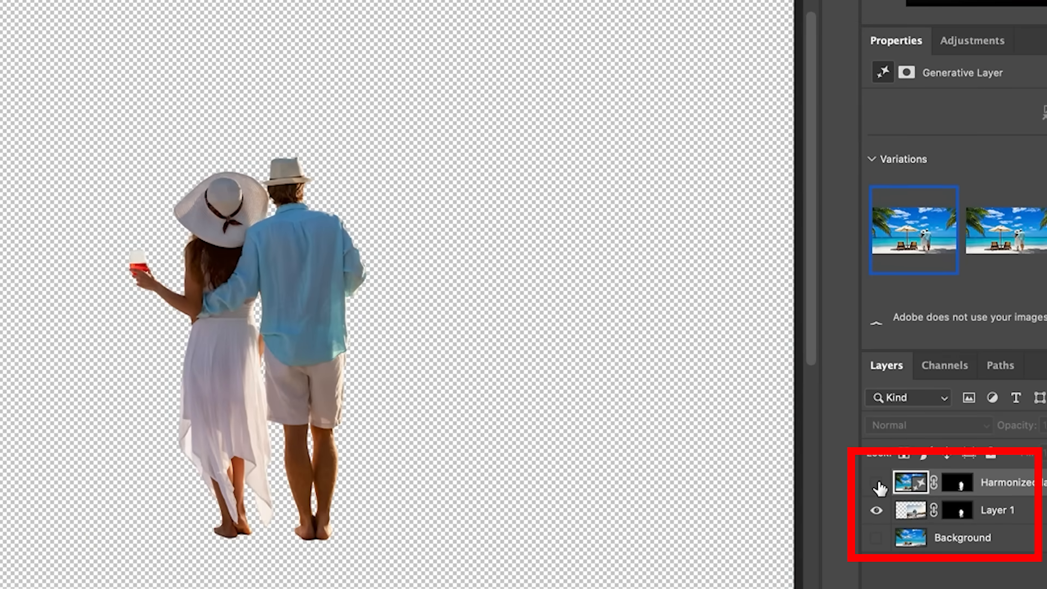
# Show only the Harmonized layer and disable its layer mask.
pyautogui.click(997, 509)
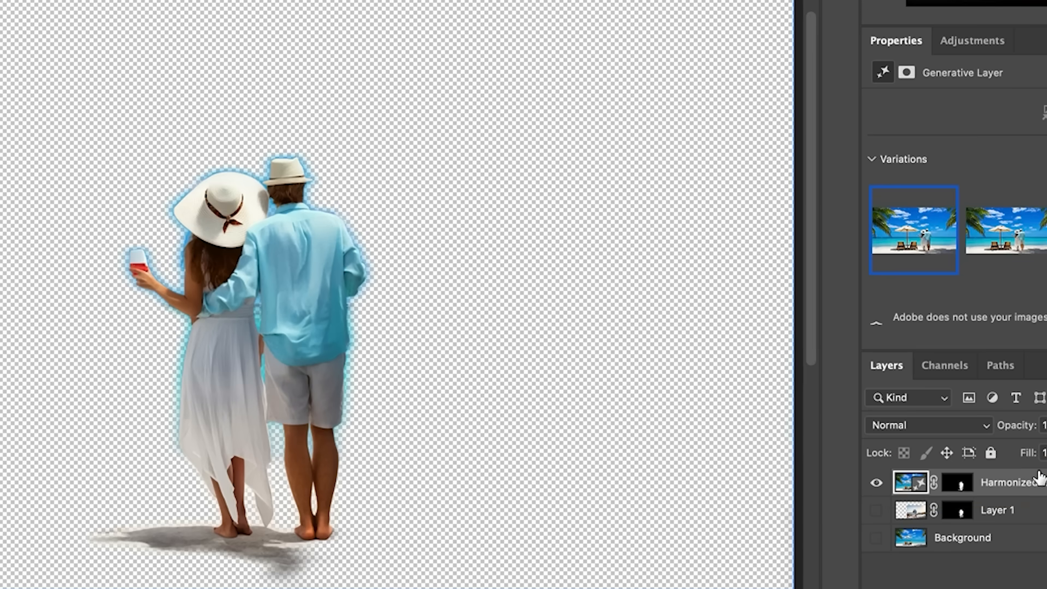
pyautogui.click(957, 481)
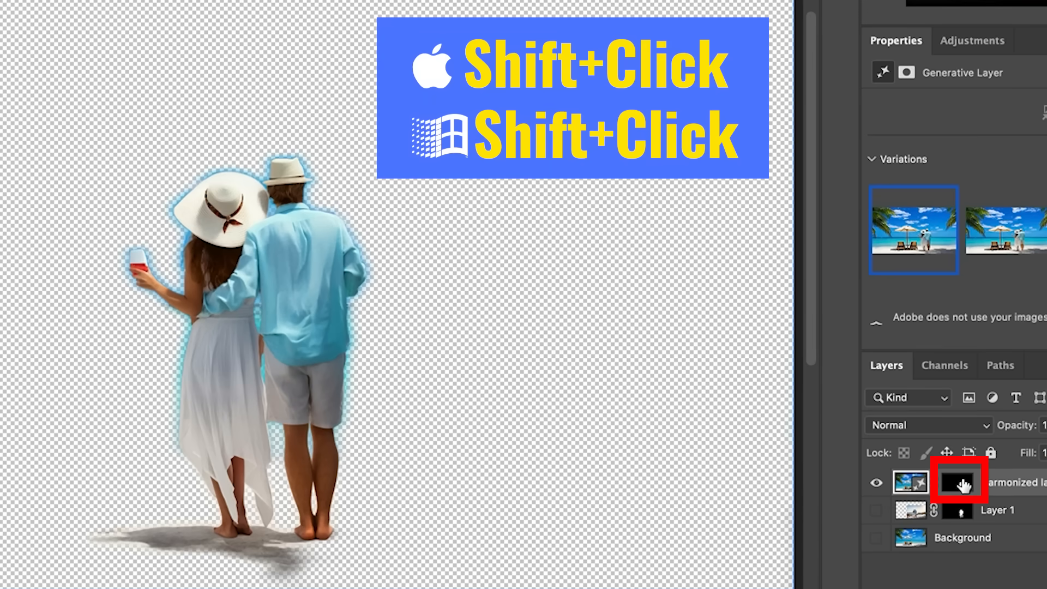
pyautogui.click(958, 482)
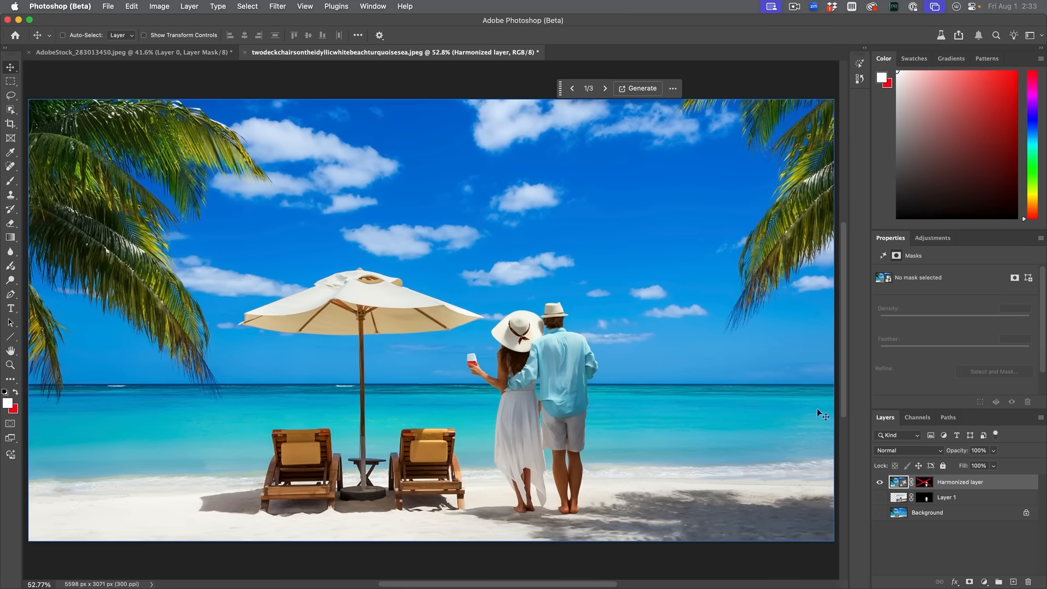
pyautogui.moveTo(556, 467)
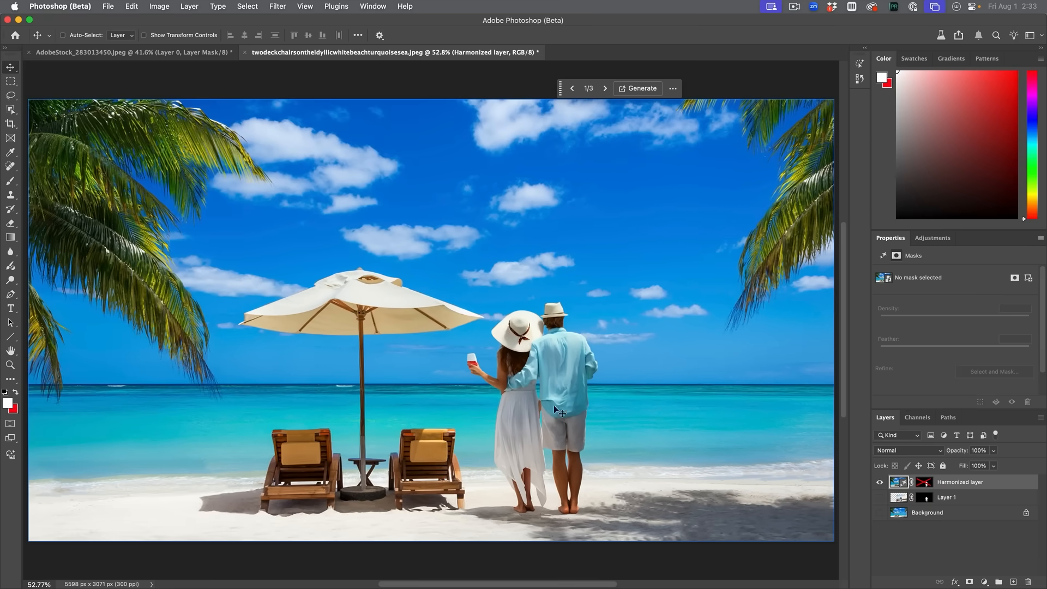
pyautogui.moveTo(597, 423)
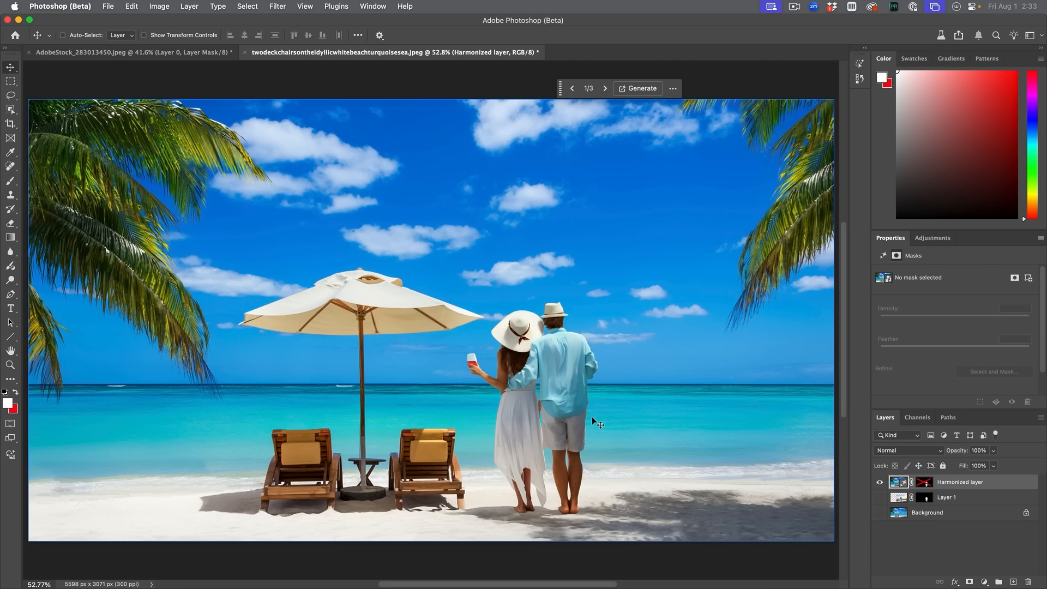
pyautogui.moveTo(618, 395)
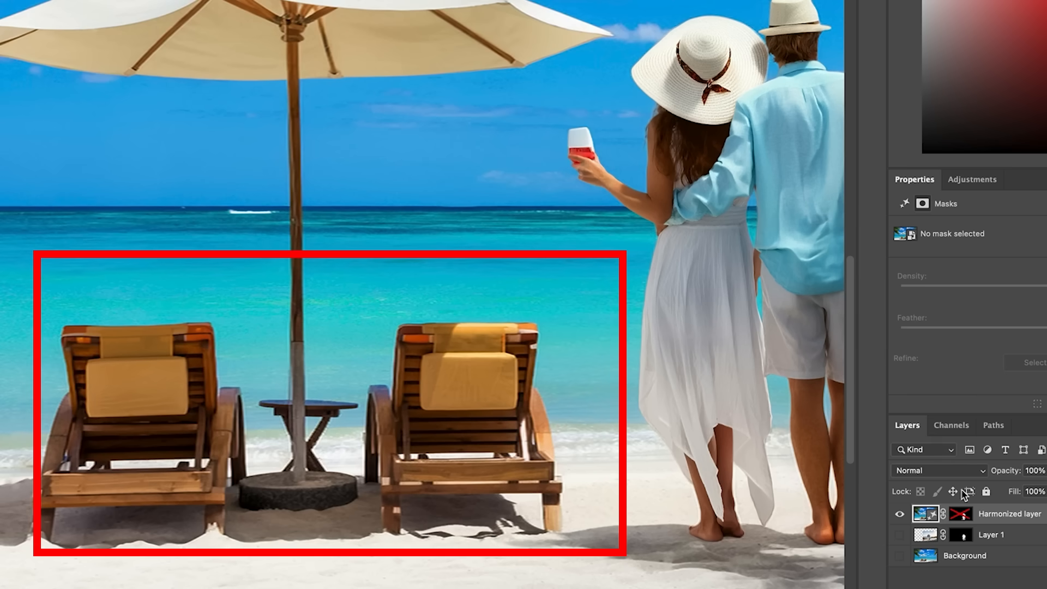
# Re-enable the Harmonized layer mask and make the Background and Layer 1 visible again.
pyautogui.click(961, 513)
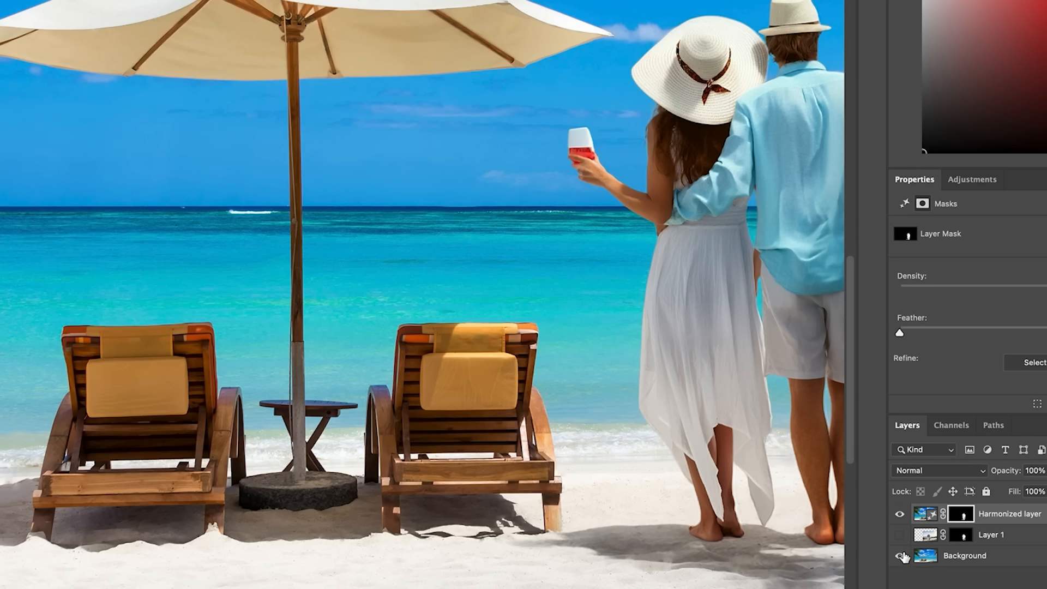
pyautogui.click(901, 556)
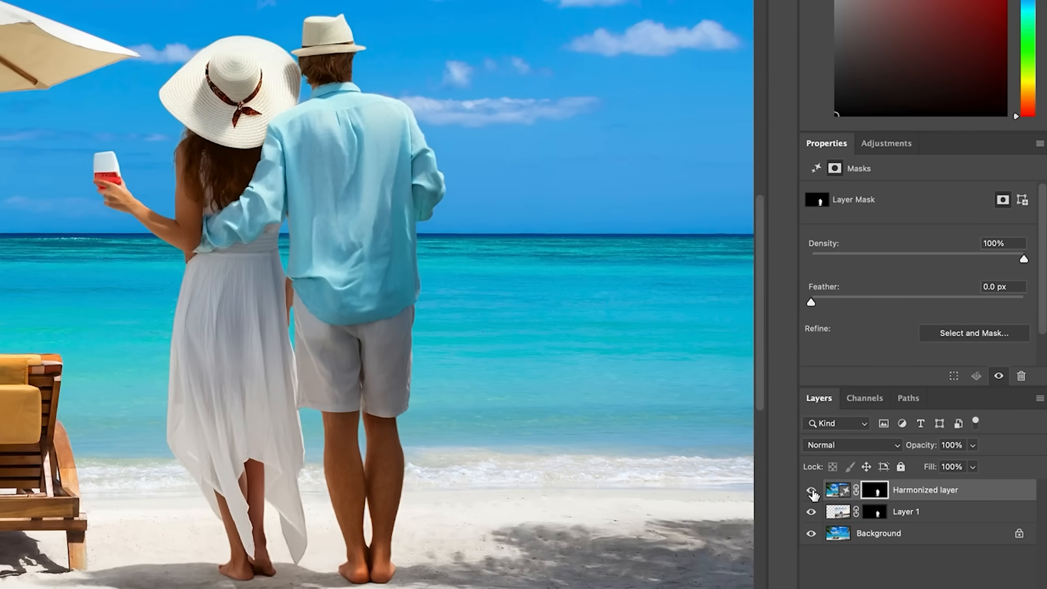
# Toggle the Harmonized layer on and off for a before/after, then show its variations.
pyautogui.click(811, 489)
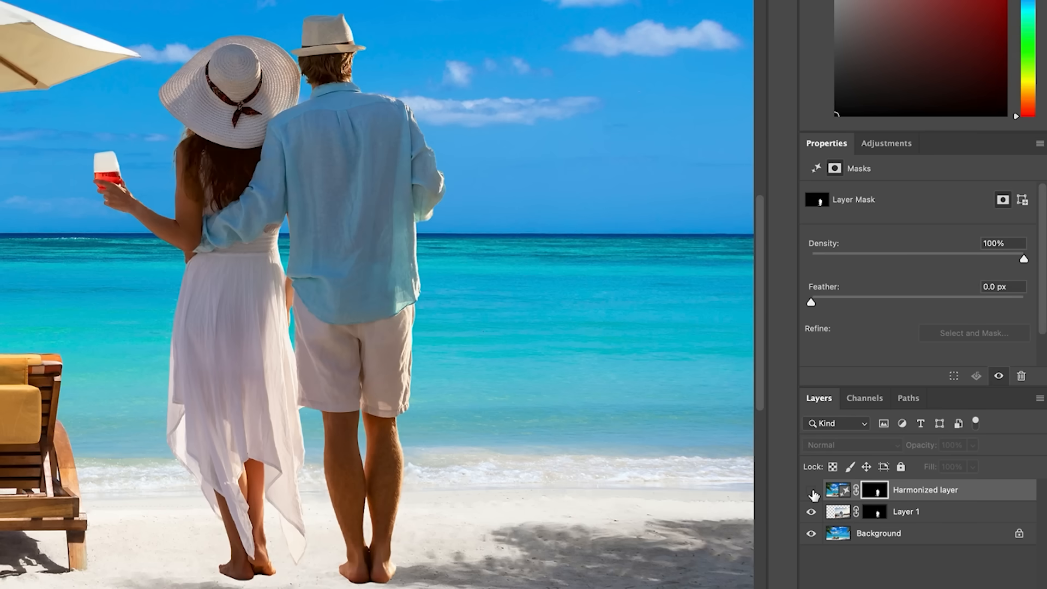
pyautogui.click(812, 490)
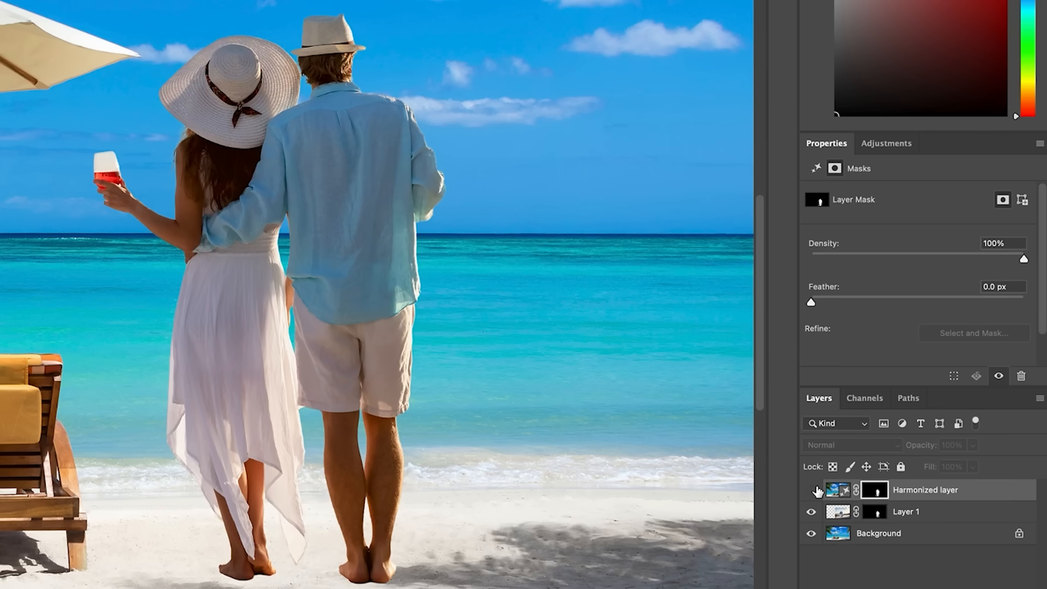
pyautogui.click(812, 490)
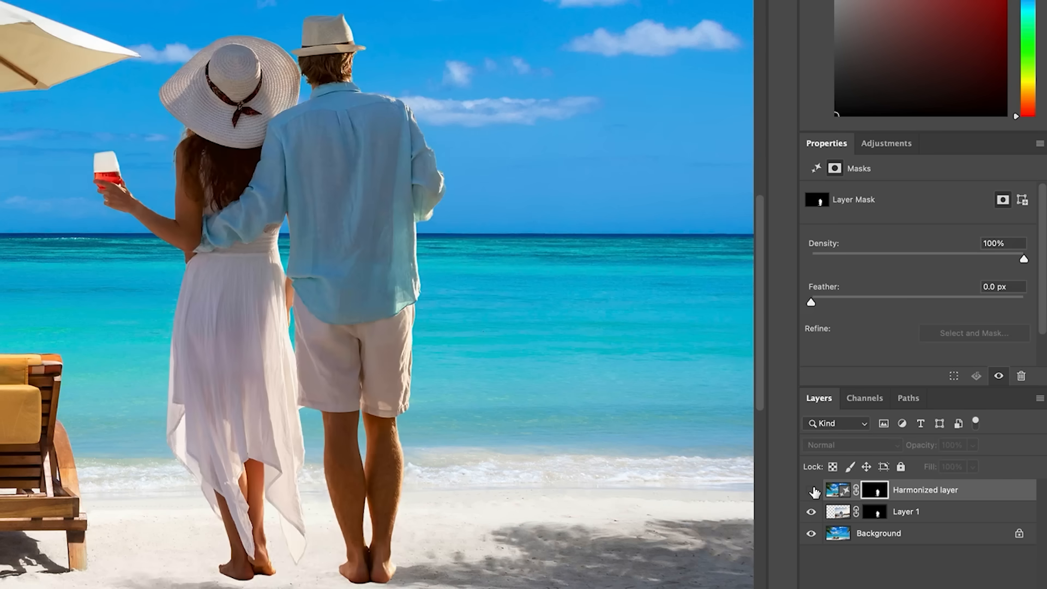
pyautogui.click(812, 490)
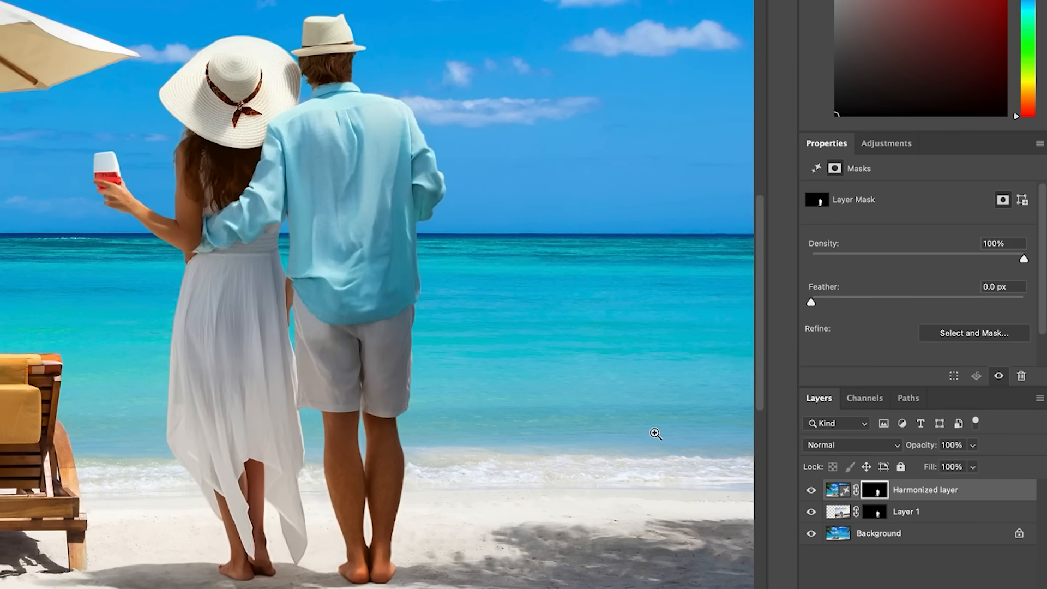
pyautogui.click(840, 490)
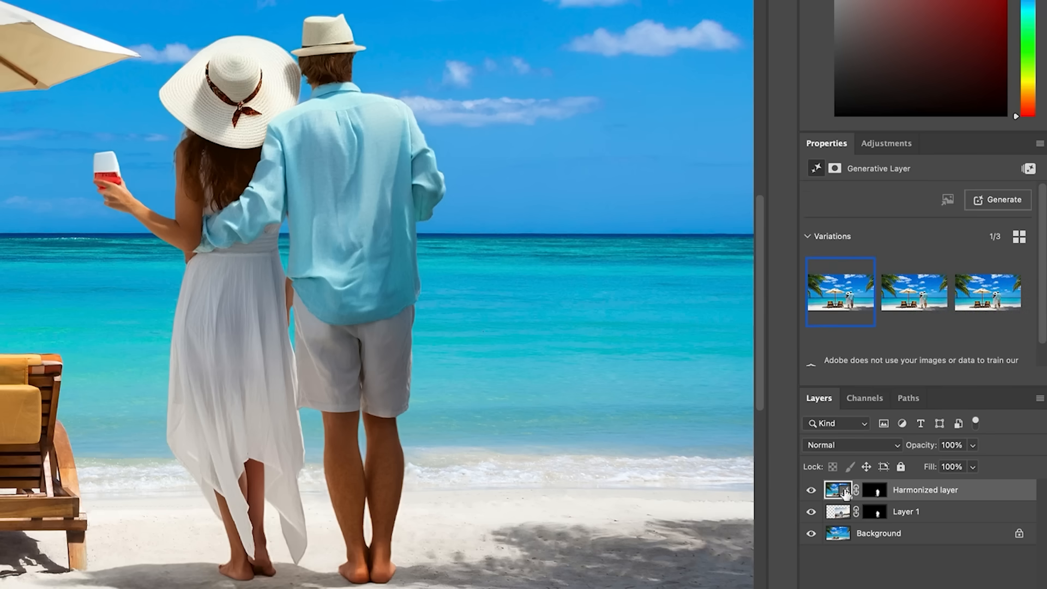
pyautogui.moveTo(846, 299)
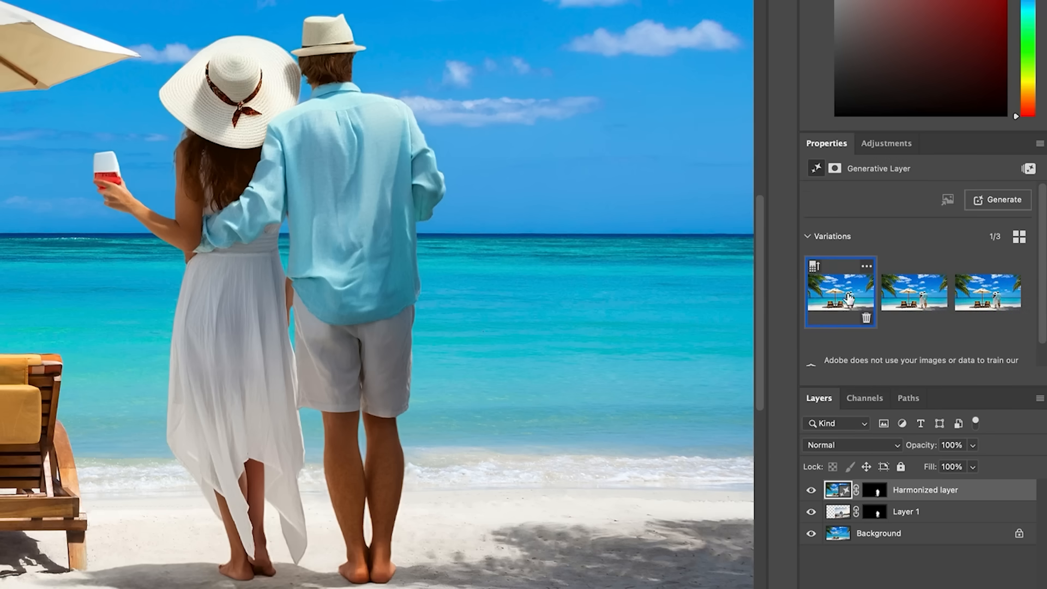
pyautogui.moveTo(813, 270)
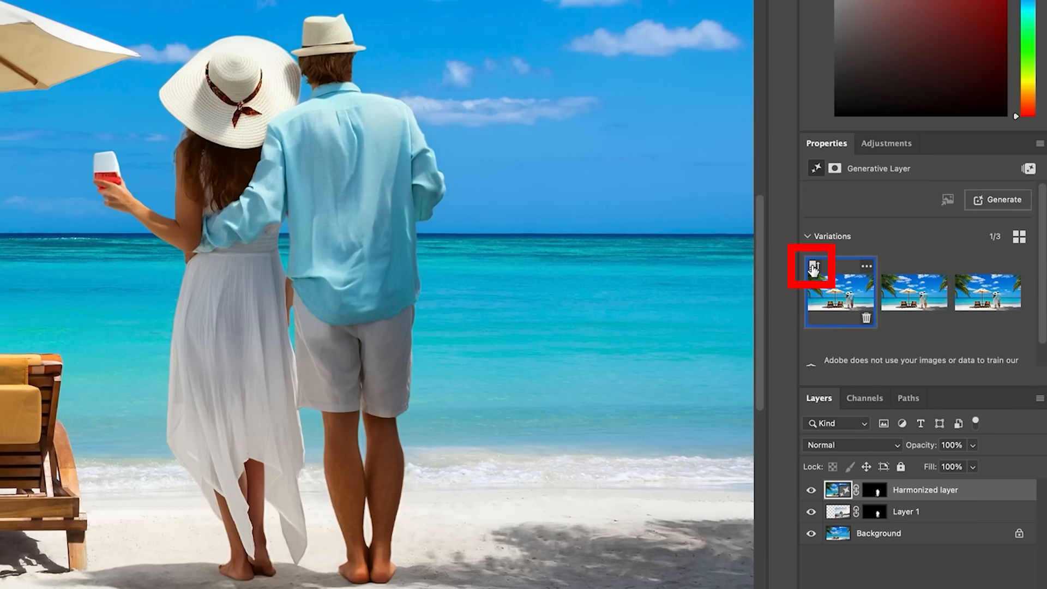
pyautogui.moveTo(818, 292)
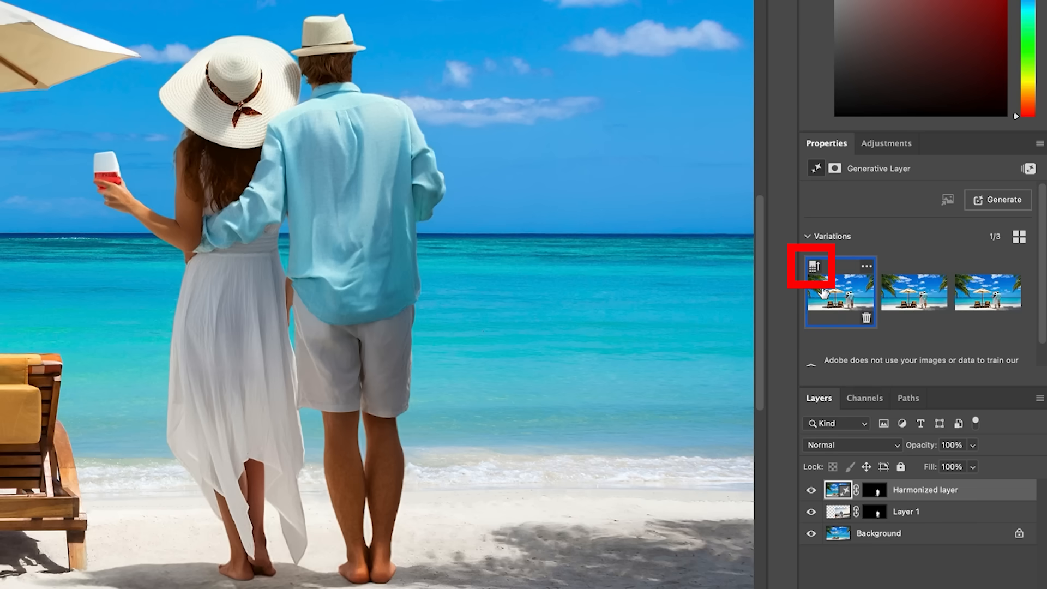
pyautogui.moveTo(816, 271)
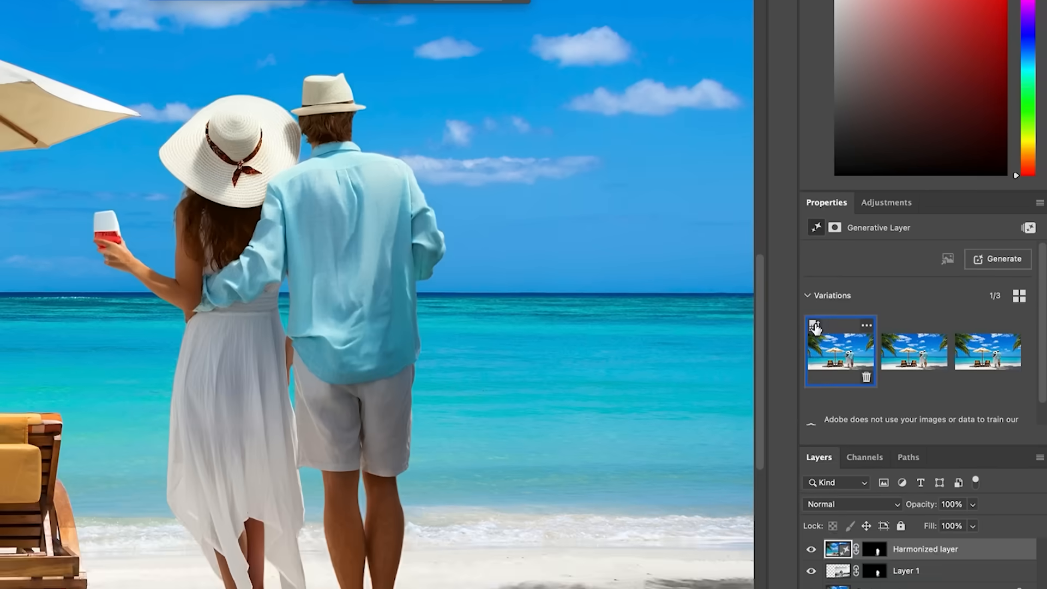
pyautogui.click(840, 351)
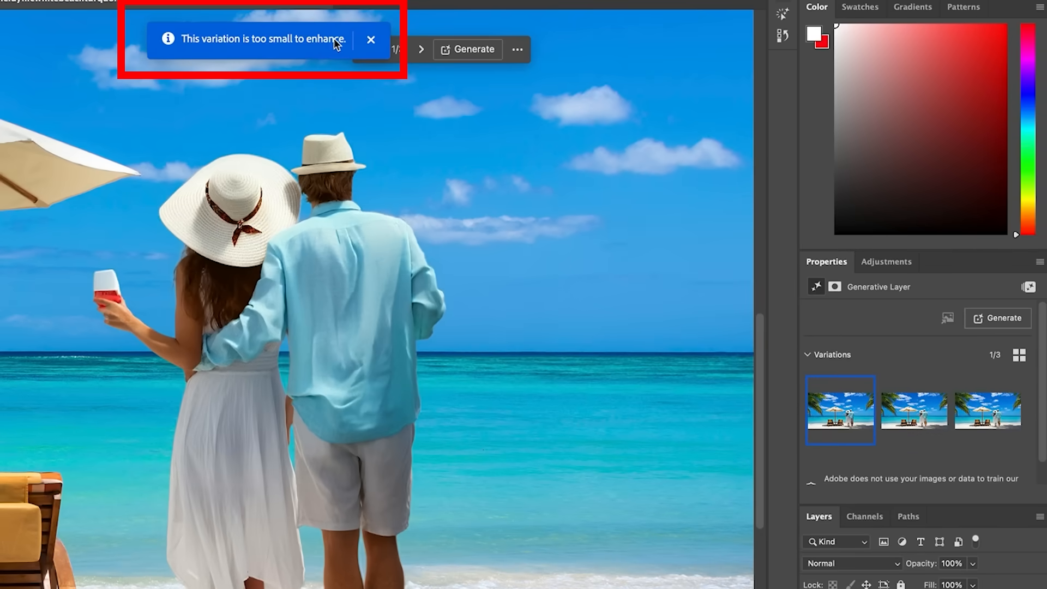
pyautogui.click(371, 38)
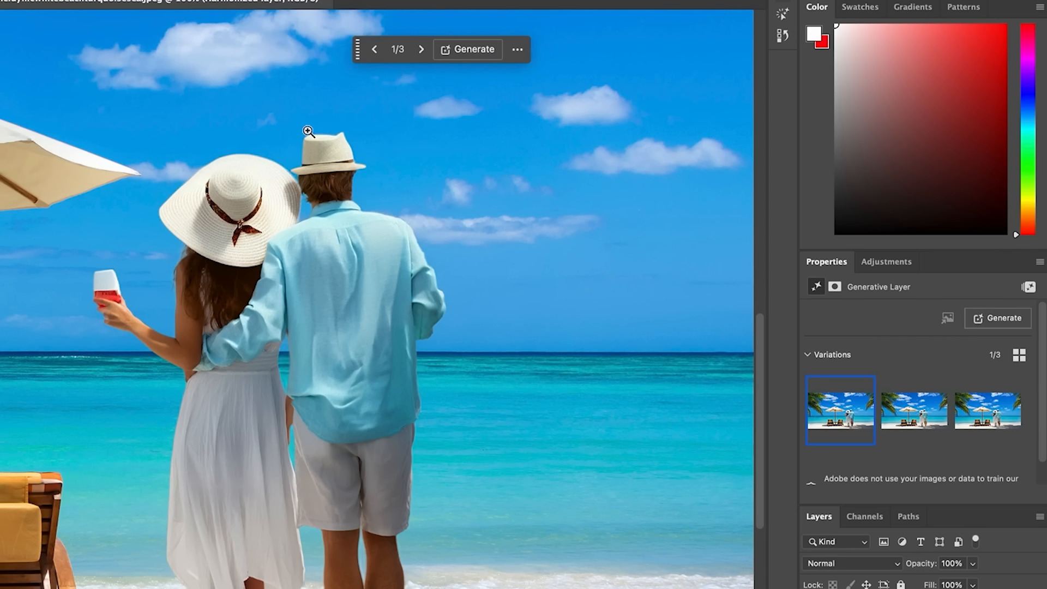
pyautogui.moveTo(101, 172)
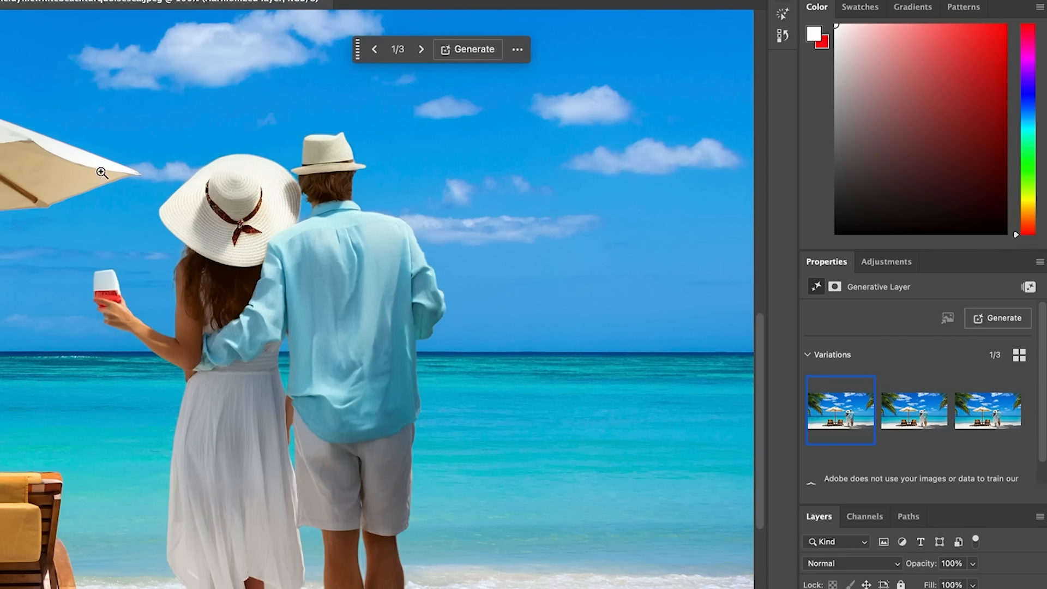
pyautogui.moveTo(524, 187)
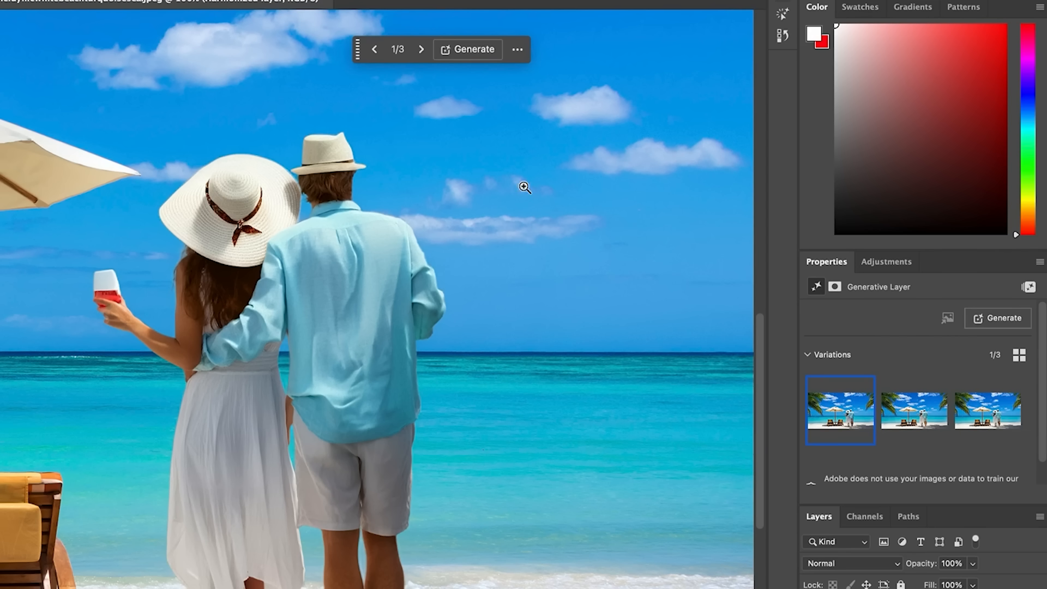
pyautogui.moveTo(840, 402)
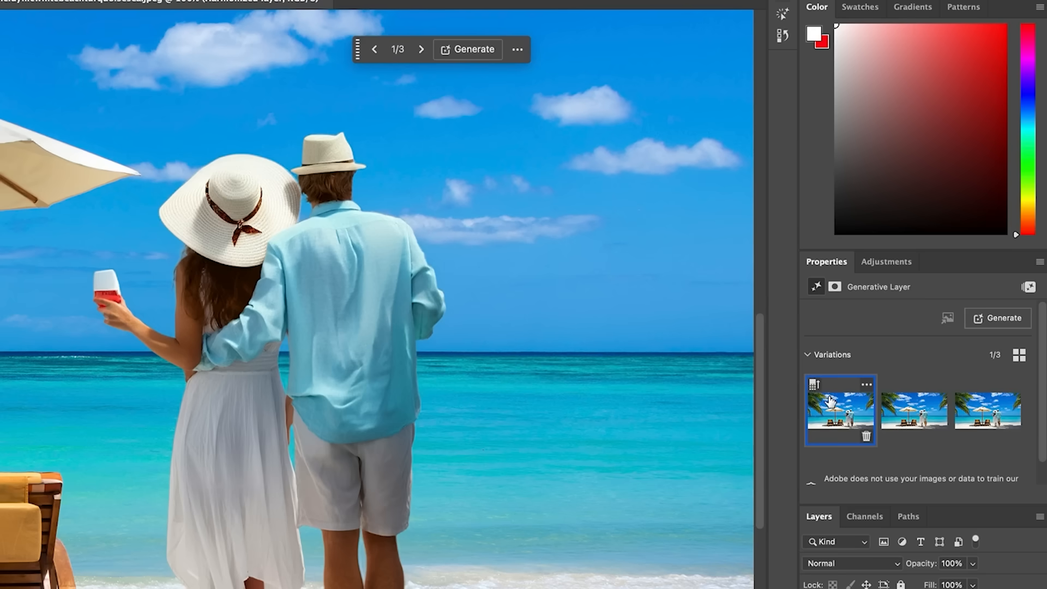
pyautogui.moveTo(858, 373)
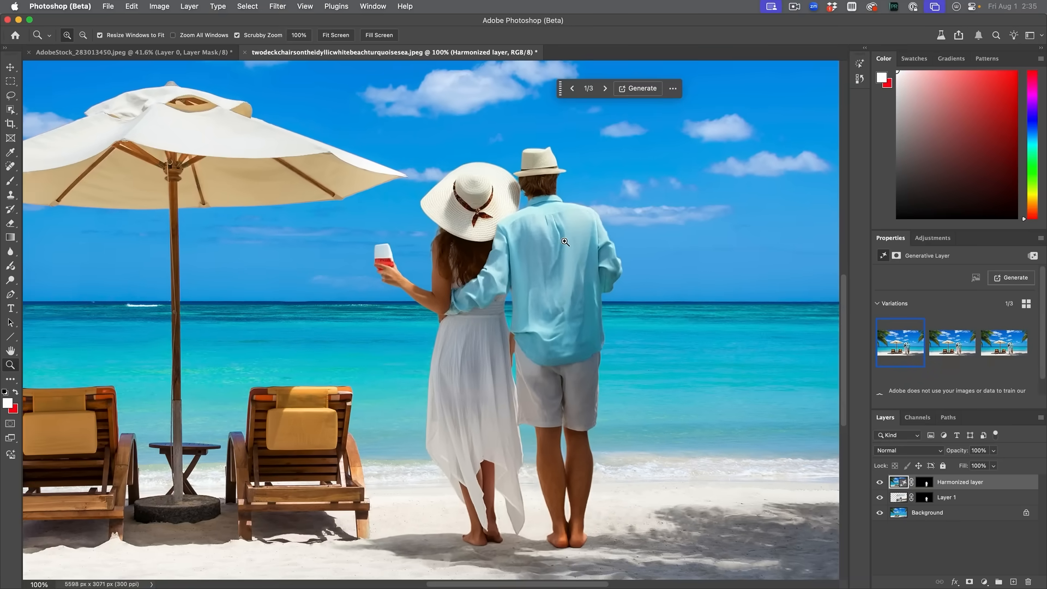
pyautogui.moveTo(576, 230)
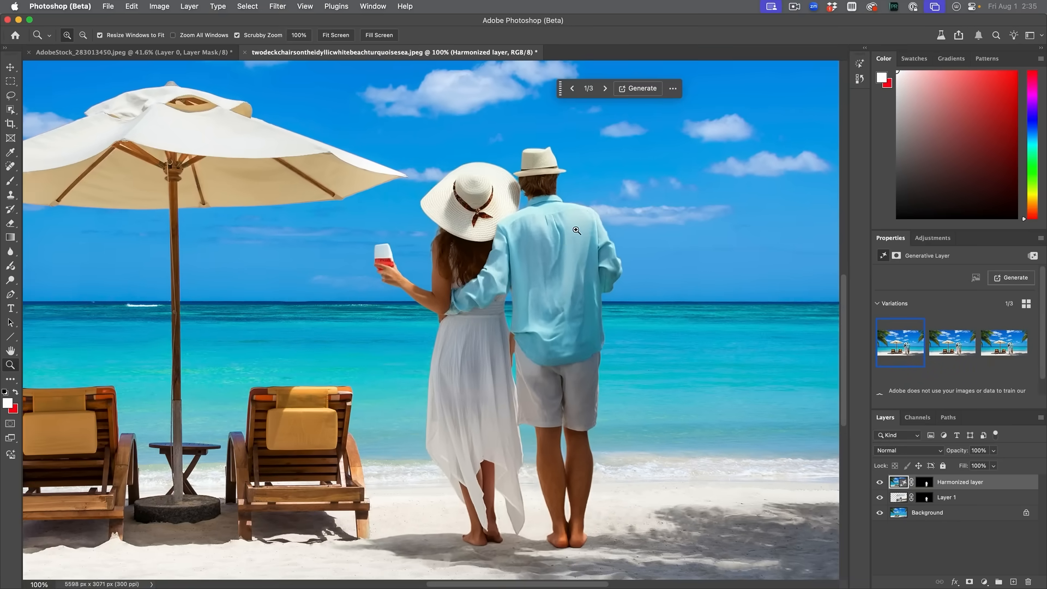
pyautogui.moveTo(815, 497)
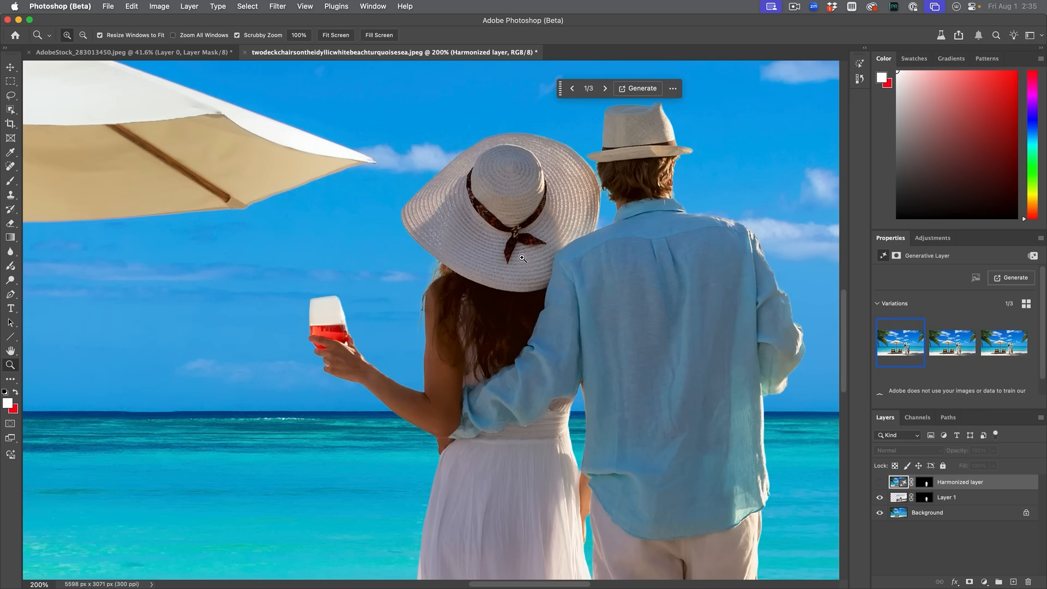
# Toggle the Harmonized layer on and off to compare the couple's sharpness up close.
pyautogui.click(880, 482)
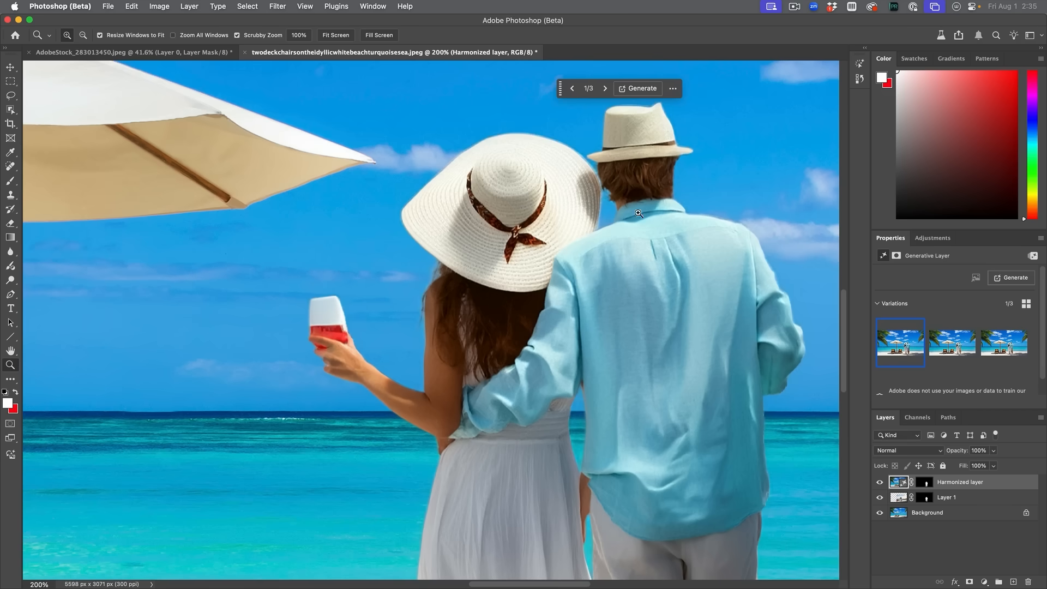
pyautogui.moveTo(700, 432)
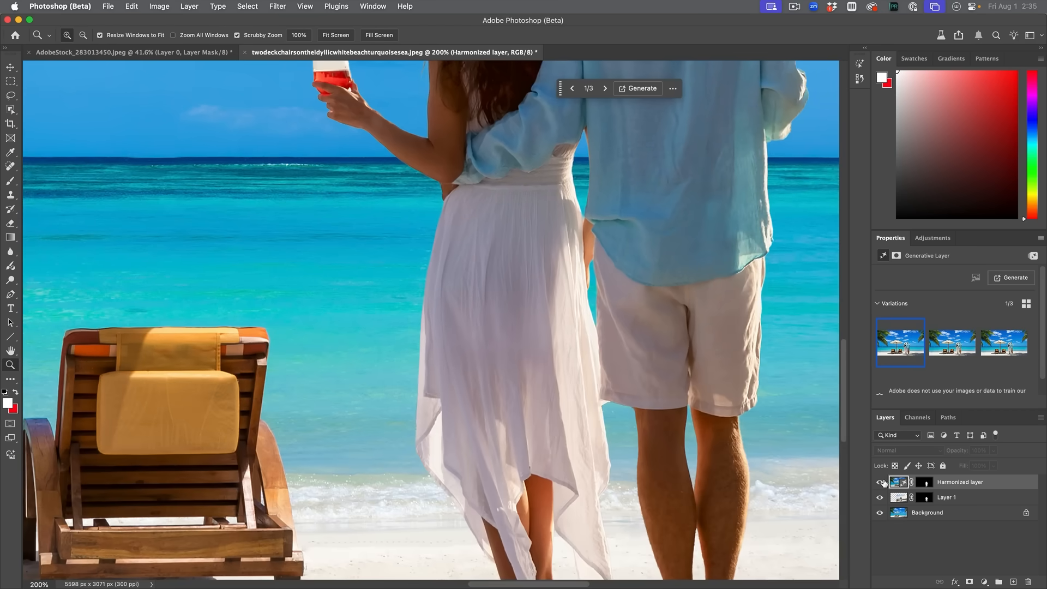
pyautogui.click(880, 483)
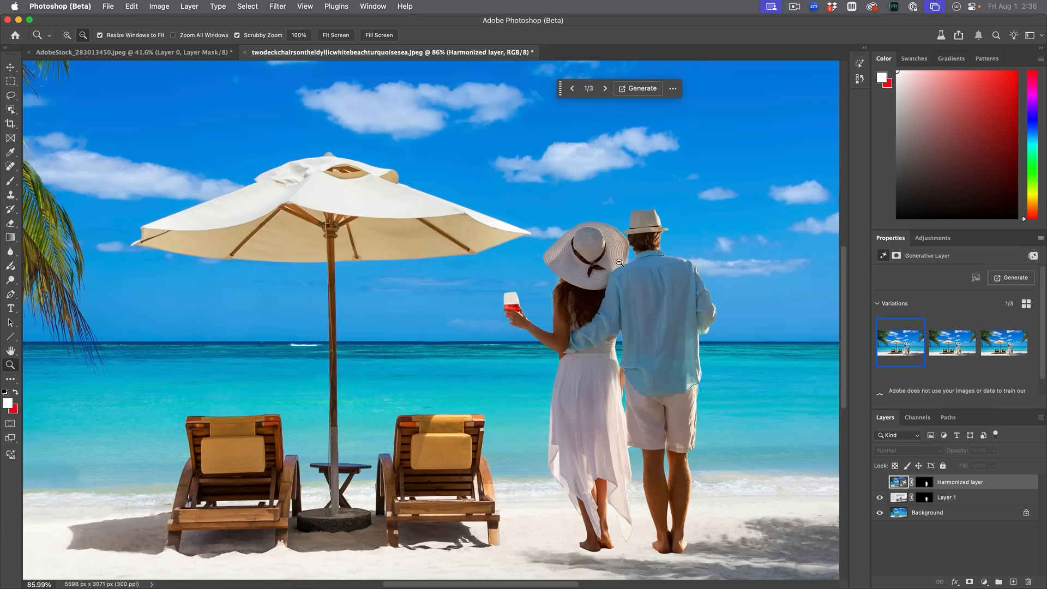
pyautogui.click(880, 481)
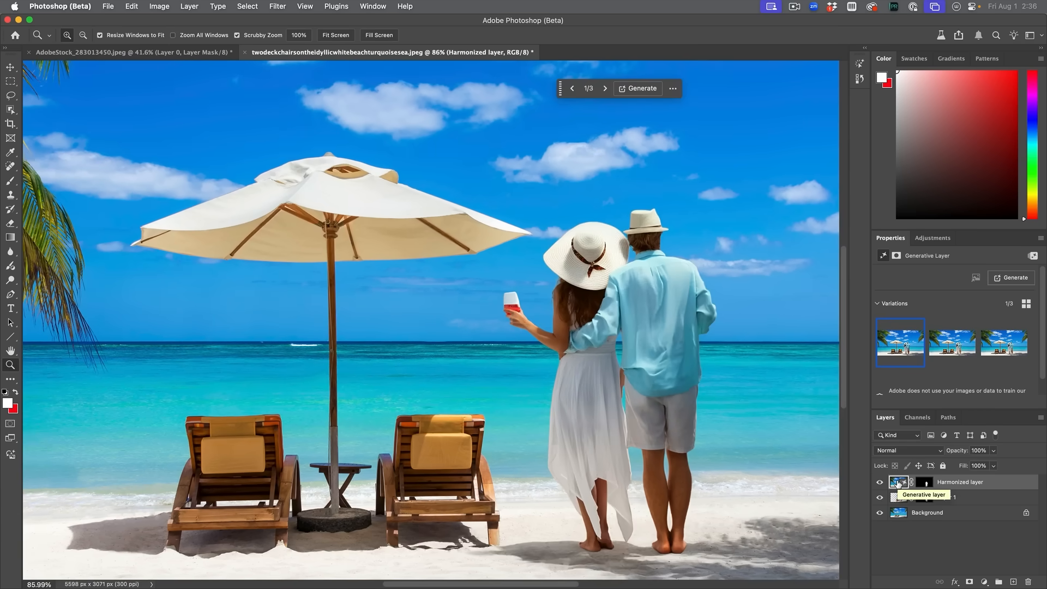
pyautogui.click(11, 68)
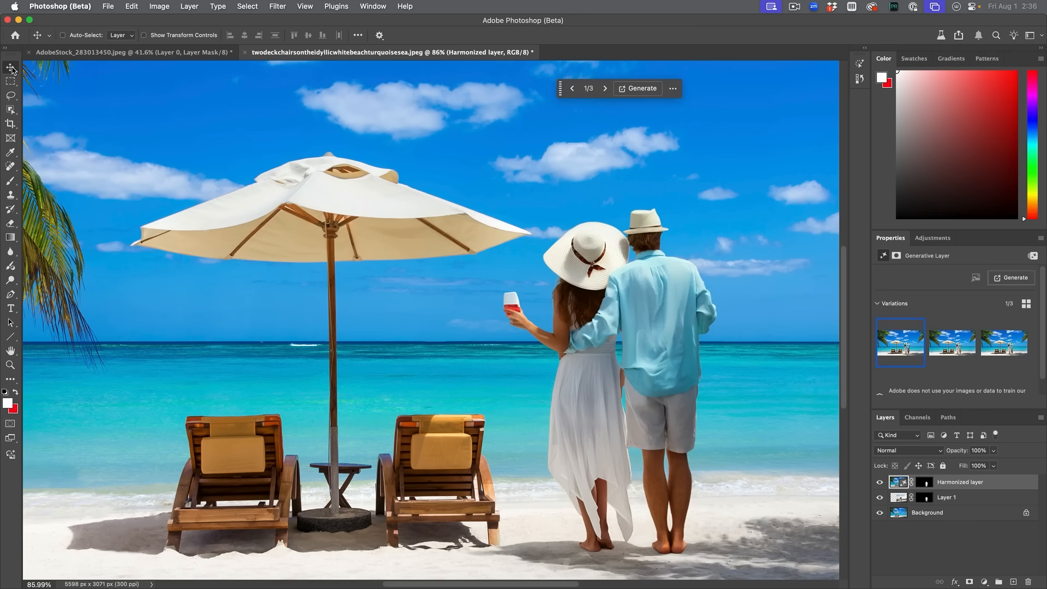
pyautogui.click(946, 497)
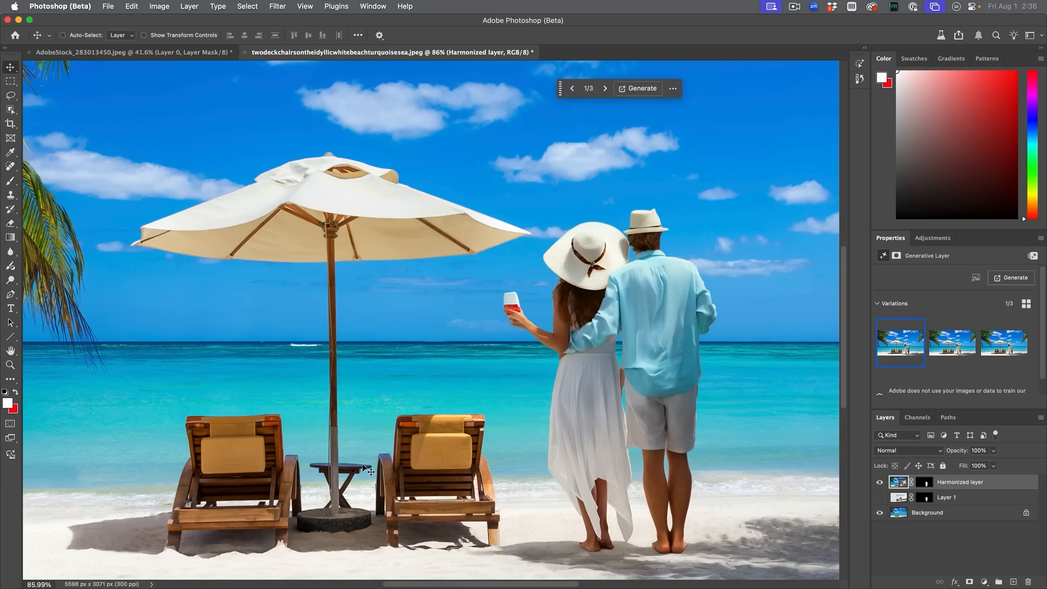
pyautogui.moveTo(857, 470)
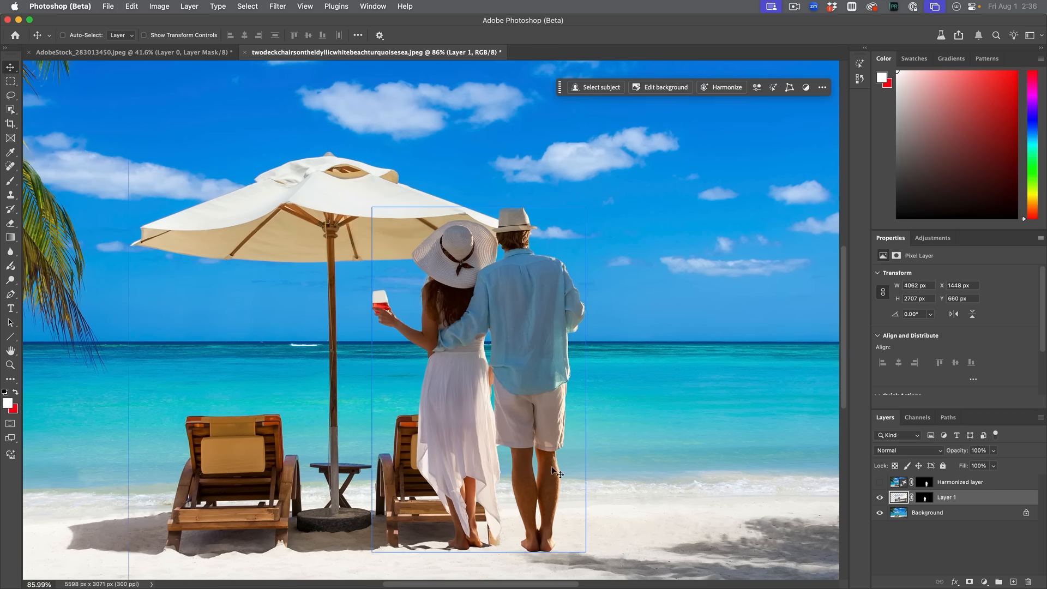
pyautogui.click(726, 86)
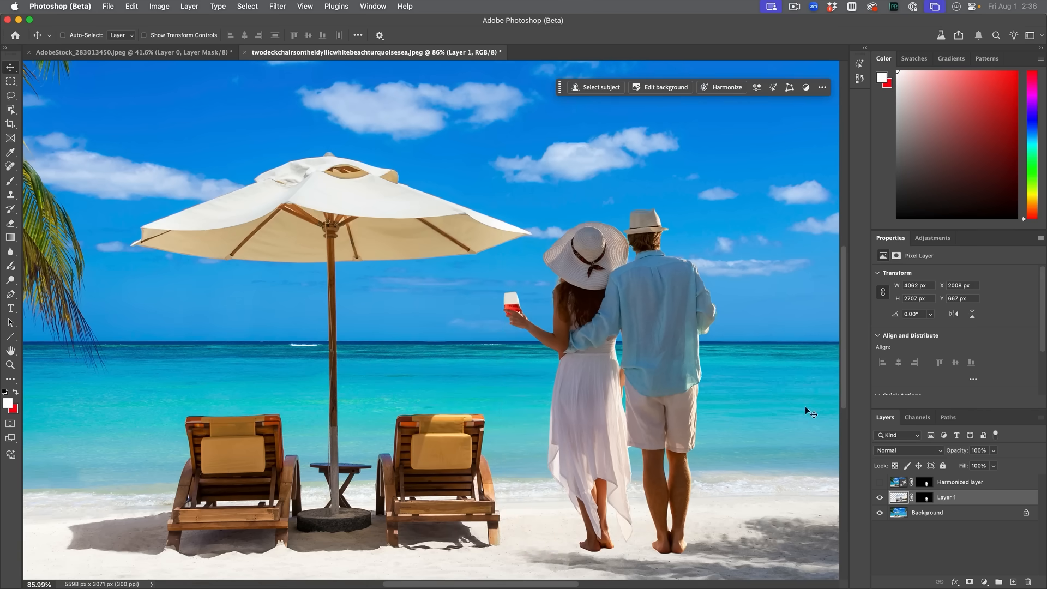
pyautogui.click(725, 87)
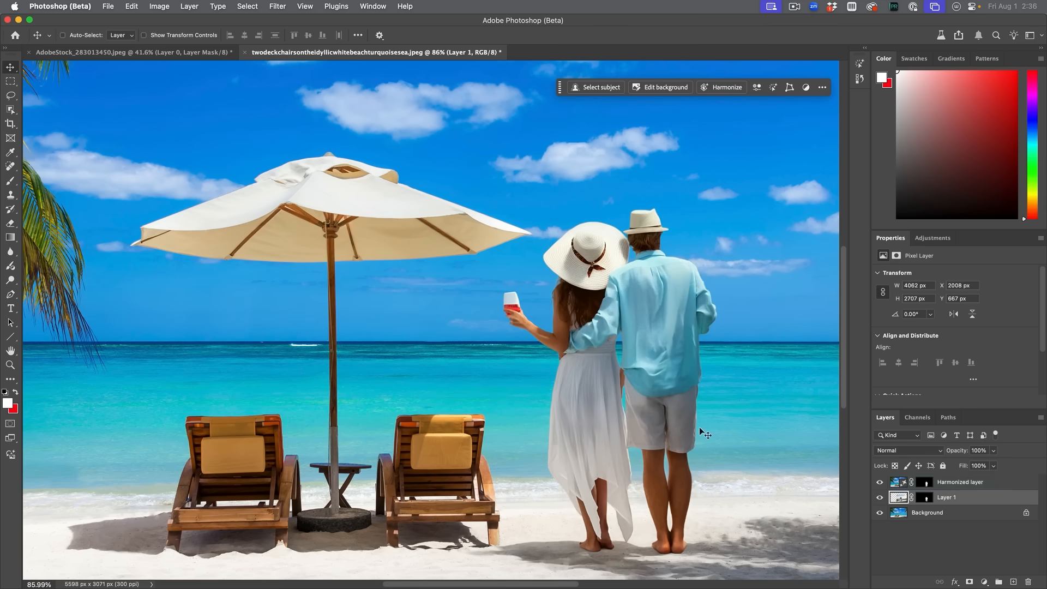
pyautogui.click(960, 482)
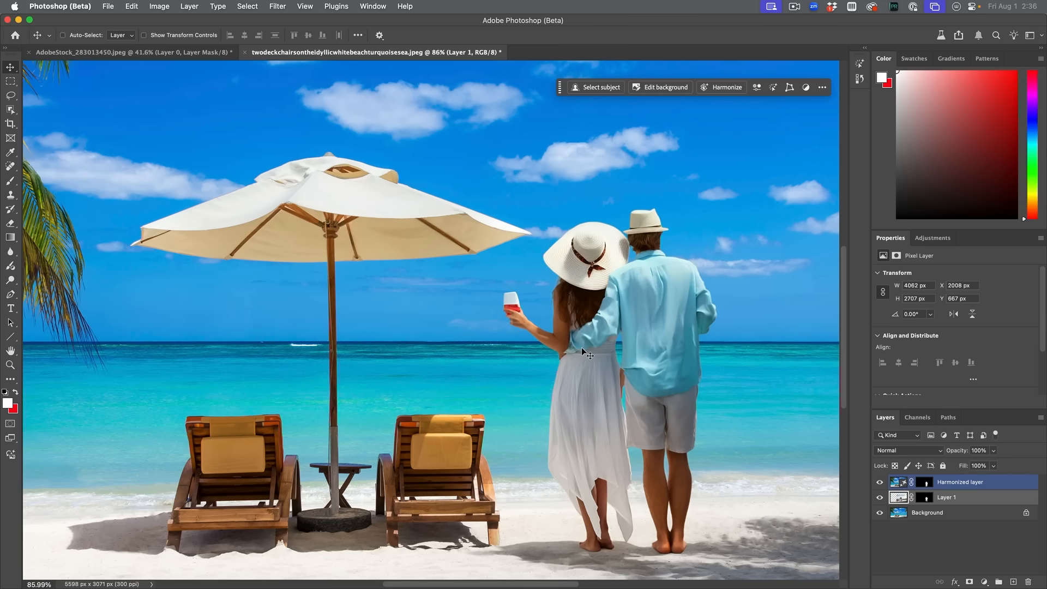
pyautogui.moveTo(615, 305)
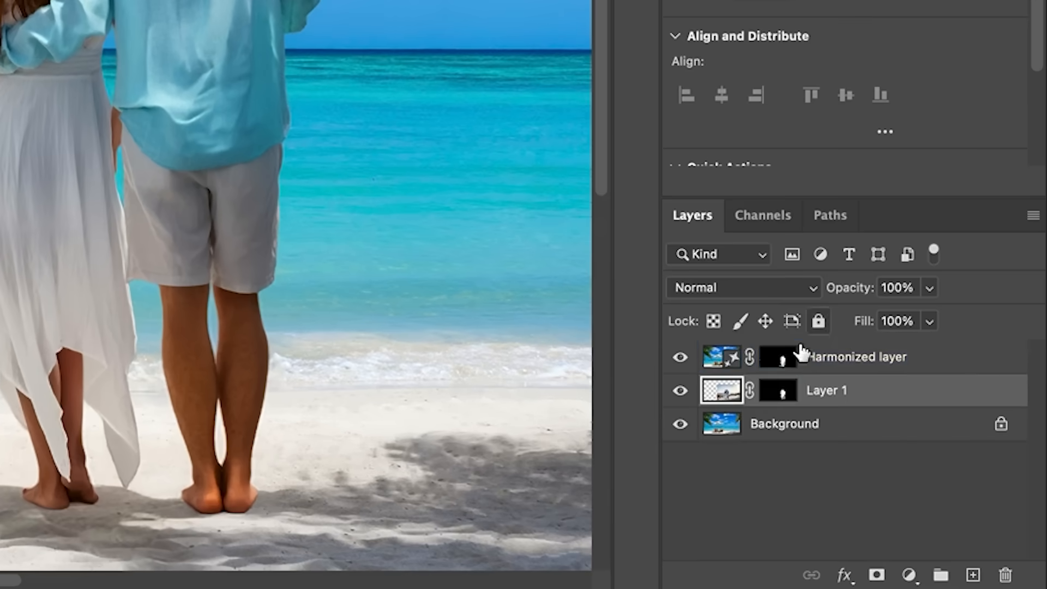
# Copy a marquee rectangle of beach around the couple onto Layer 2 and hide Background.
pyautogui.click(680, 357)
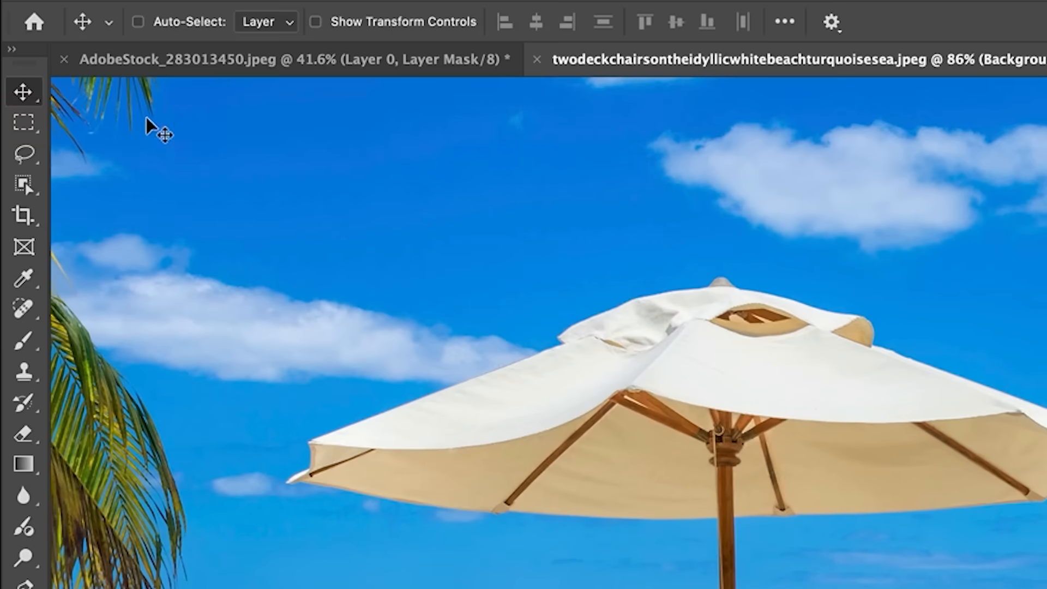
pyautogui.click(23, 121)
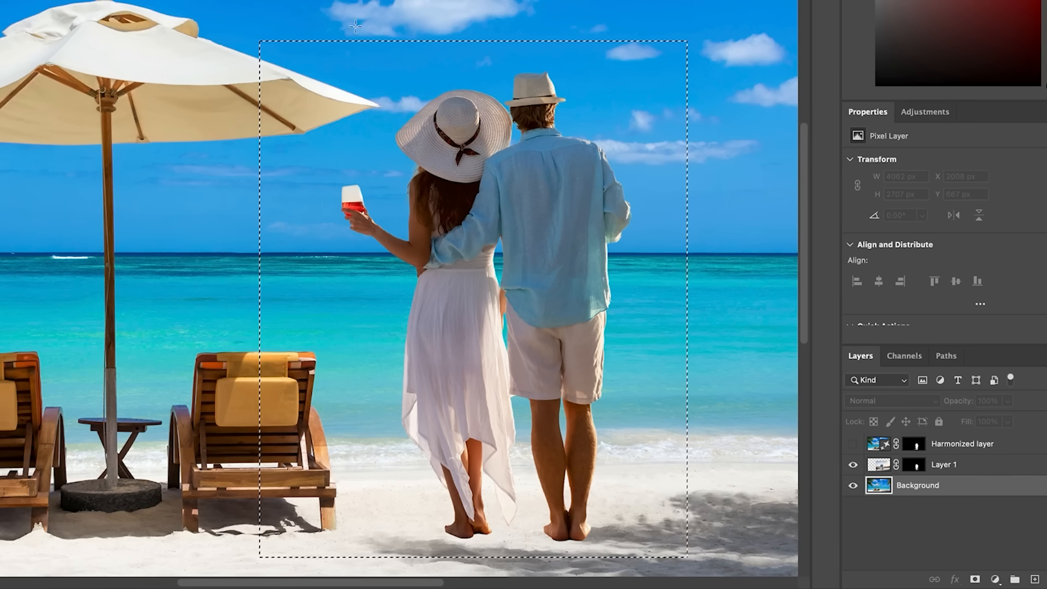
pyautogui.moveTo(567, 90)
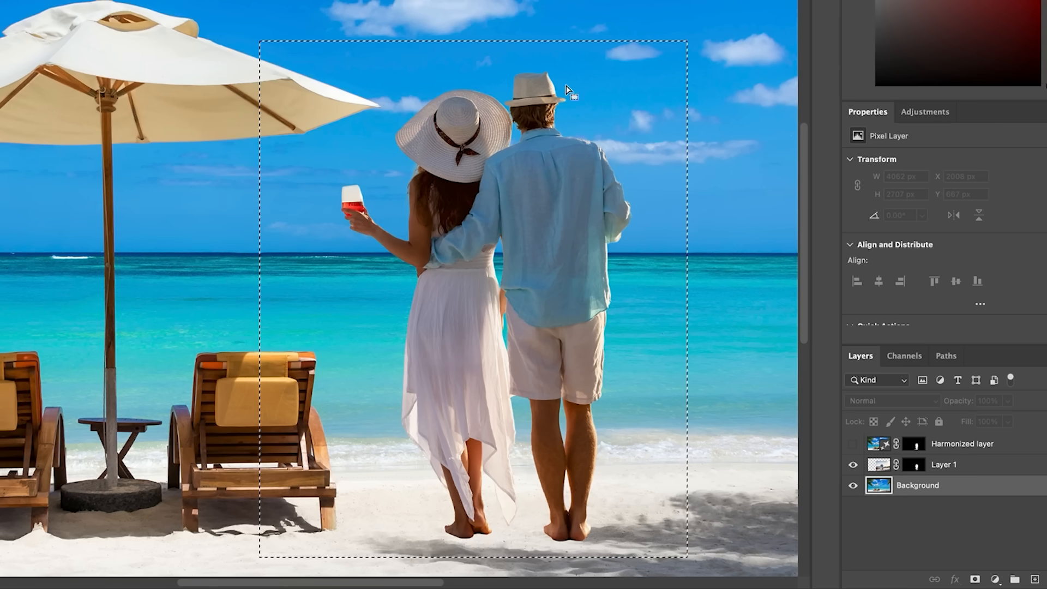
pyautogui.moveTo(569, 94)
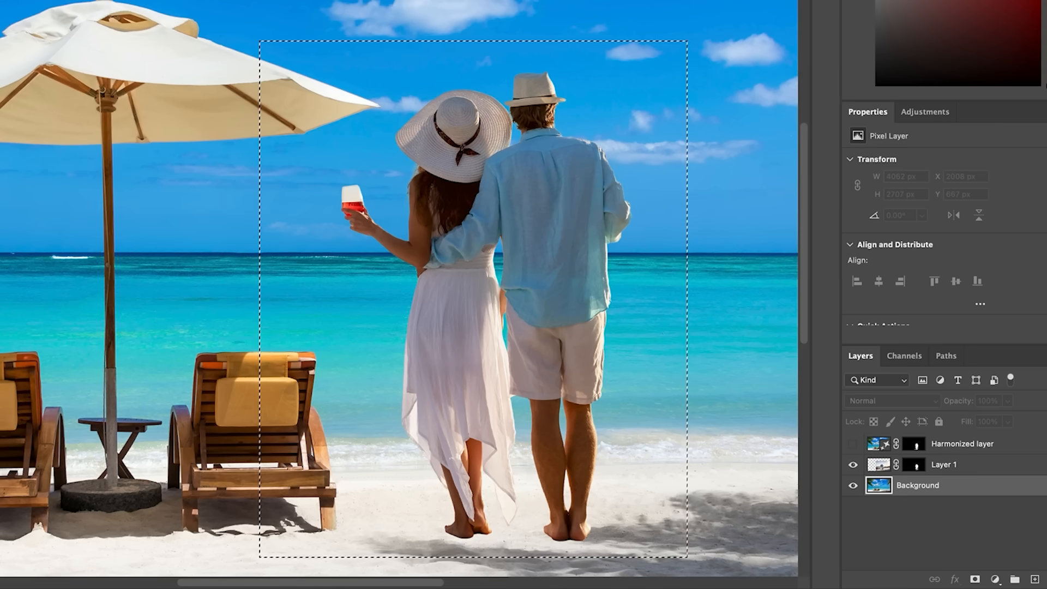
pyautogui.moveTo(307, 399)
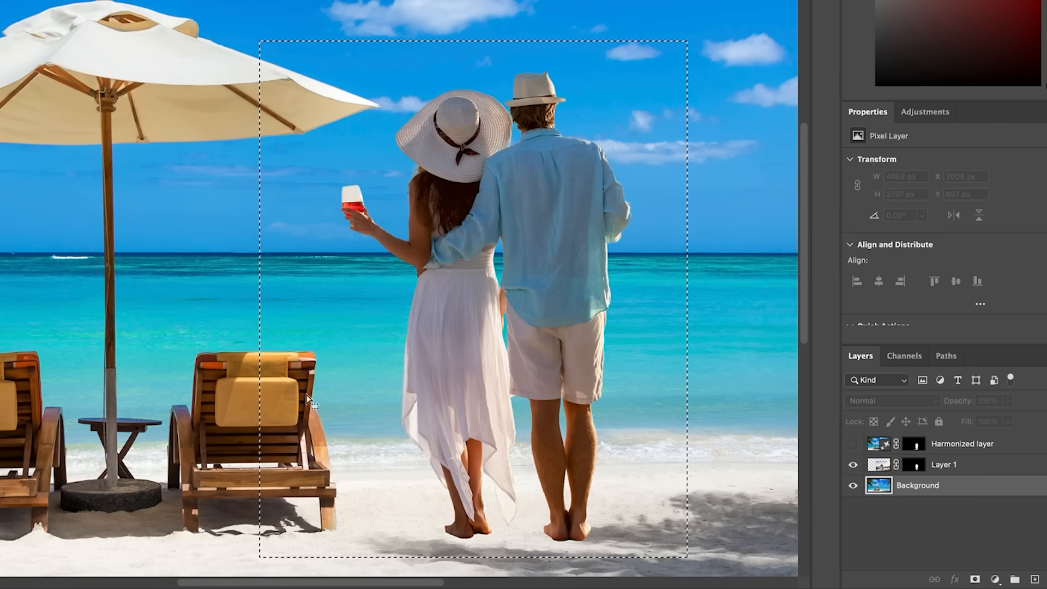
pyautogui.moveTo(831, 505)
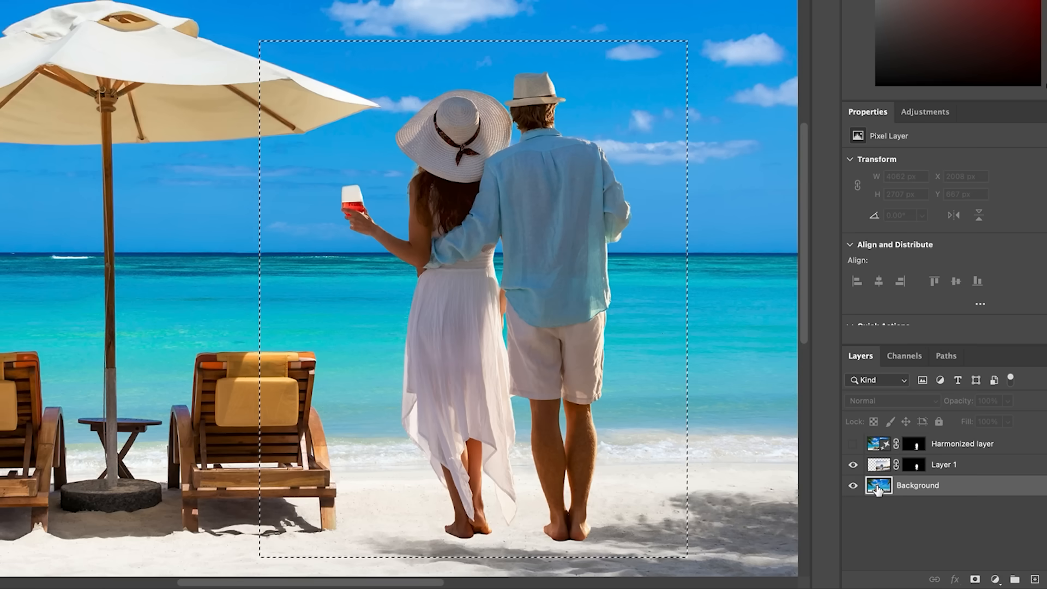
pyautogui.press('ctrl+j')
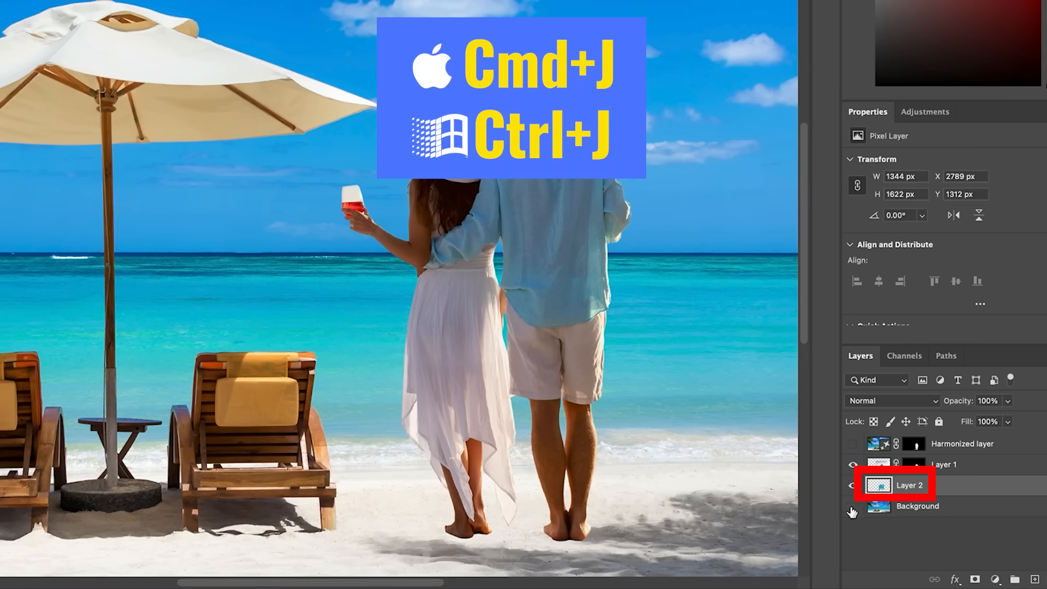
pyautogui.press('ctrl+j')
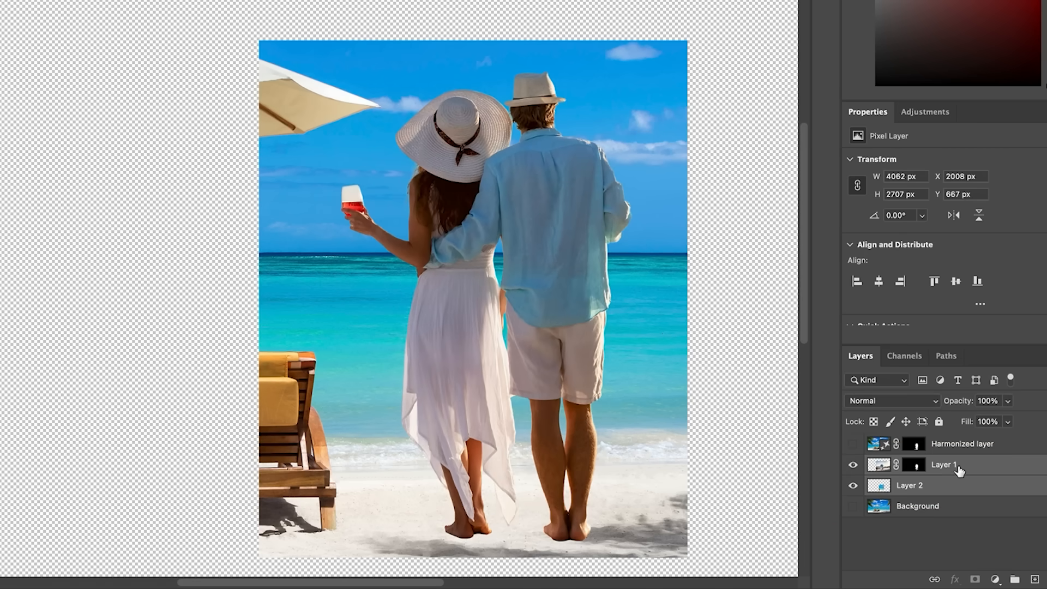
# Convert Layer 1 and Layer 2 together into one smart object.
pyautogui.rightClick(944, 464)
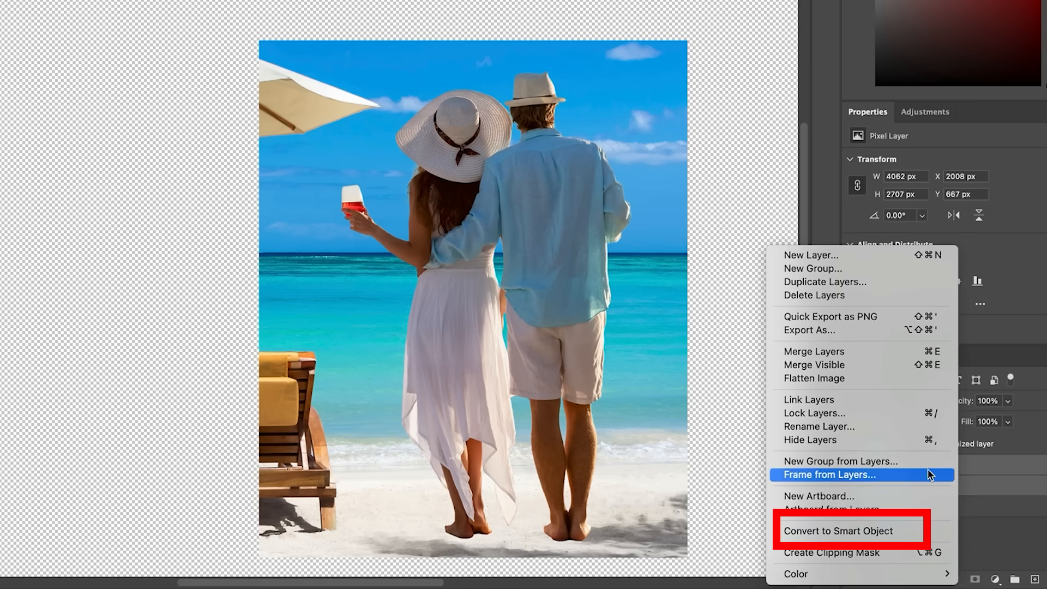
pyautogui.click(839, 530)
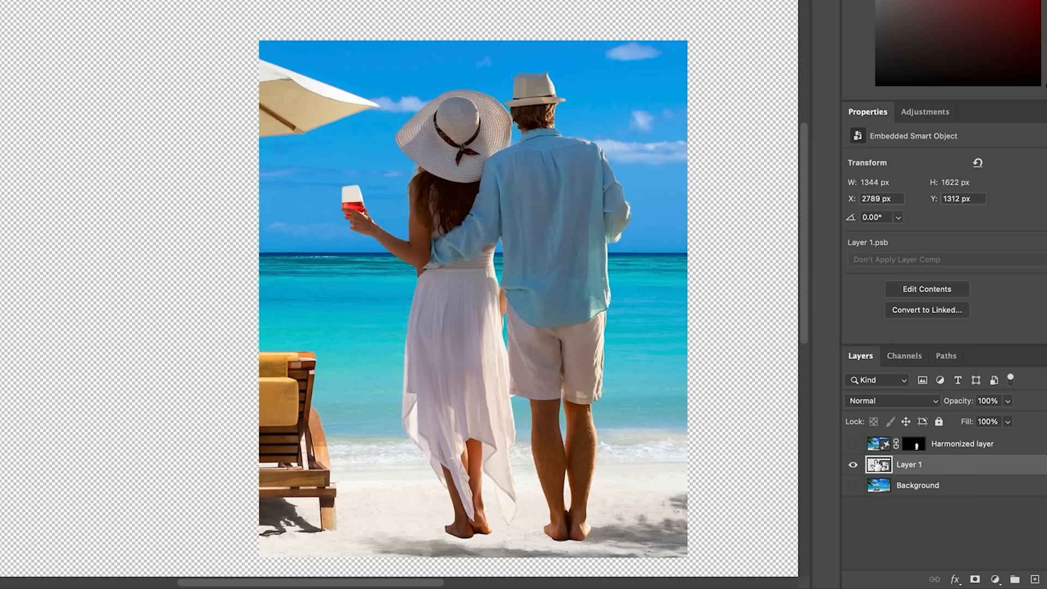
pyautogui.moveTo(878, 465)
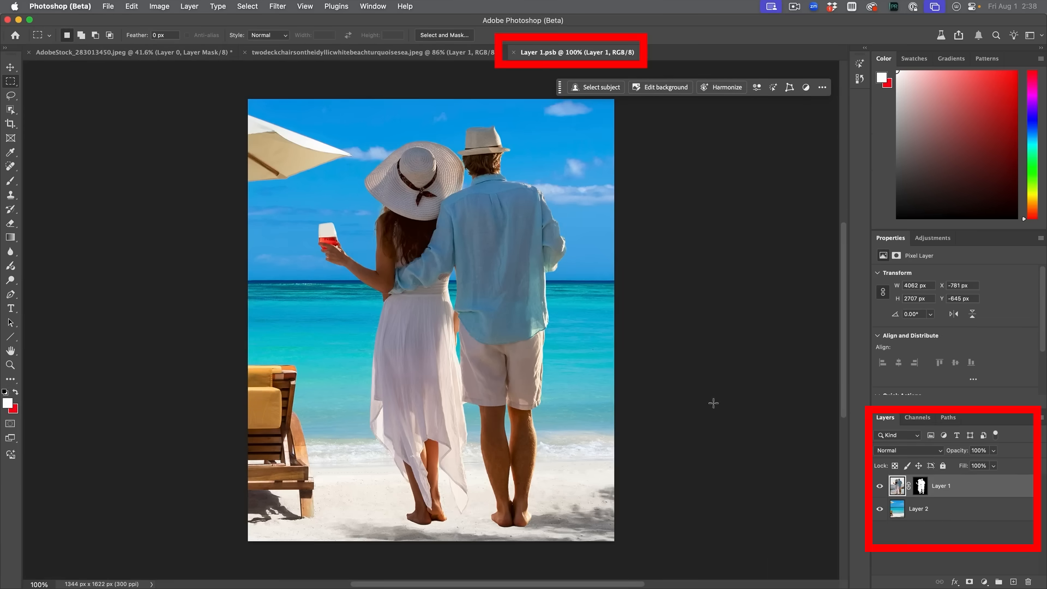
# Harmonize the couple inside Layer 1.psb, choose variation 3/3, and save.
pyautogui.click(880, 486)
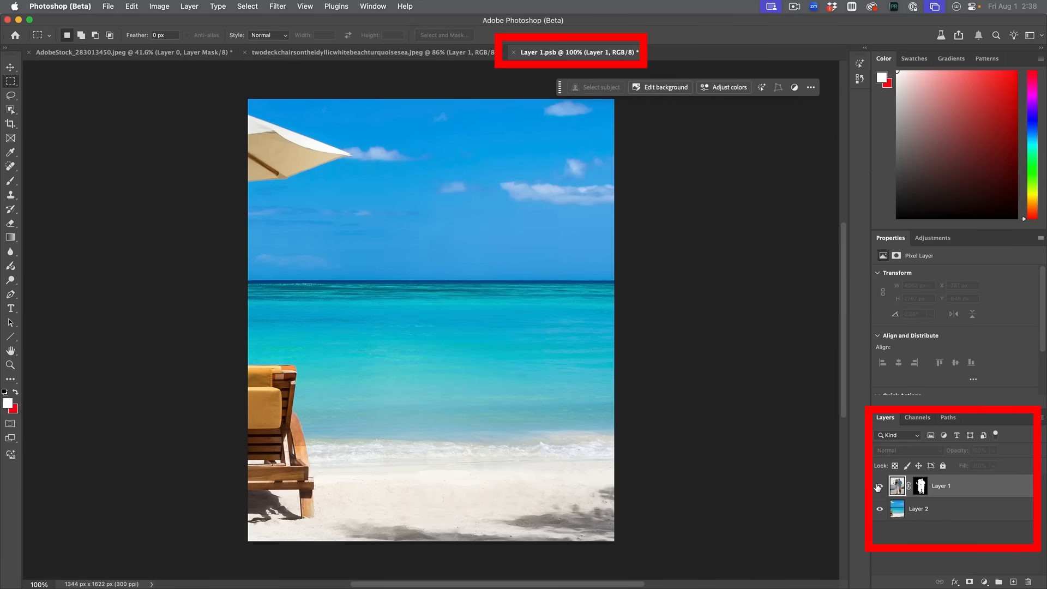
pyautogui.click(880, 486)
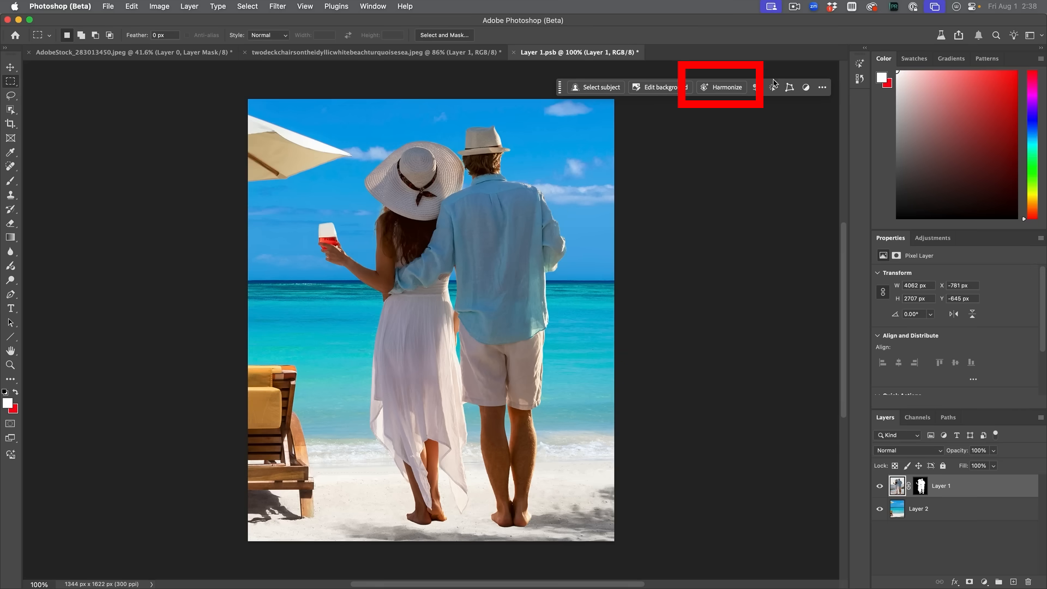
pyautogui.click(726, 87)
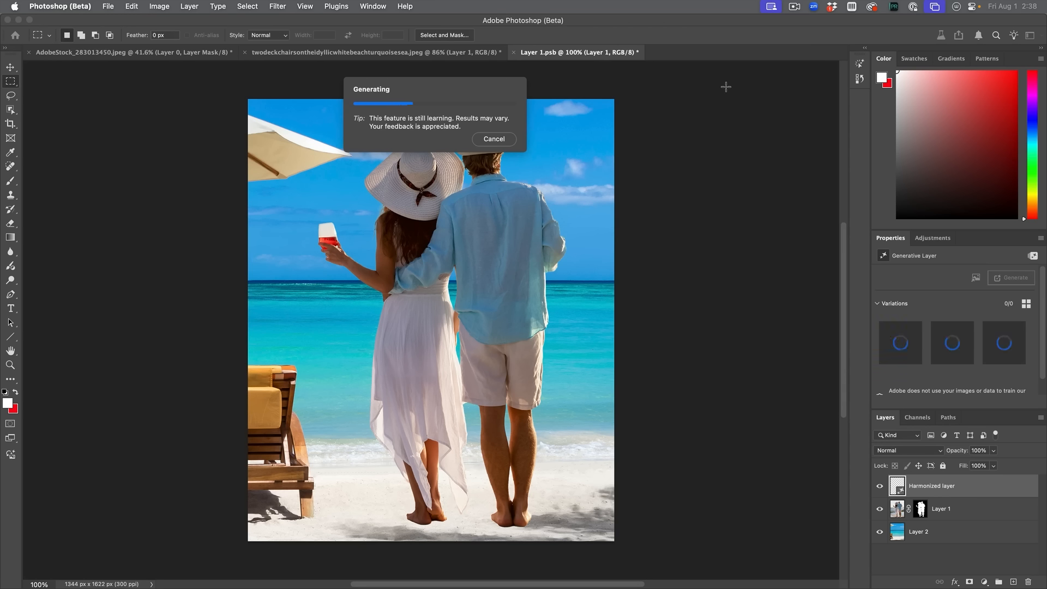
pyautogui.moveTo(325, 207)
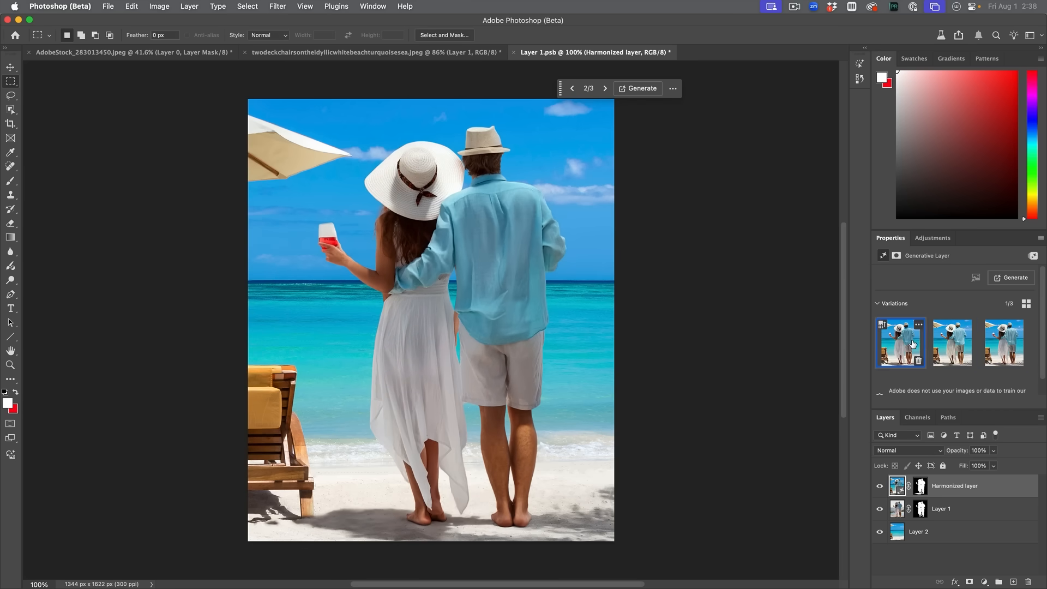
pyautogui.click(1003, 343)
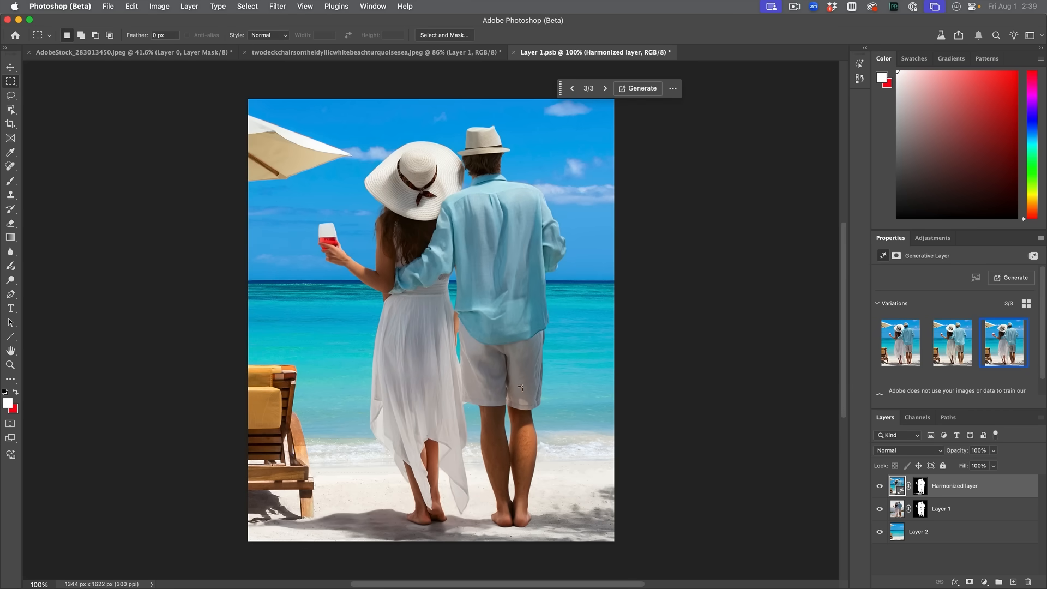
pyautogui.moveTo(625, 434)
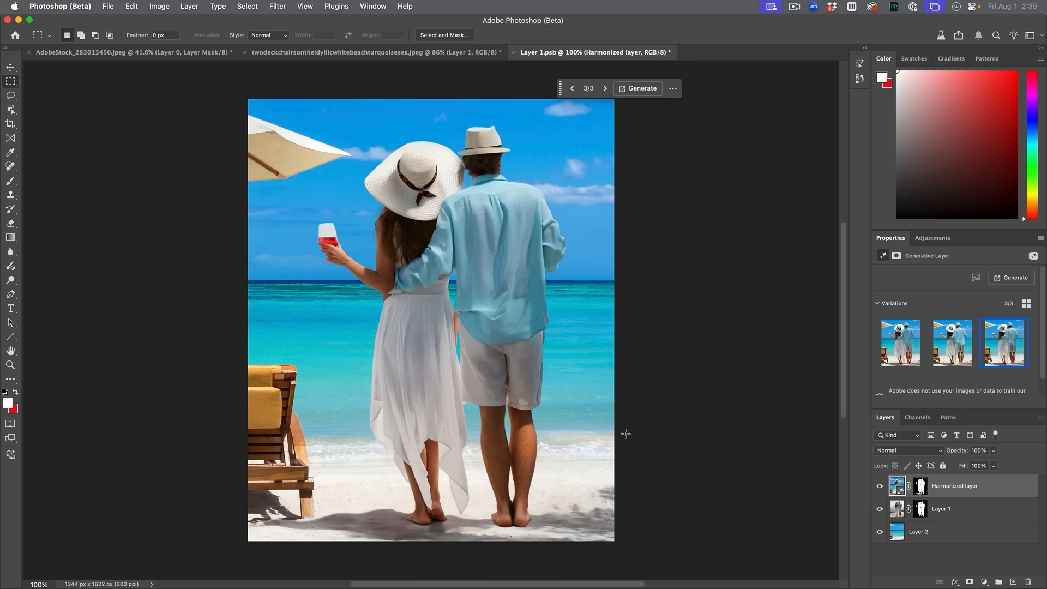
pyautogui.moveTo(948, 499)
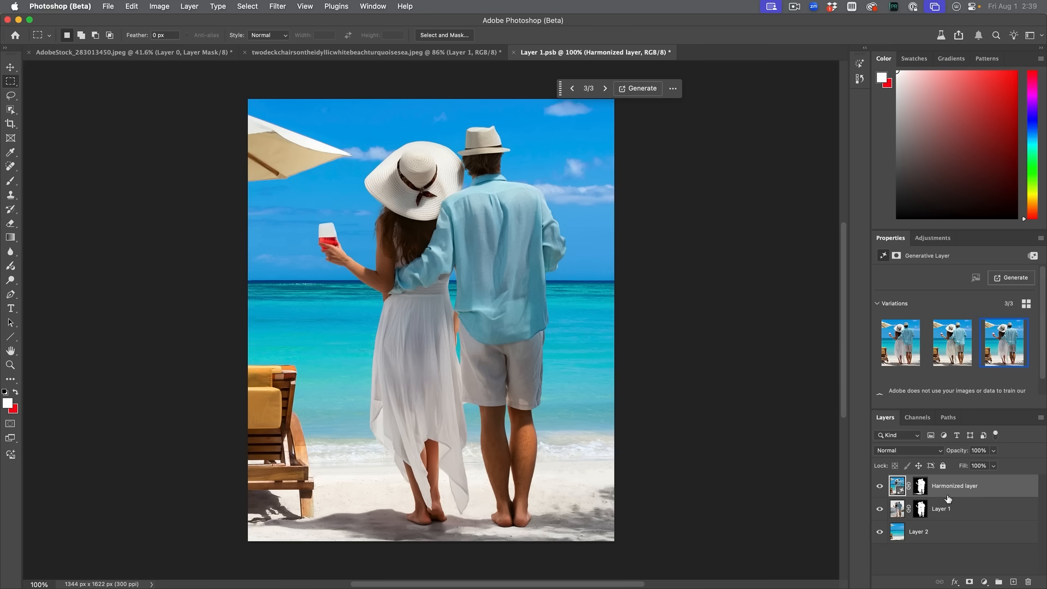
pyautogui.press('cmd+s')
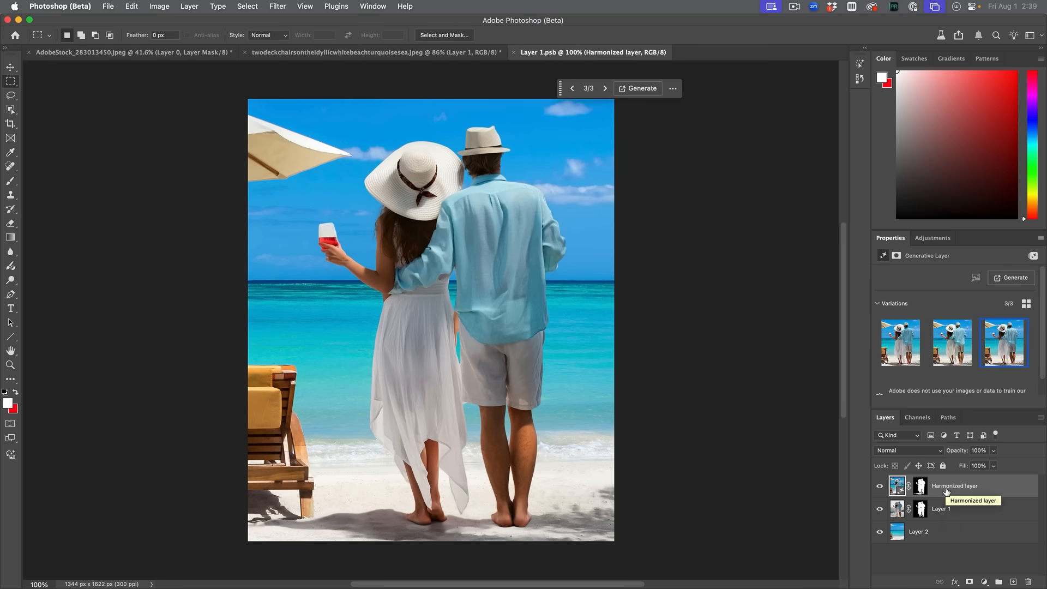
# Return to the beach composite, show the beach Background layer, and pick the Zoom tool.
pyautogui.click(374, 52)
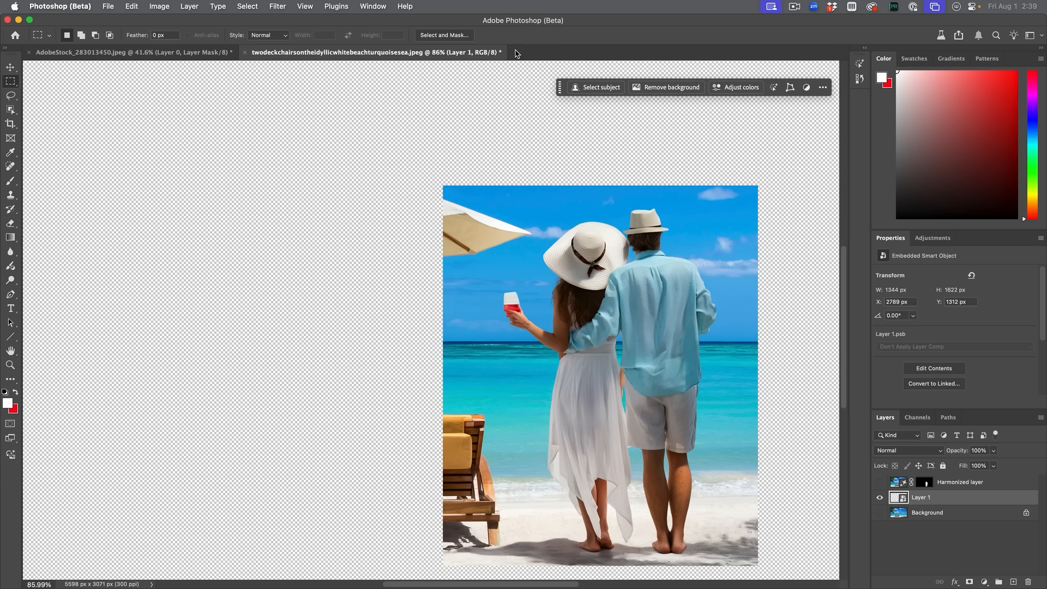
pyautogui.moveTo(598, 256)
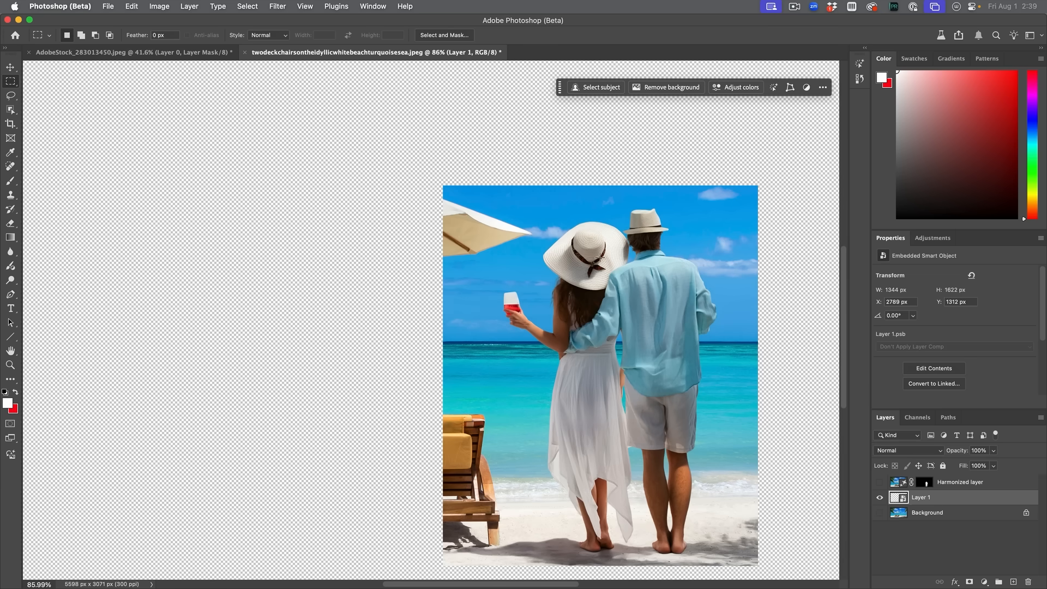
pyautogui.moveTo(631, 319)
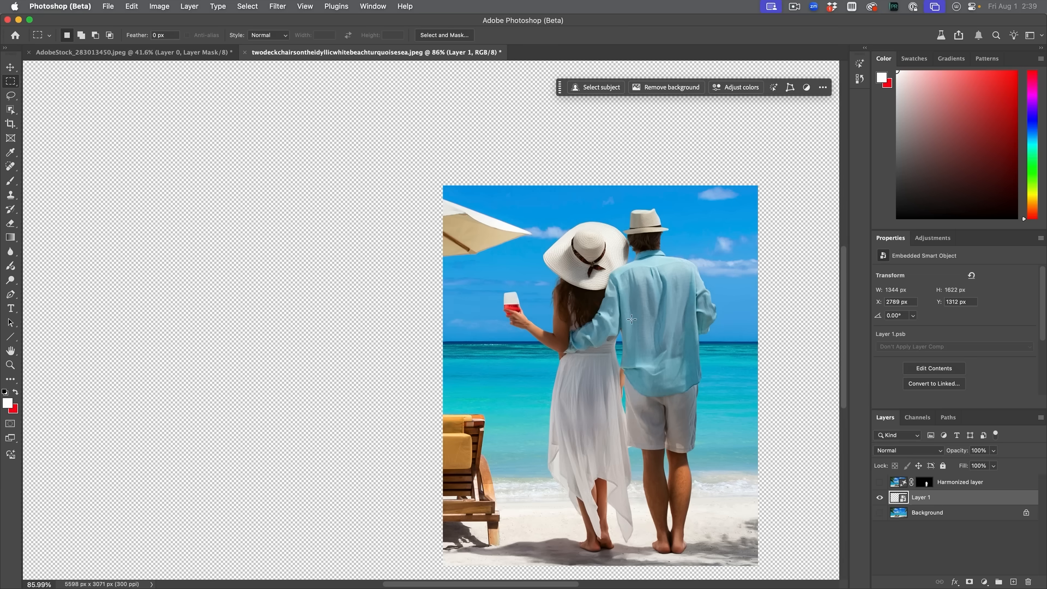
pyautogui.moveTo(870, 522)
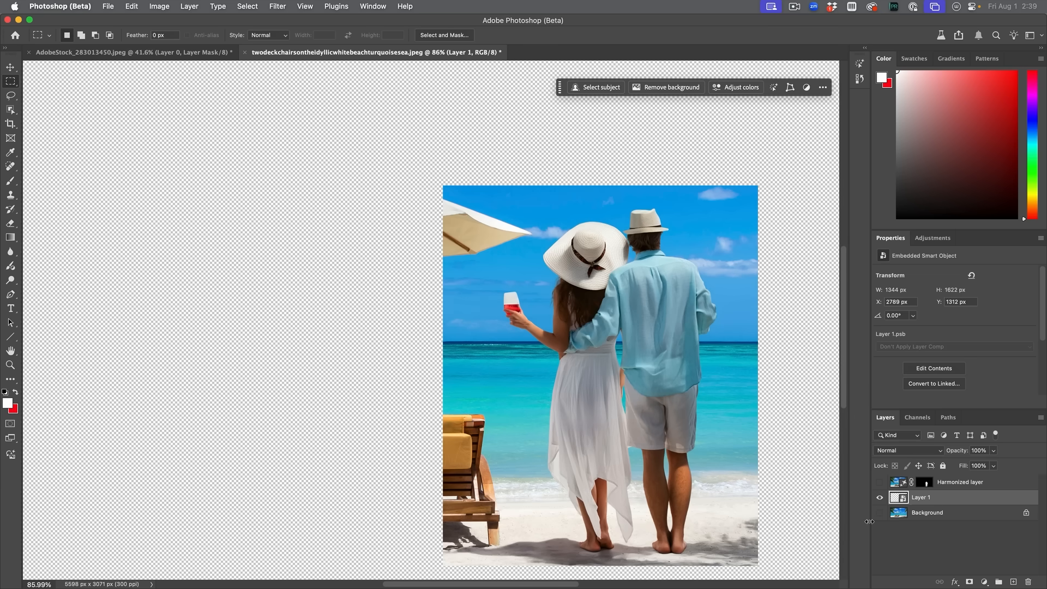
pyautogui.click(880, 512)
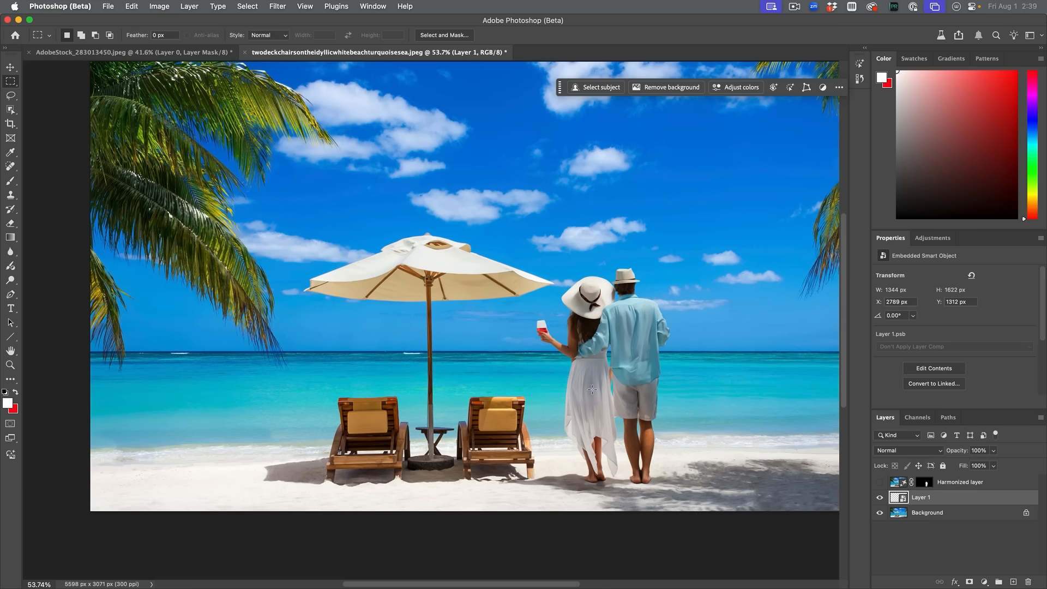
pyautogui.moveTo(664, 252)
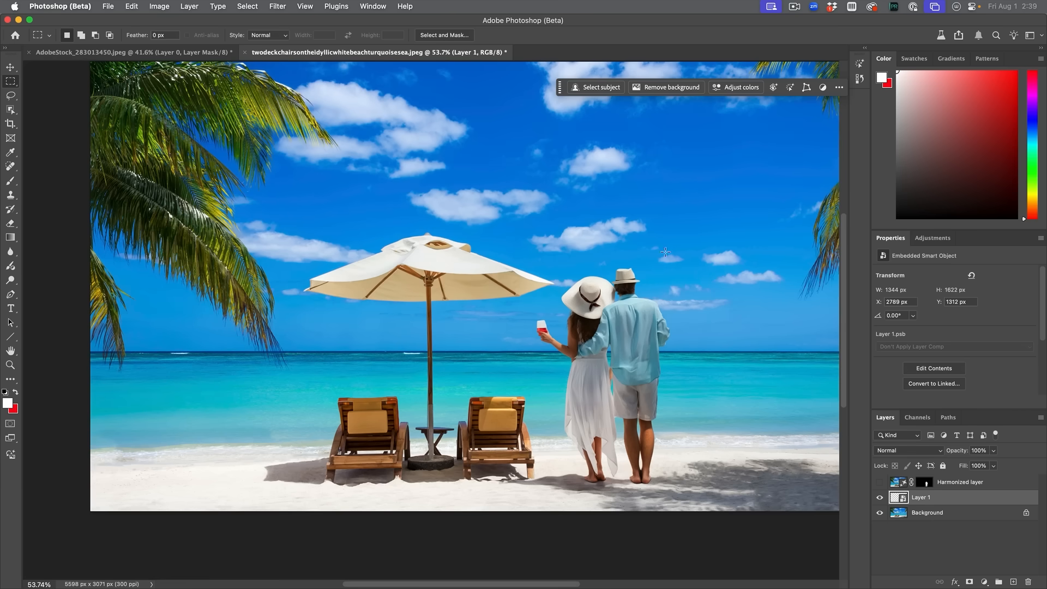
pyautogui.moveTo(760, 365)
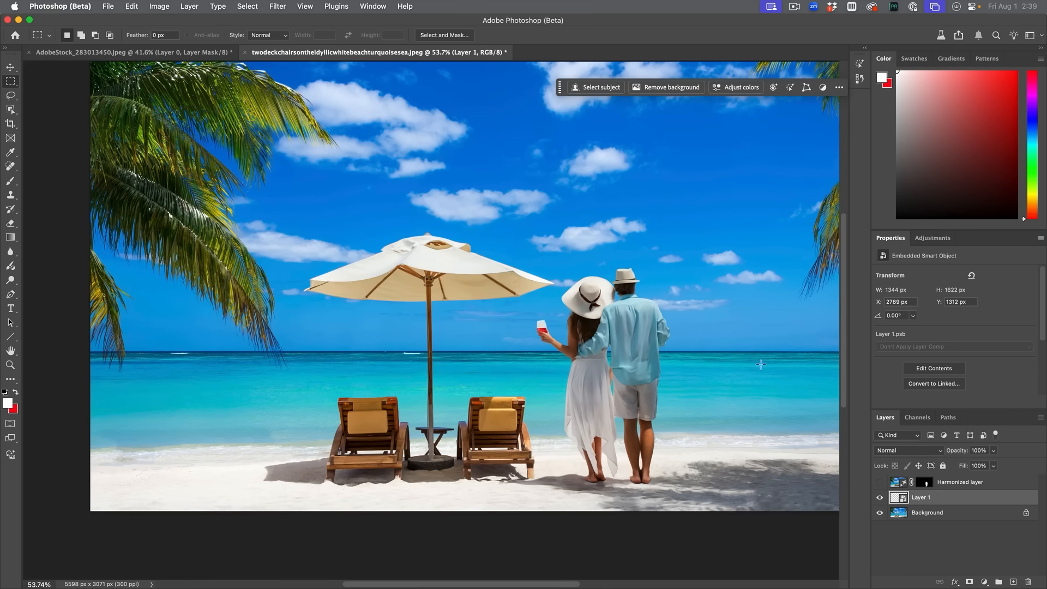
pyautogui.moveTo(28, 369)
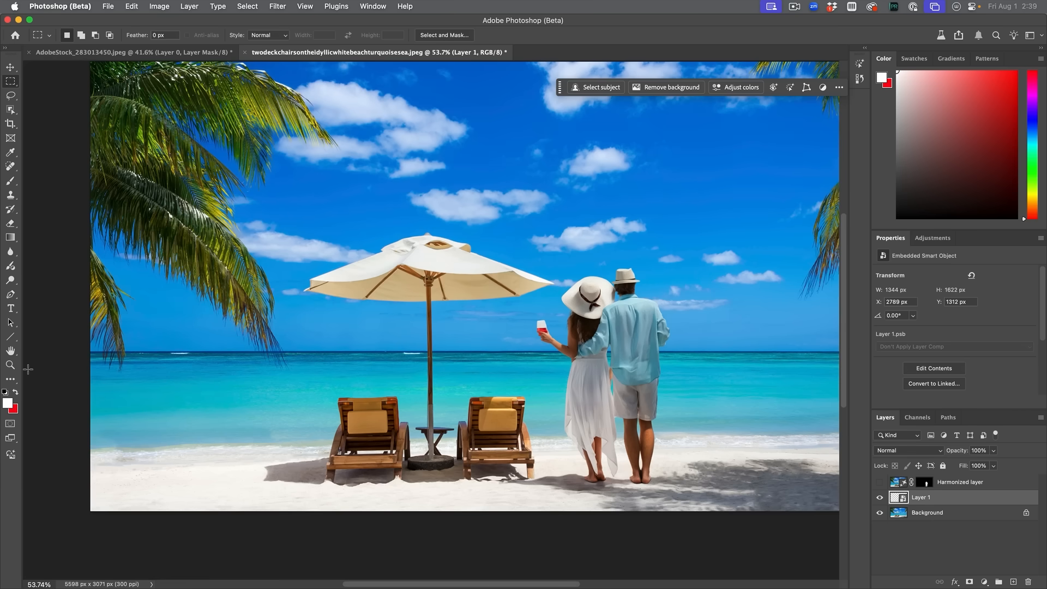
pyautogui.click(10, 365)
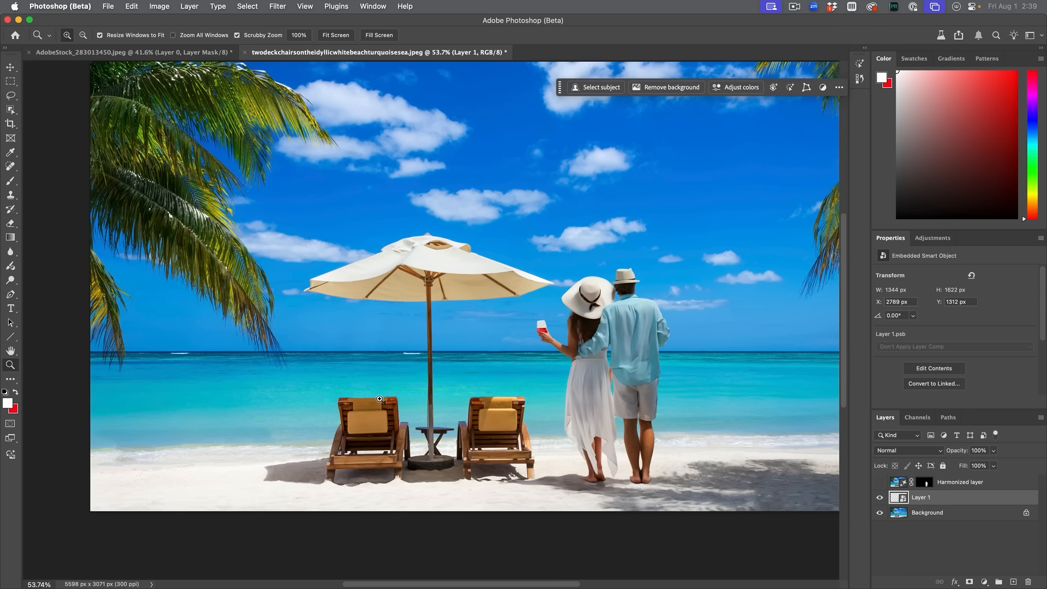
pyautogui.moveTo(666, 386)
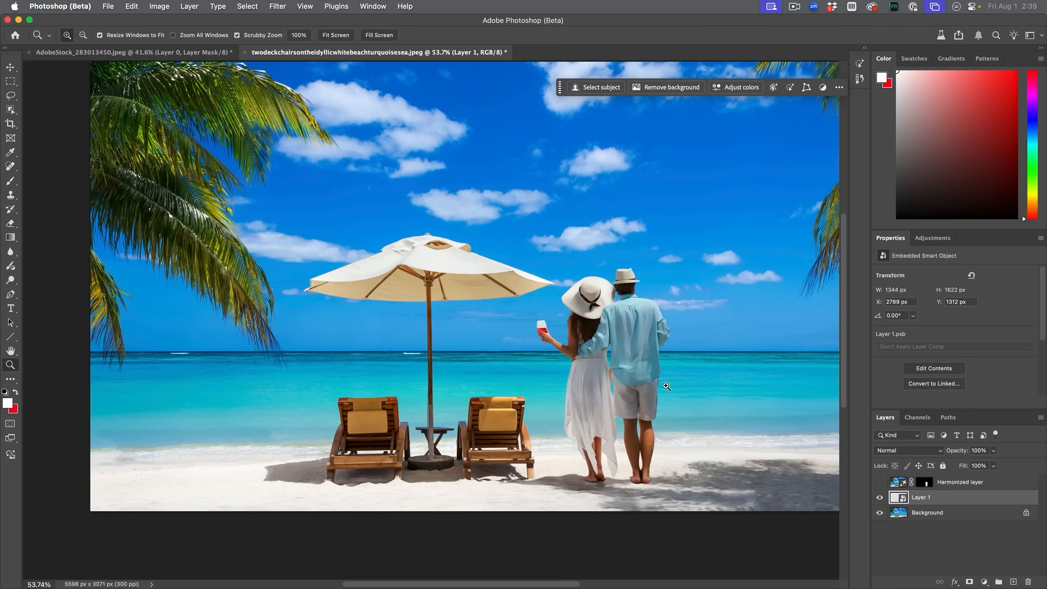
pyautogui.moveTo(582, 429)
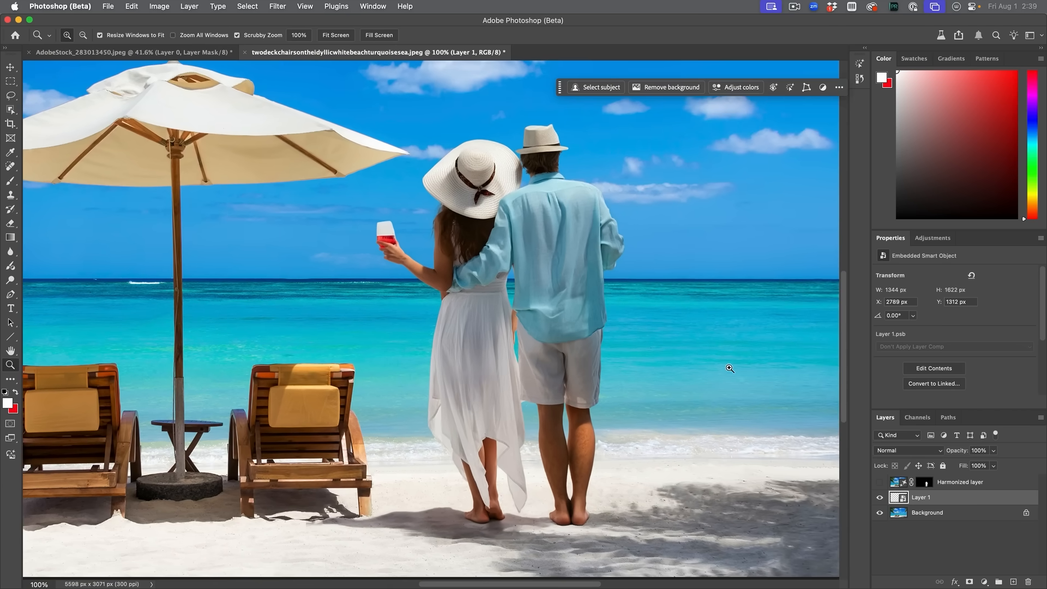
pyautogui.click(880, 482)
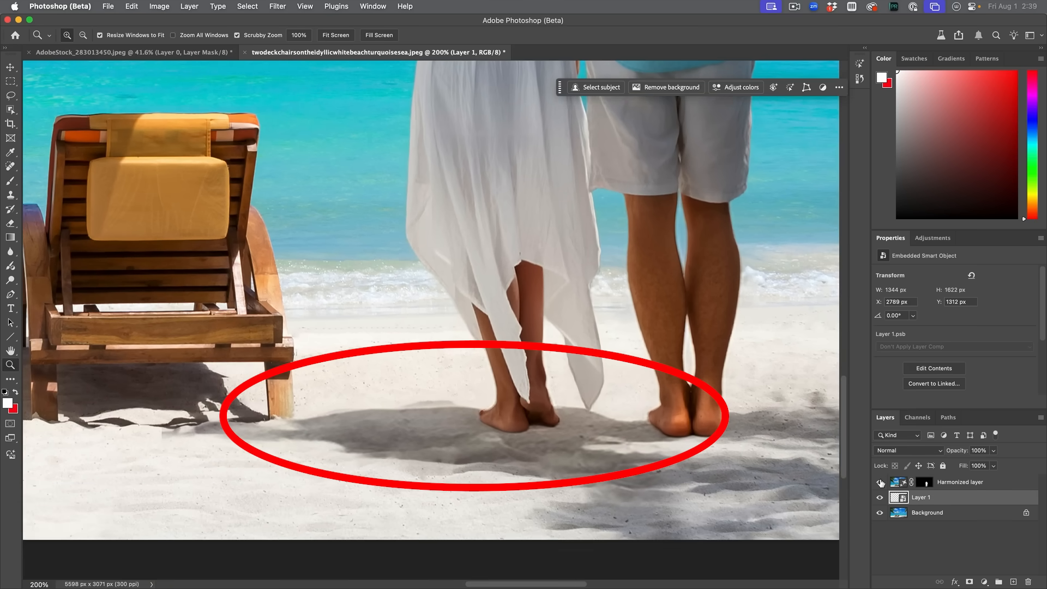
pyautogui.click(880, 482)
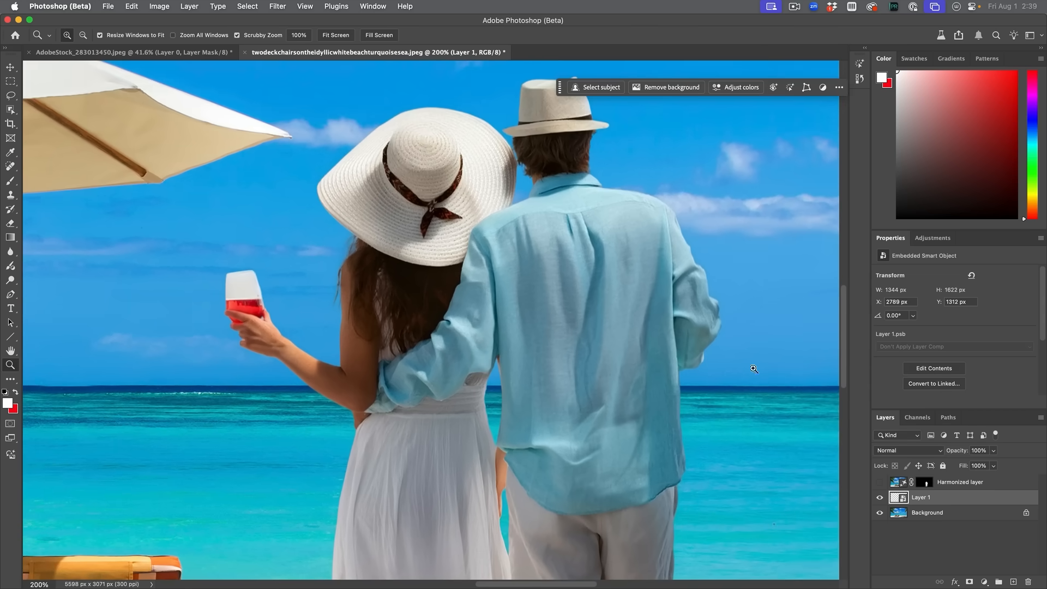
pyautogui.click(880, 482)
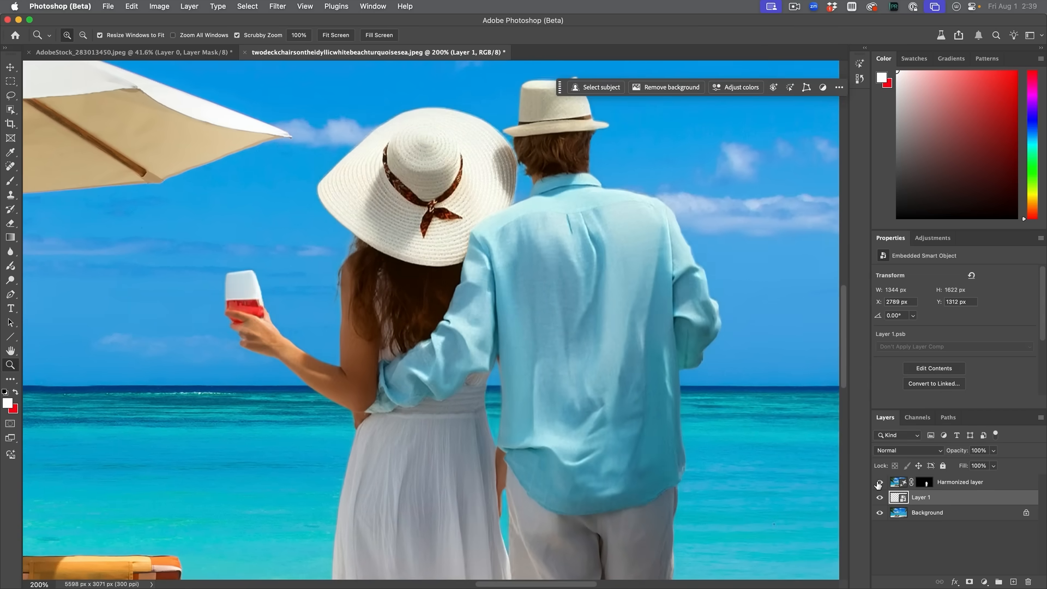
pyautogui.click(880, 482)
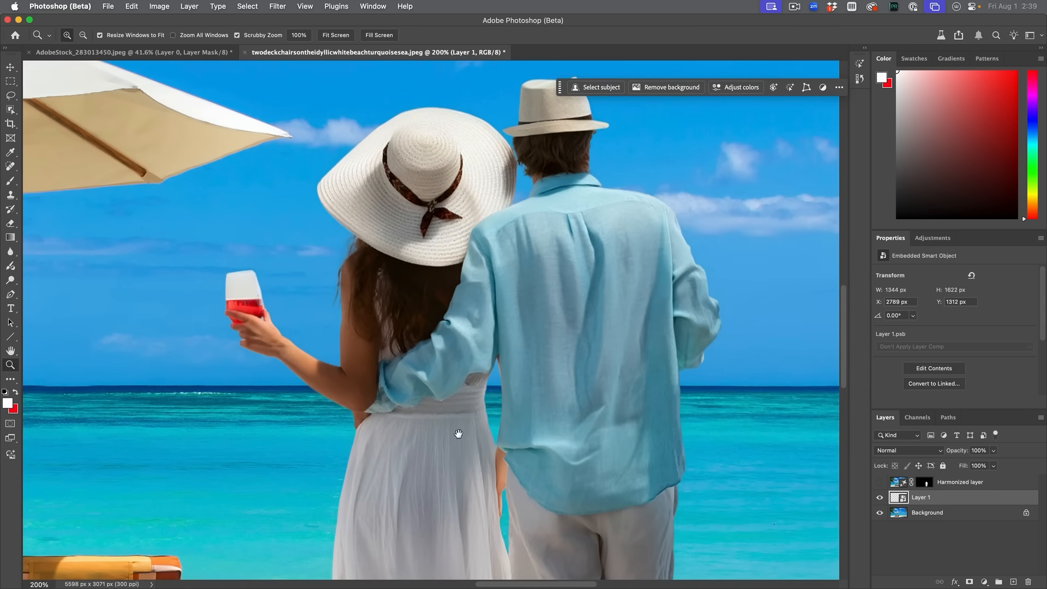
pyautogui.scroll(-3)
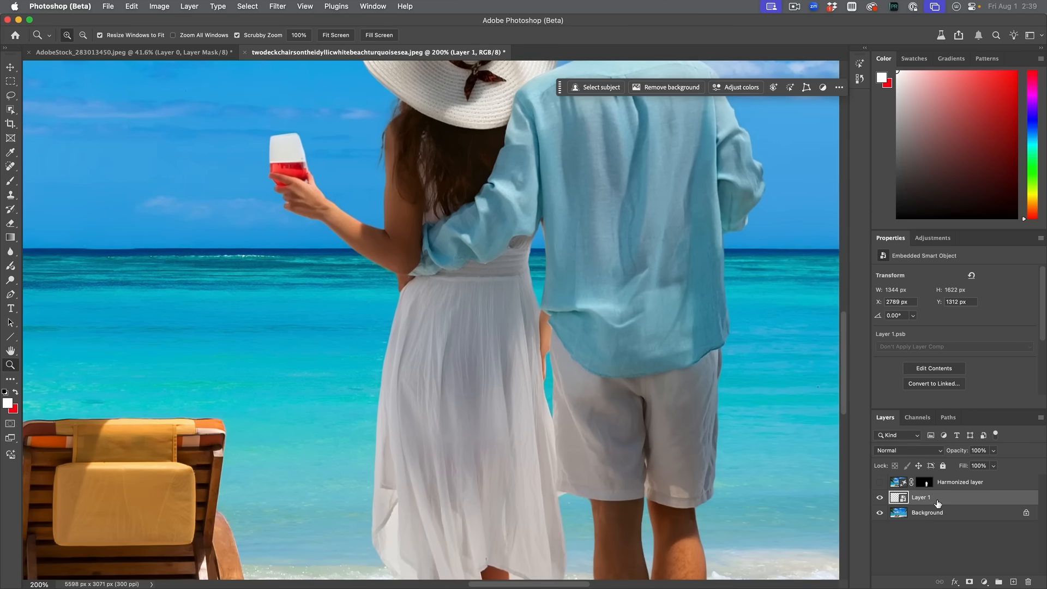
pyautogui.click(880, 484)
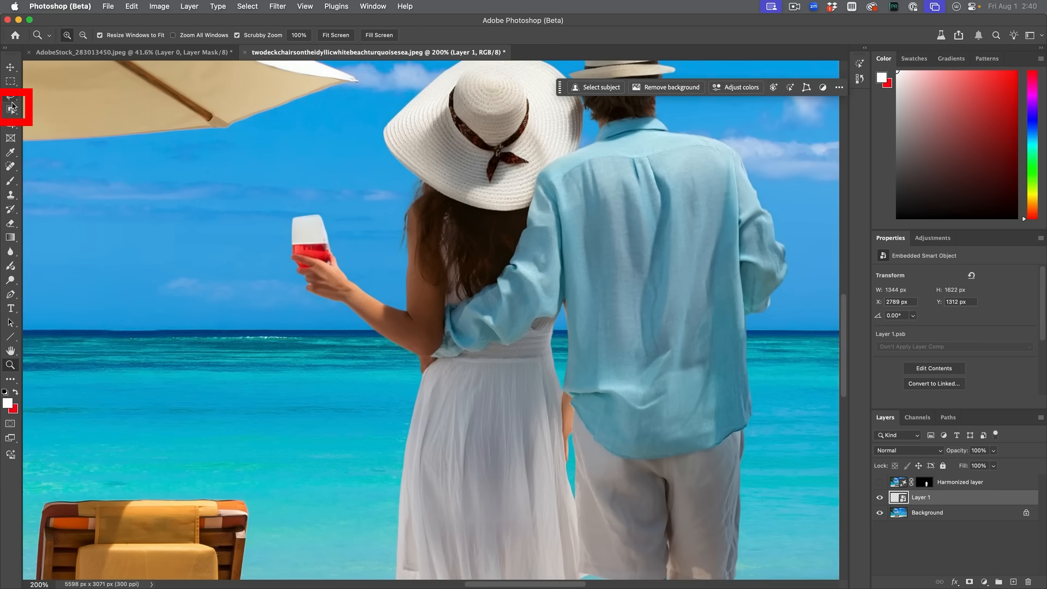
# Select the wine glass with Object Selection and turn it into a layer mask.
pyautogui.click(11, 107)
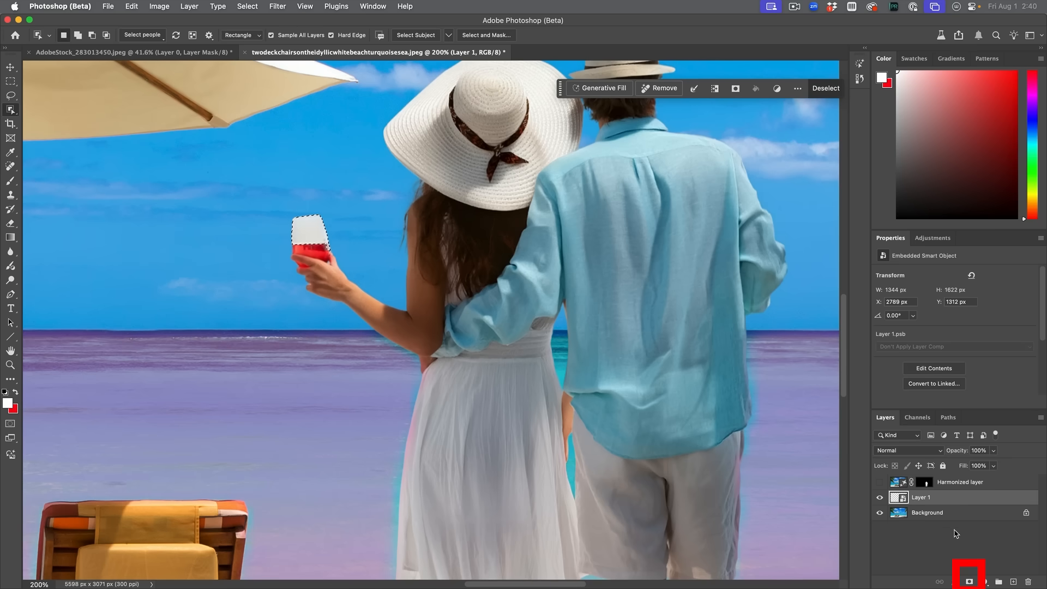
pyautogui.click(969, 575)
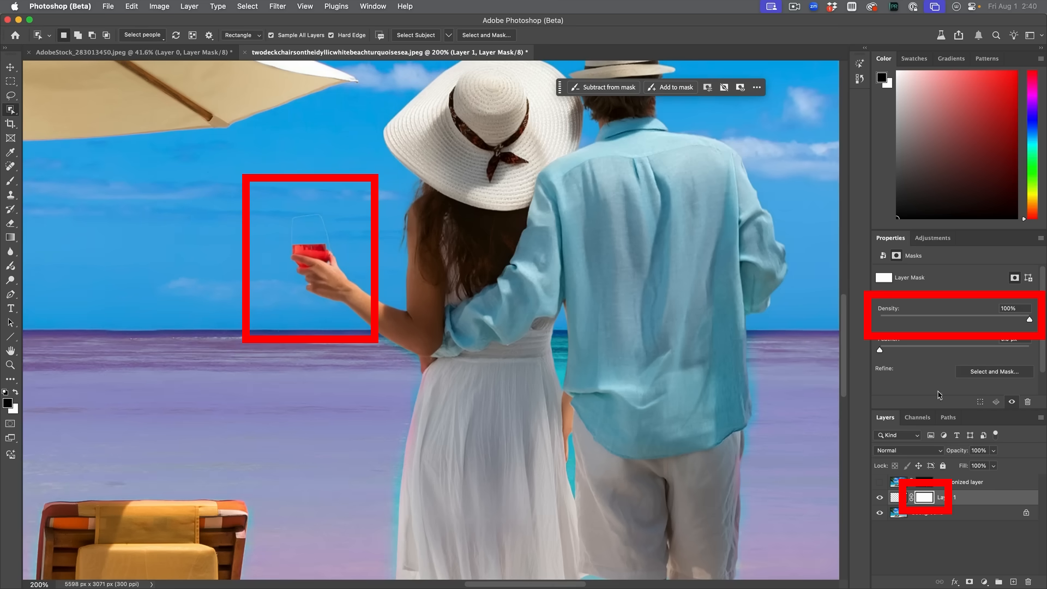
pyautogui.moveTo(1026, 397)
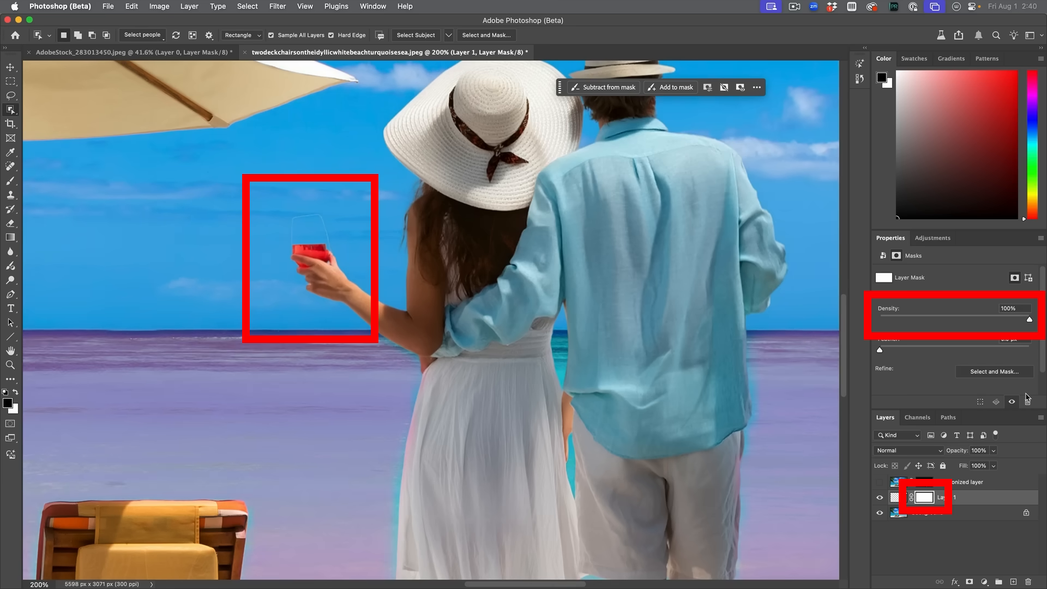
pyautogui.moveTo(1024, 322)
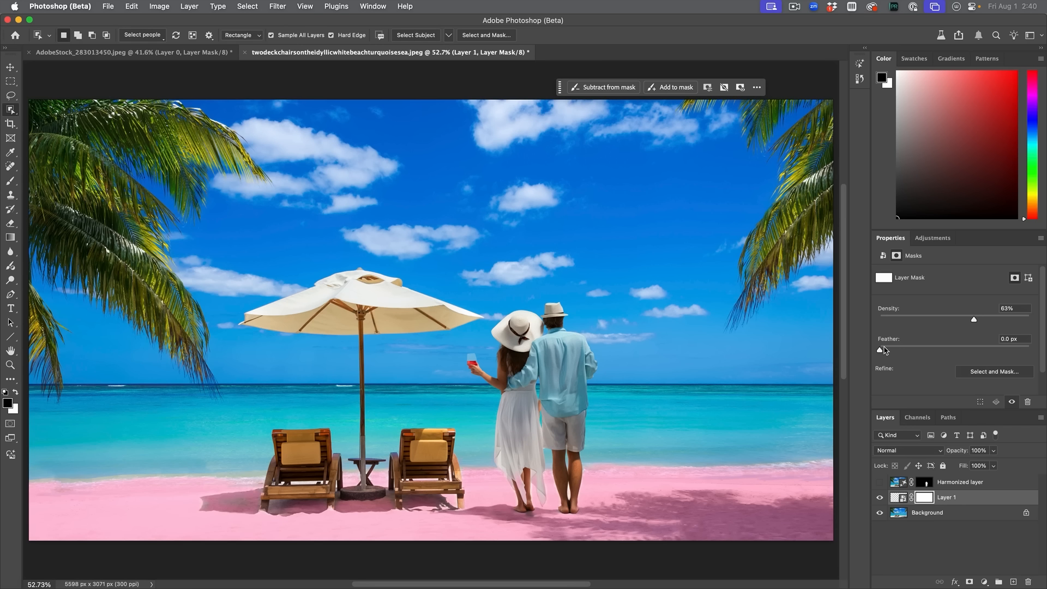
pyautogui.moveTo(881, 348)
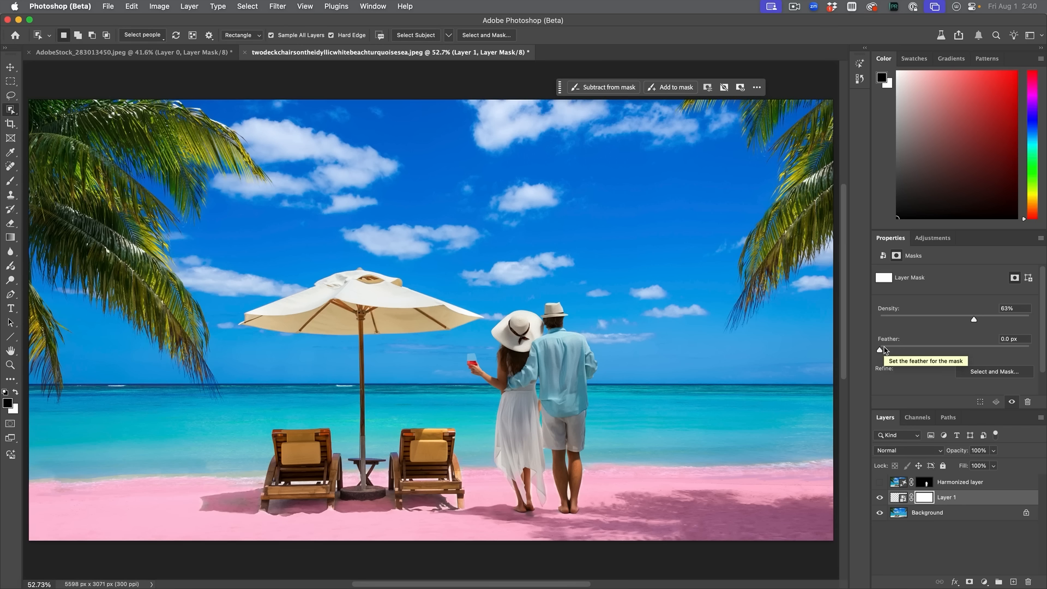
# Go to the wooden boat image and remove its white background.
pyautogui.click(217, 52)
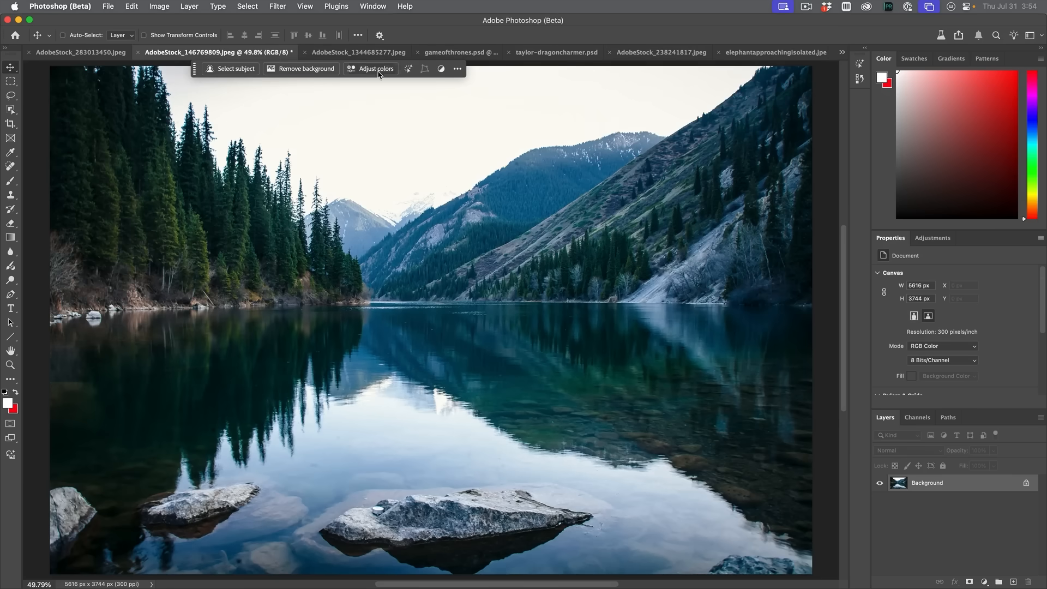
pyautogui.click(358, 53)
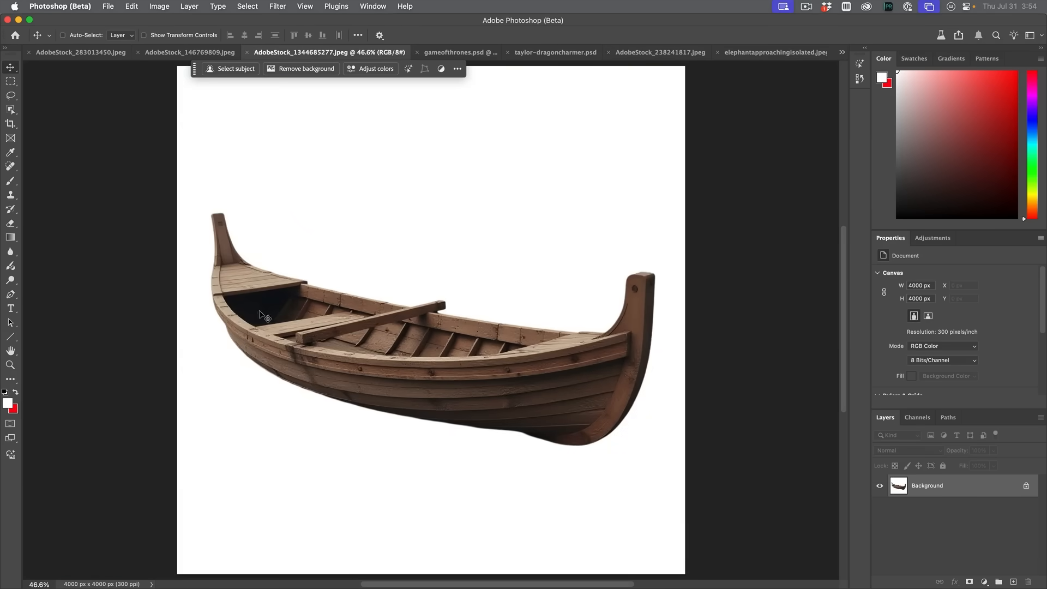
pyautogui.moveTo(306, 68)
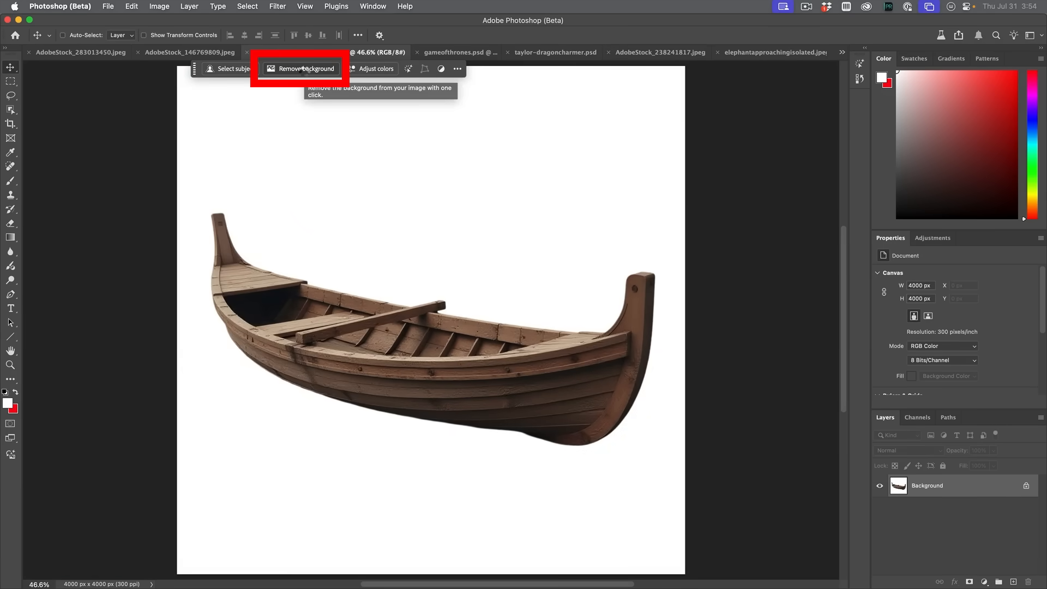
pyautogui.click(304, 68)
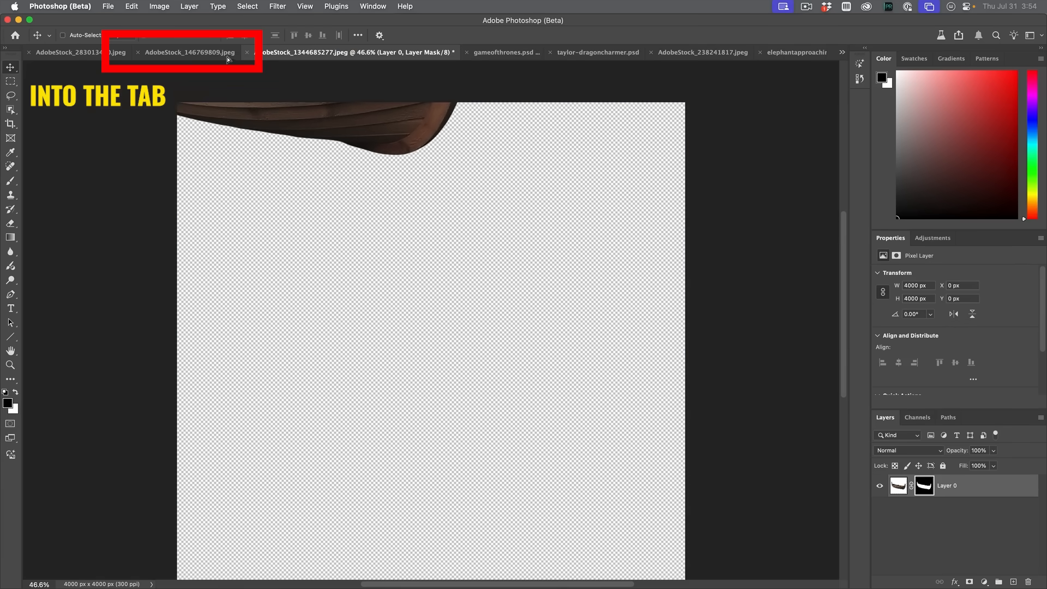
# Drag the cut-out boat into the mountain lake document.
pyautogui.click(190, 53)
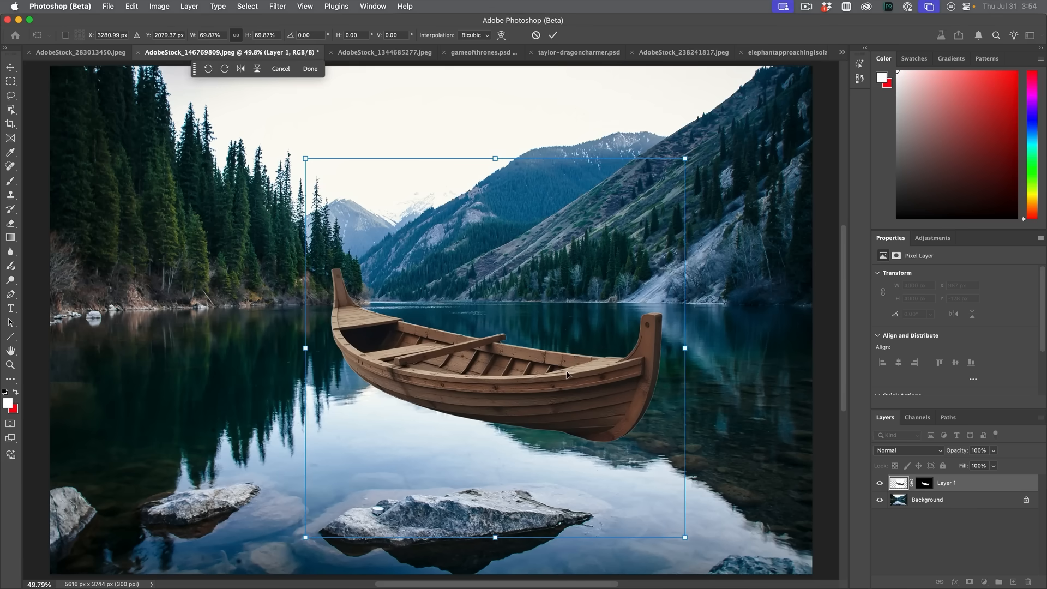
pyautogui.moveTo(701, 164)
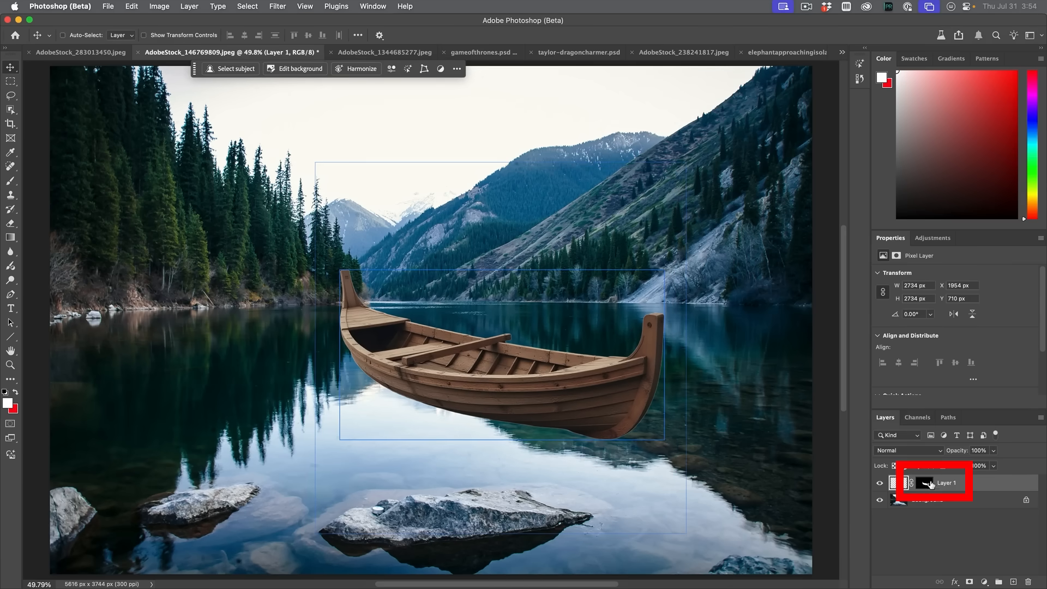
pyautogui.click(925, 483)
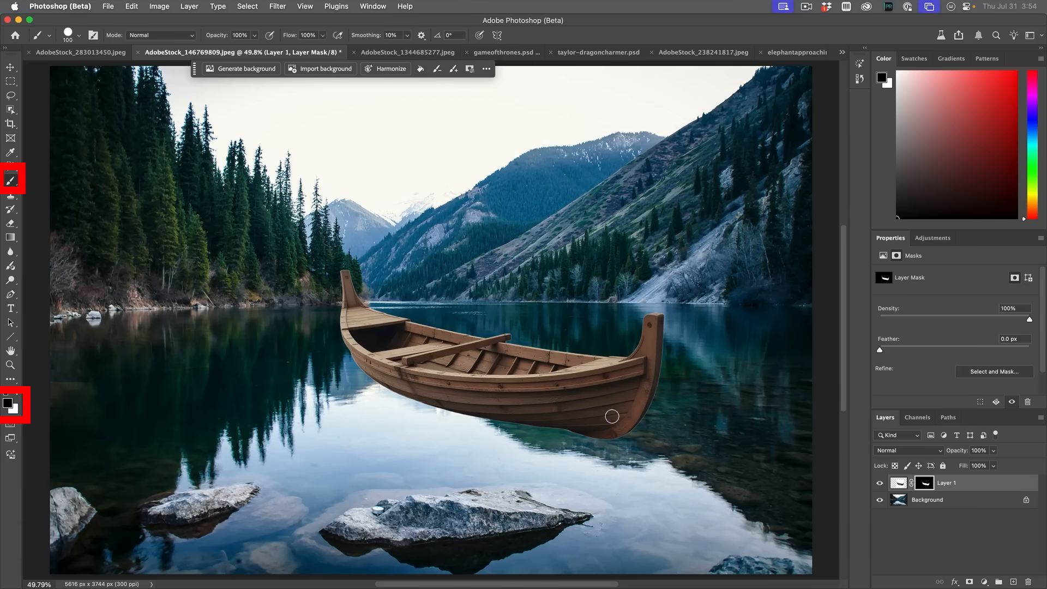
pyautogui.moveTo(621, 444)
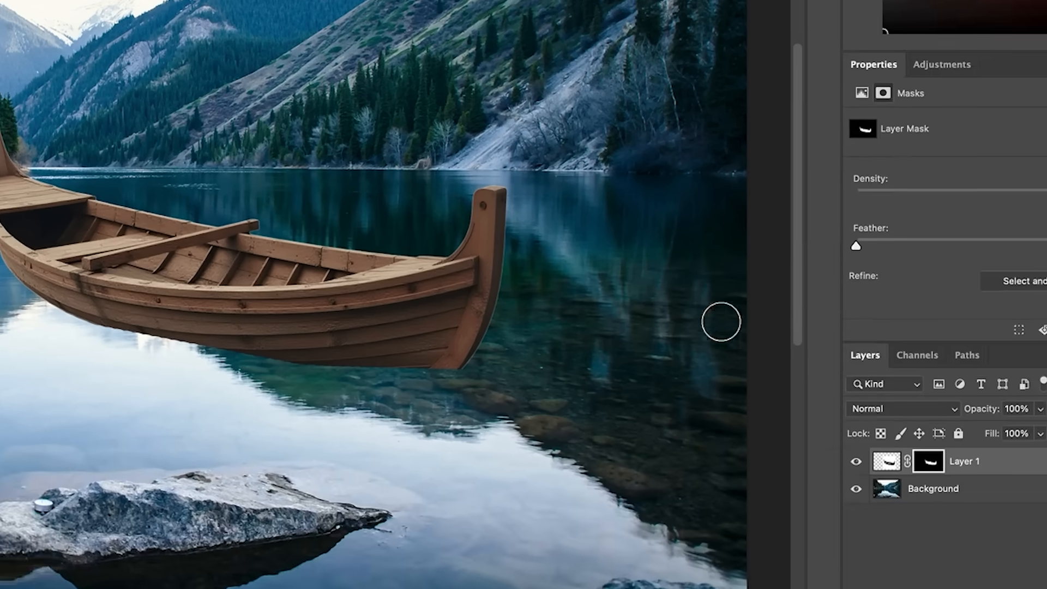
pyautogui.click(809, 419)
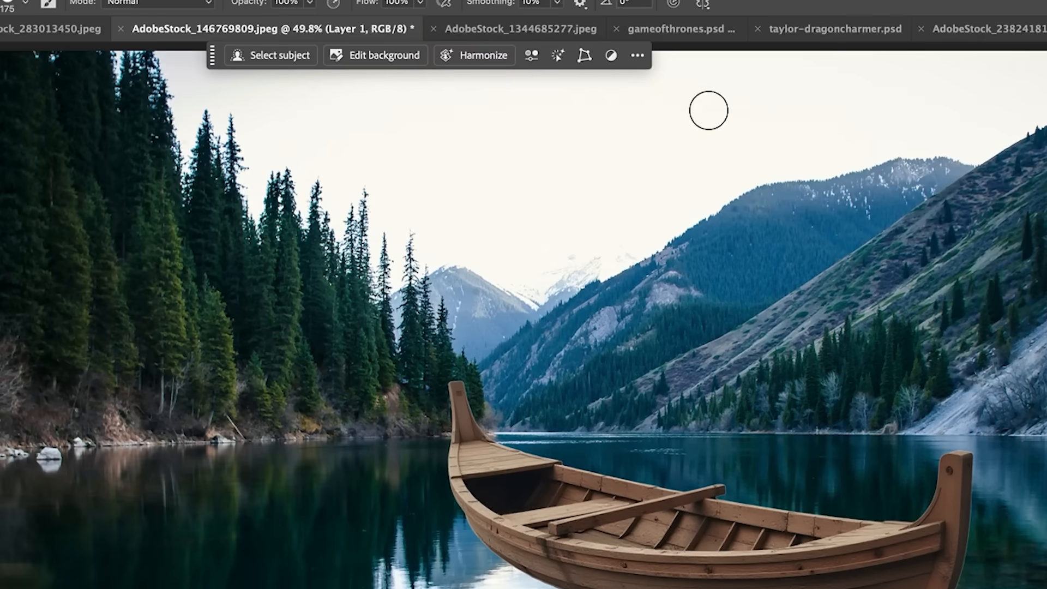
# Harmonize the boat with the lake, preview variations 2, 3 and 1, then keep variation 2.
pyautogui.click(484, 54)
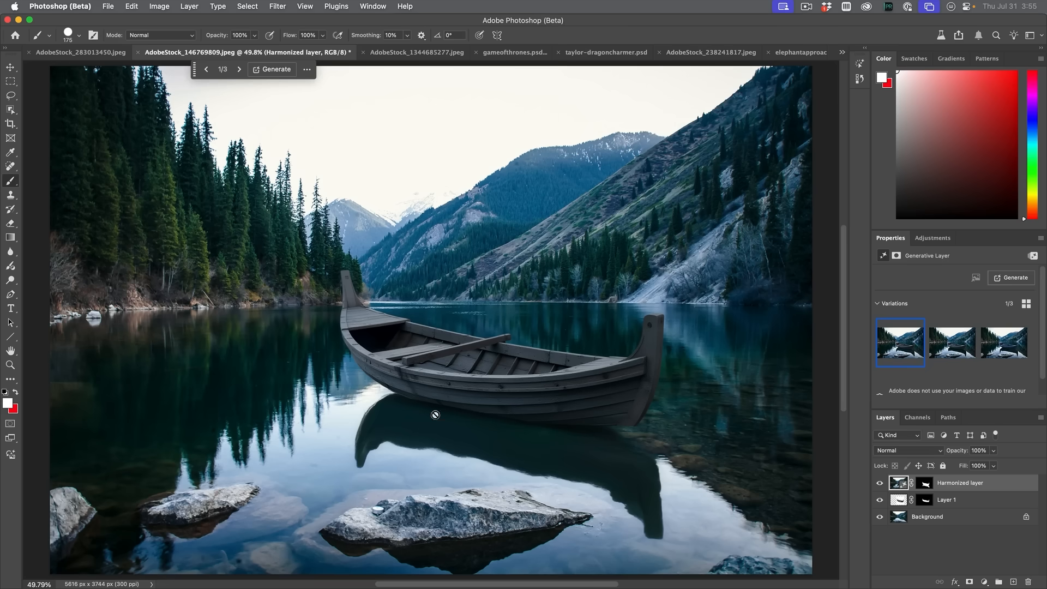
pyautogui.click(952, 342)
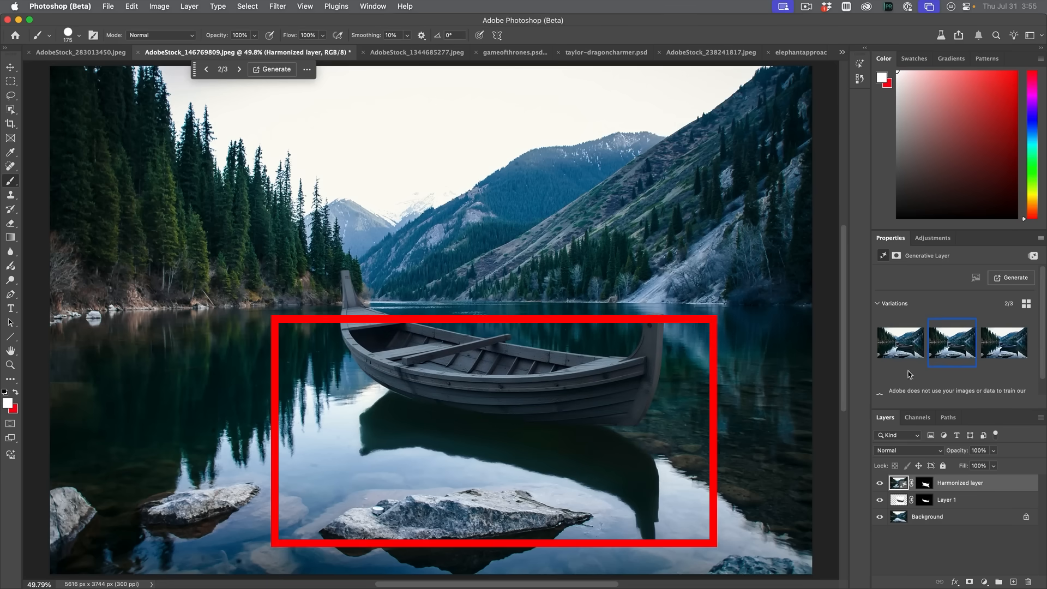
pyautogui.click(1003, 343)
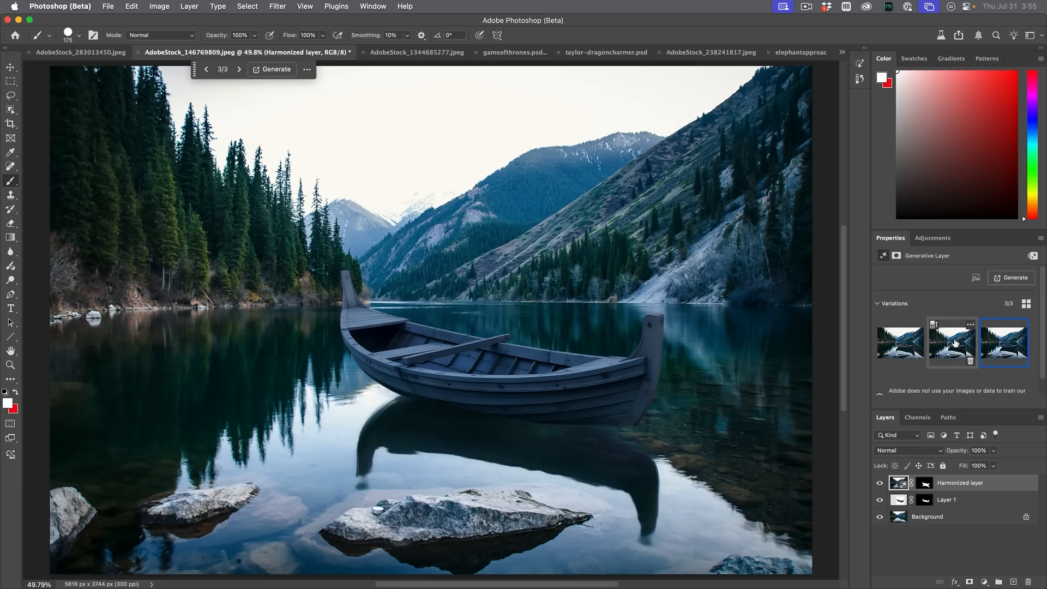
pyautogui.click(899, 343)
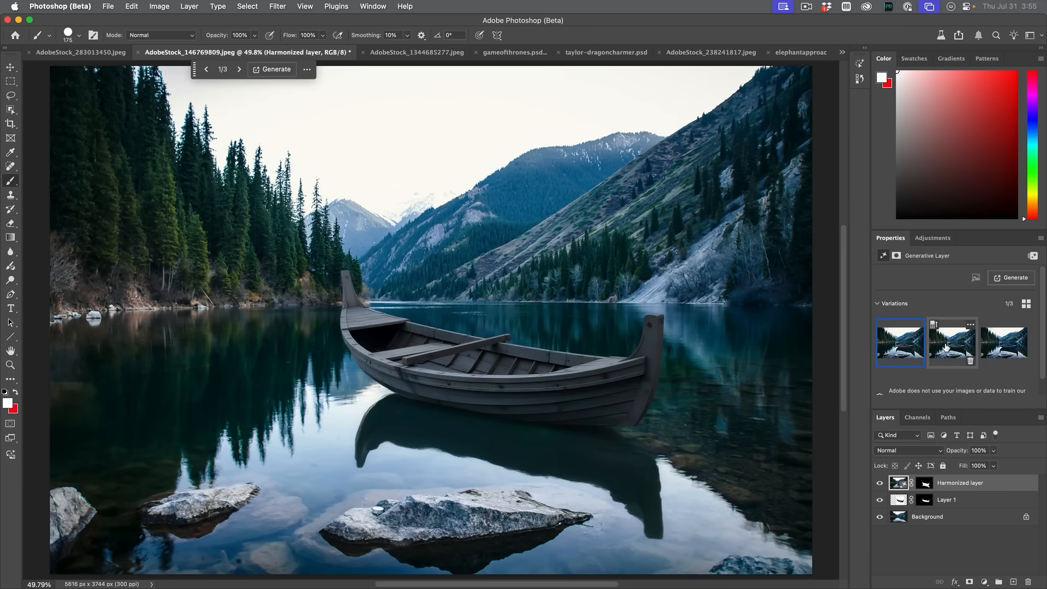
pyautogui.click(952, 343)
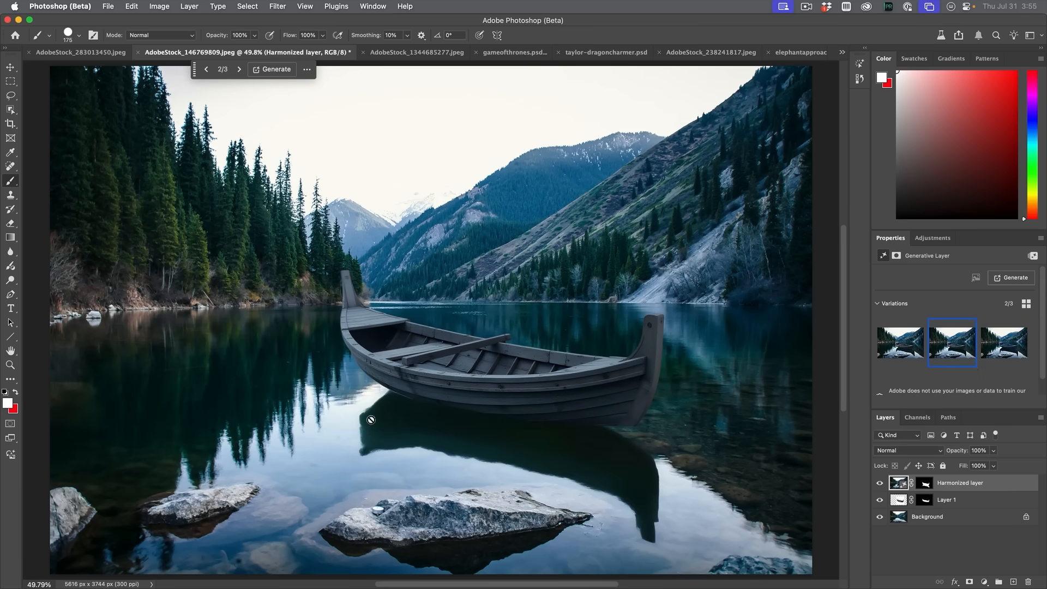
pyautogui.moveTo(613, 434)
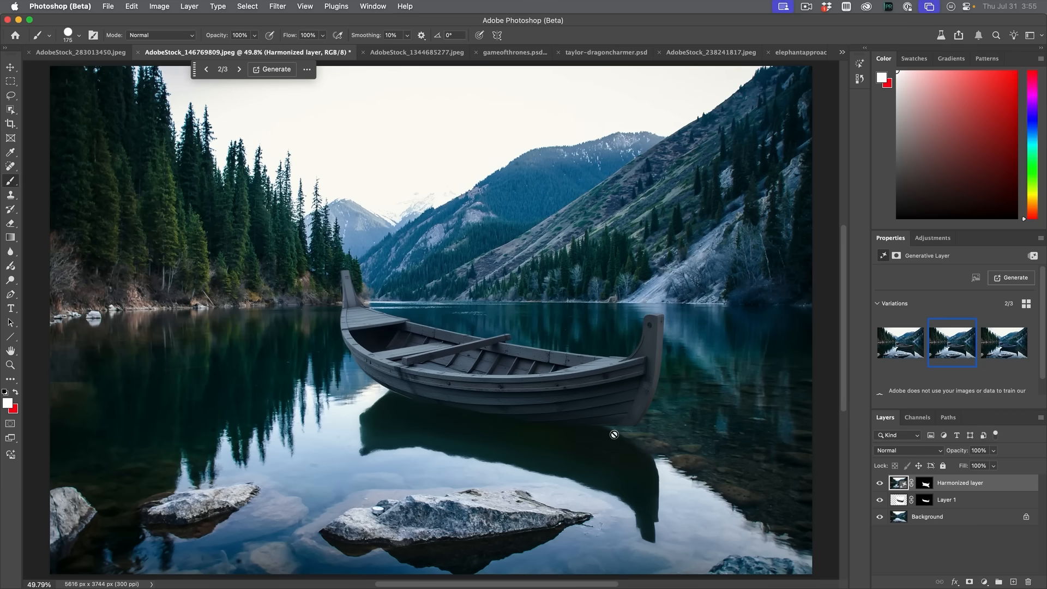
pyautogui.moveTo(639, 336)
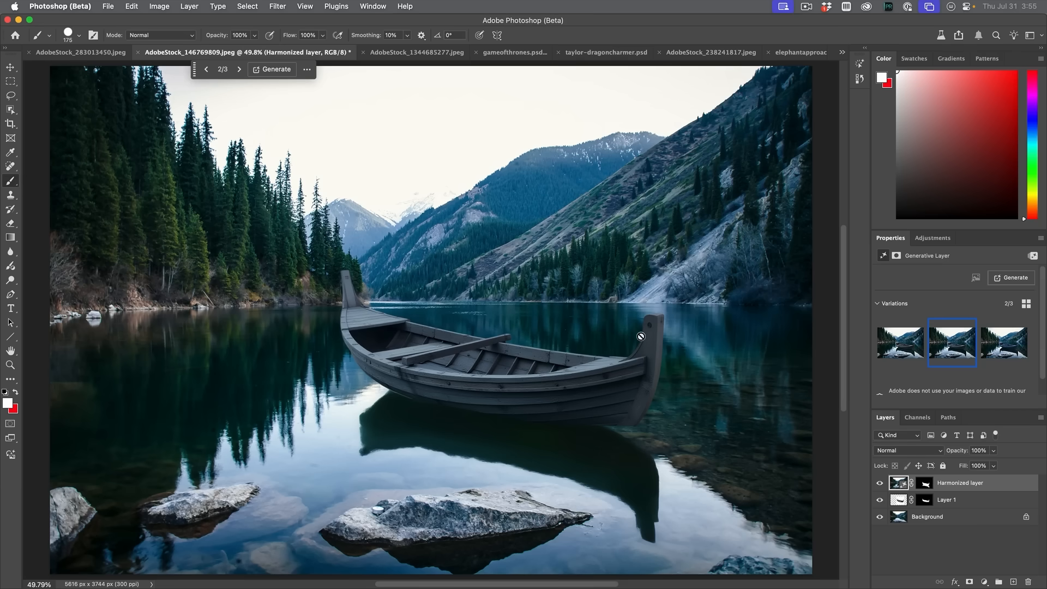
pyautogui.moveTo(436, 331)
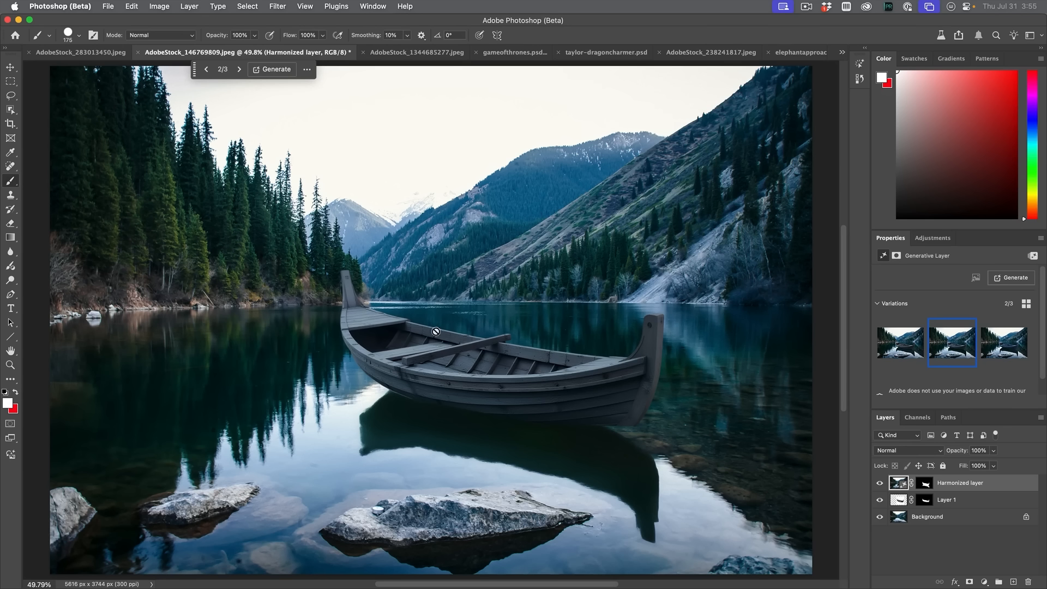
pyautogui.moveTo(604, 429)
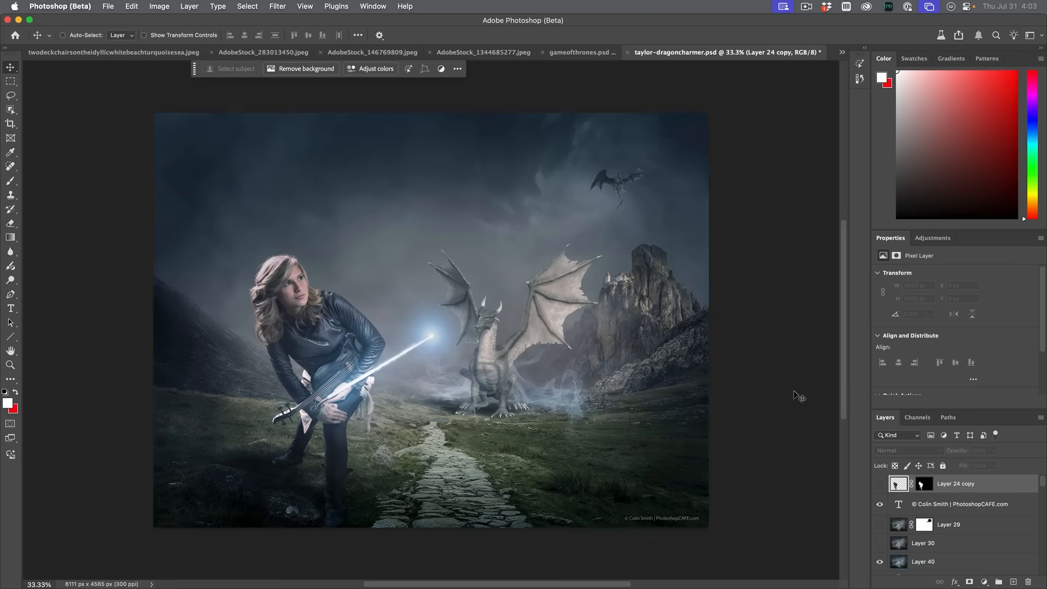
# In taylor-dragoncharmer.psd, turn on Layer 24 copy, the unlit violinist.
pyautogui.click(955, 483)
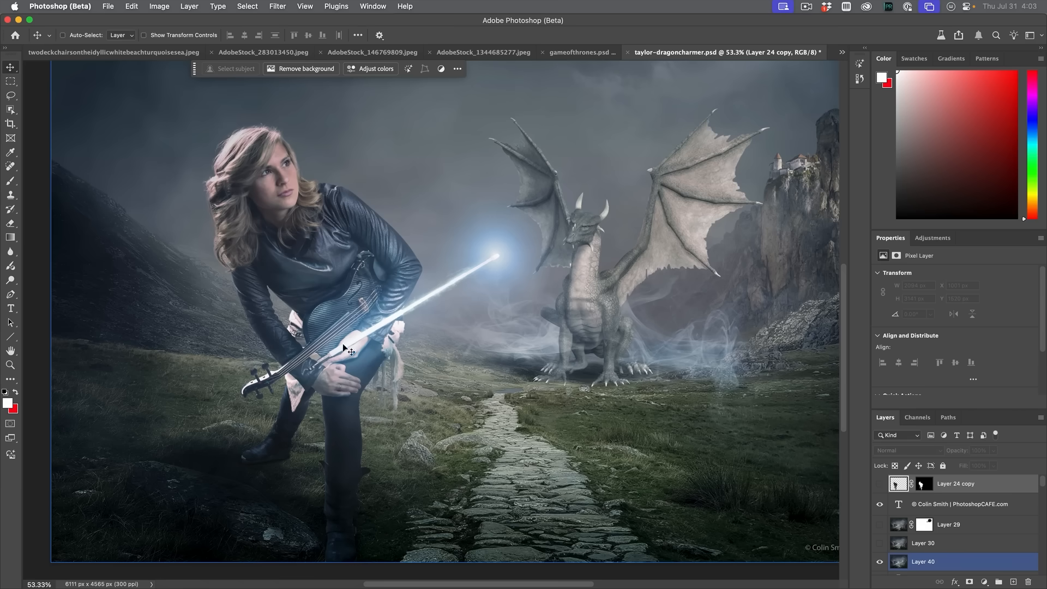
pyautogui.moveTo(406, 302)
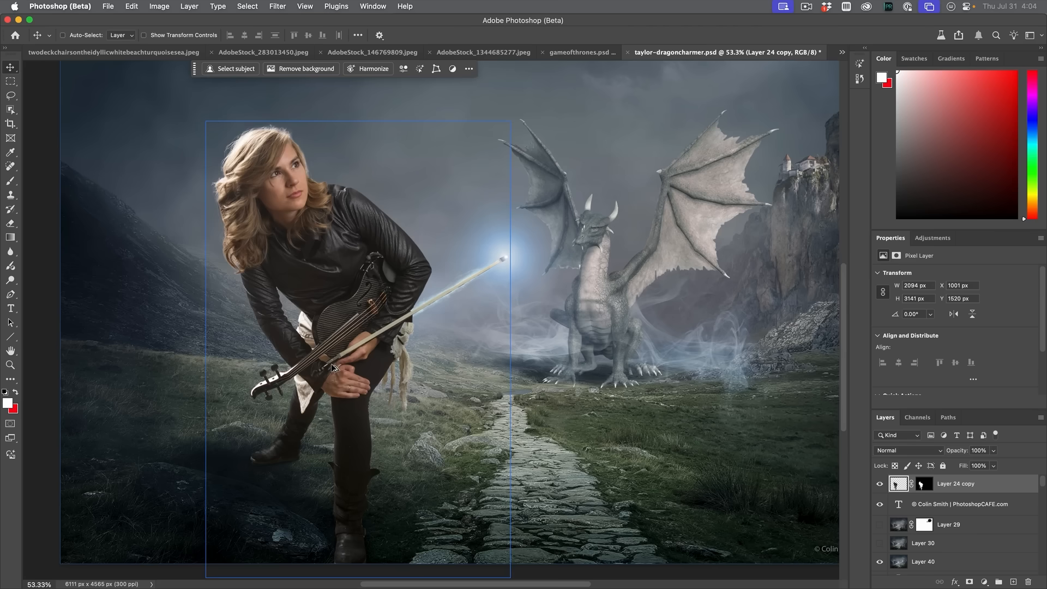
pyautogui.moveTo(374, 444)
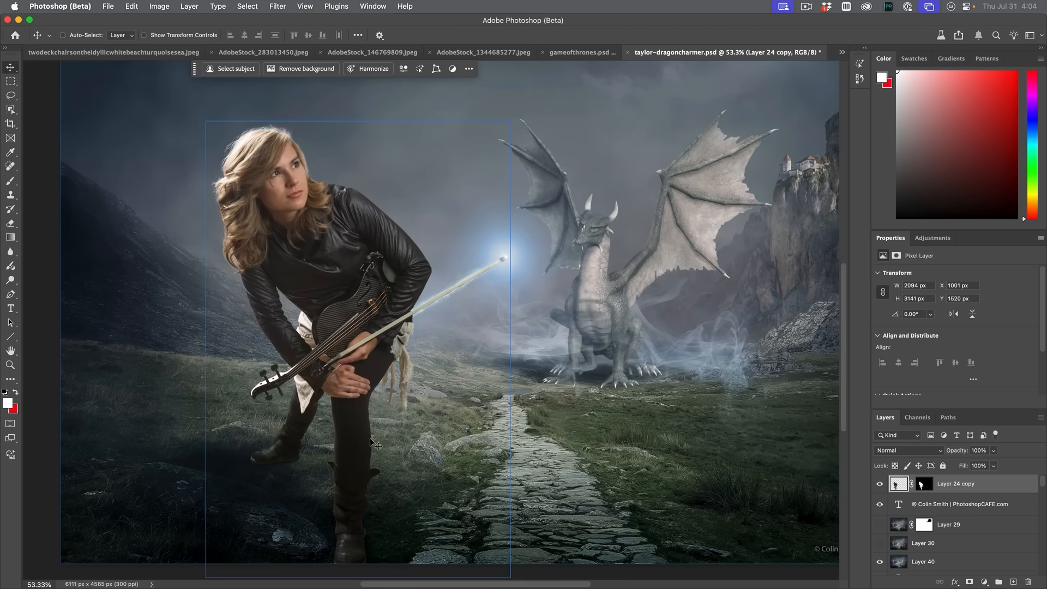
pyautogui.click(923, 561)
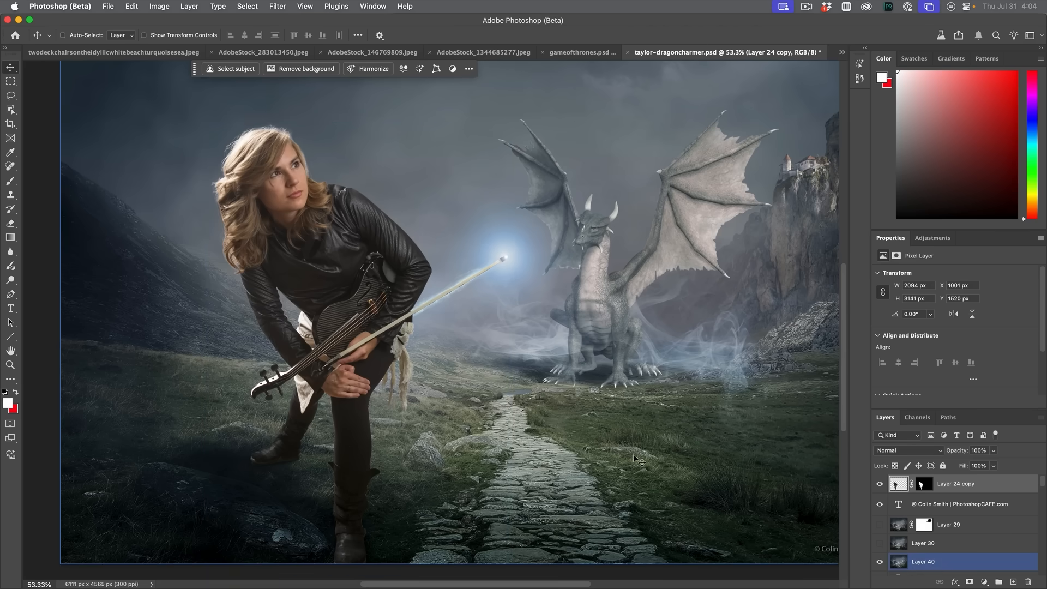
pyautogui.moveTo(473, 119)
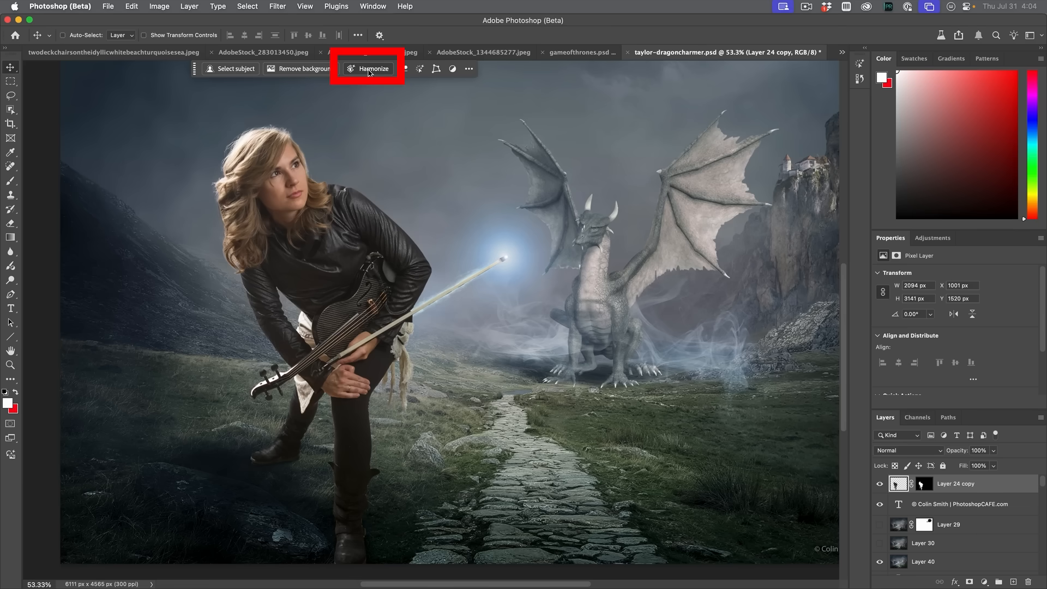
pyautogui.click(367, 68)
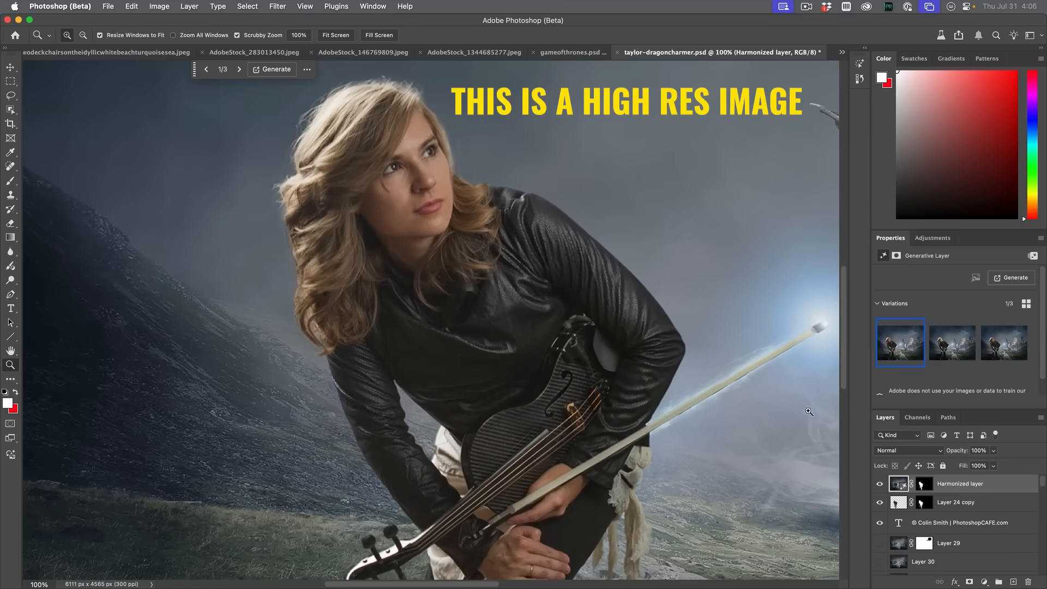
pyautogui.click(880, 484)
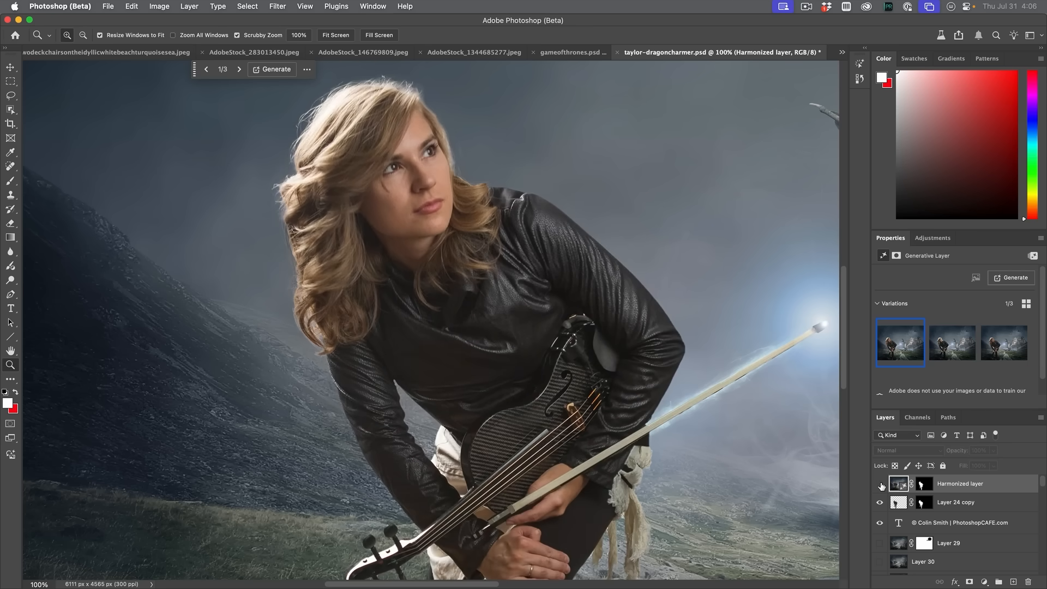
pyautogui.click(880, 484)
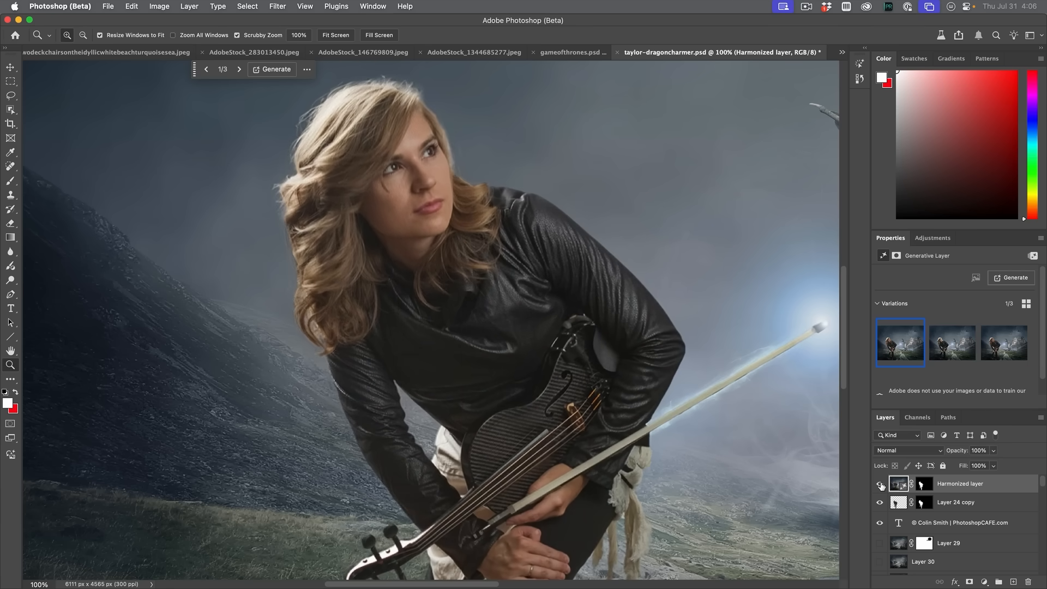
pyautogui.click(881, 485)
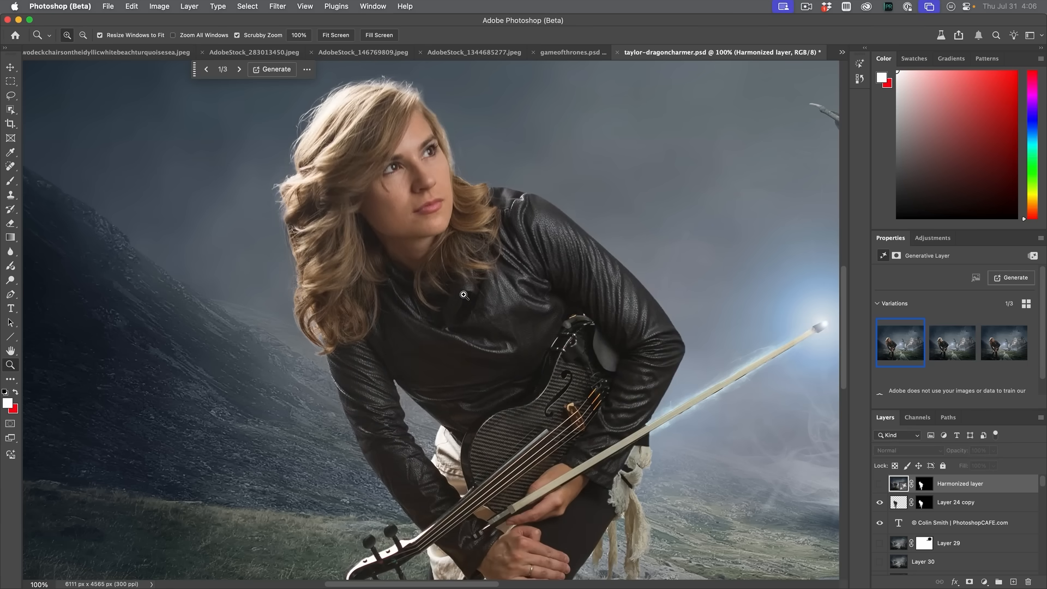
pyautogui.click(880, 505)
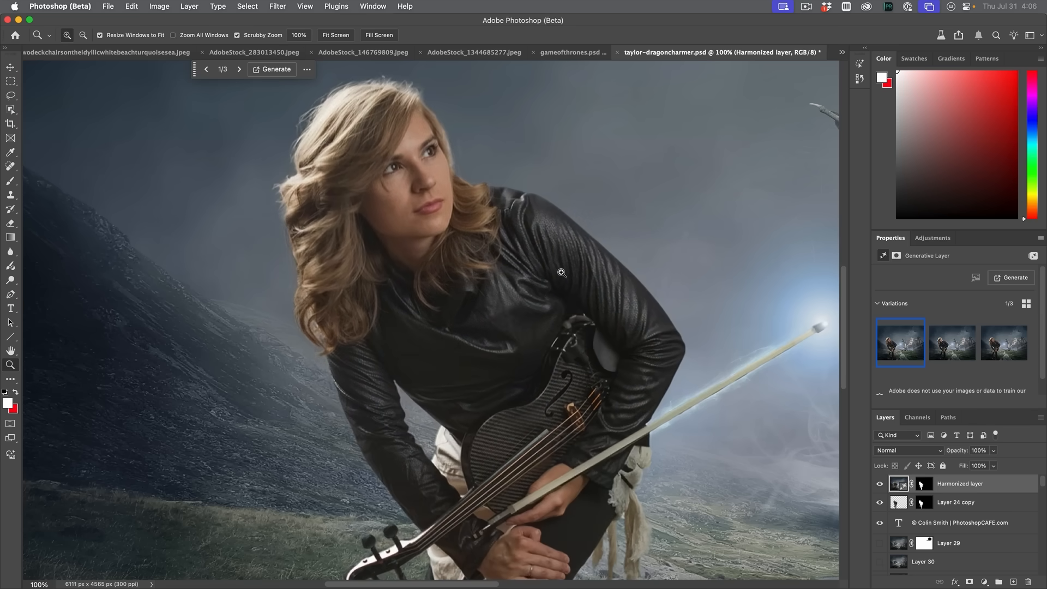
pyautogui.moveTo(435, 193)
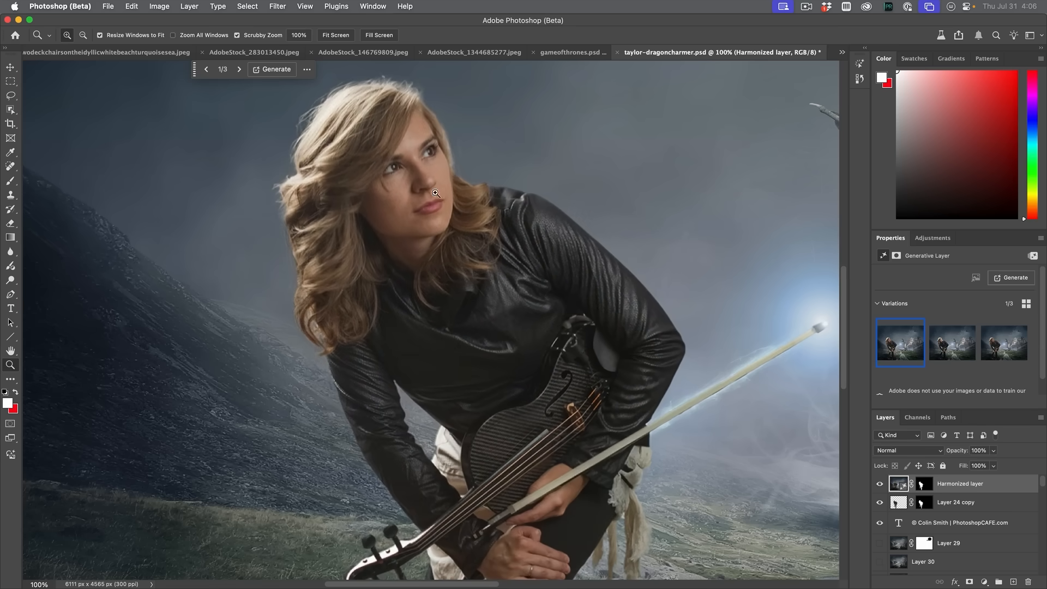
pyautogui.moveTo(467, 358)
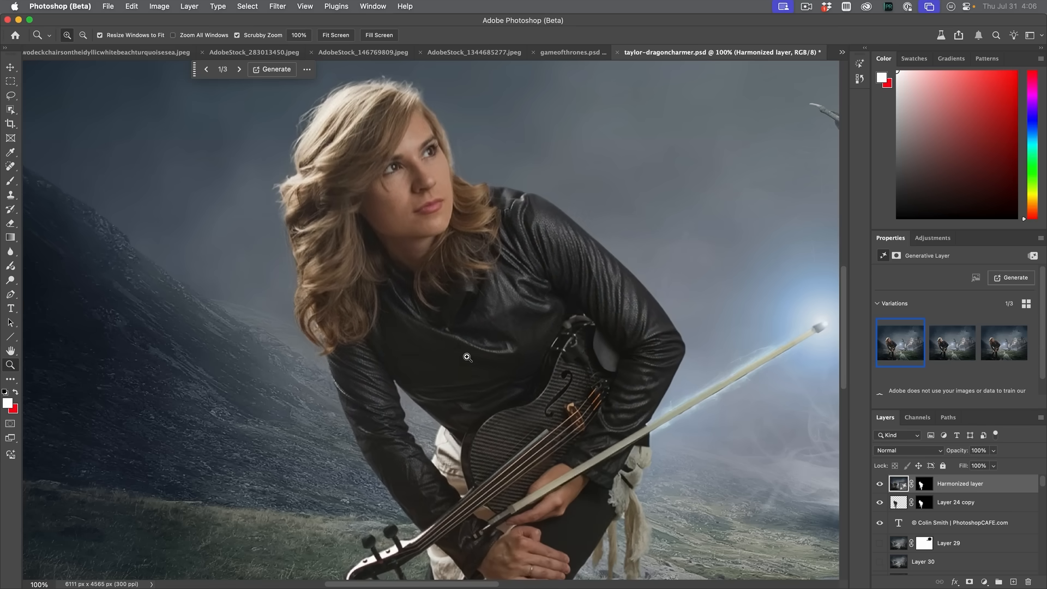
pyautogui.click(336, 35)
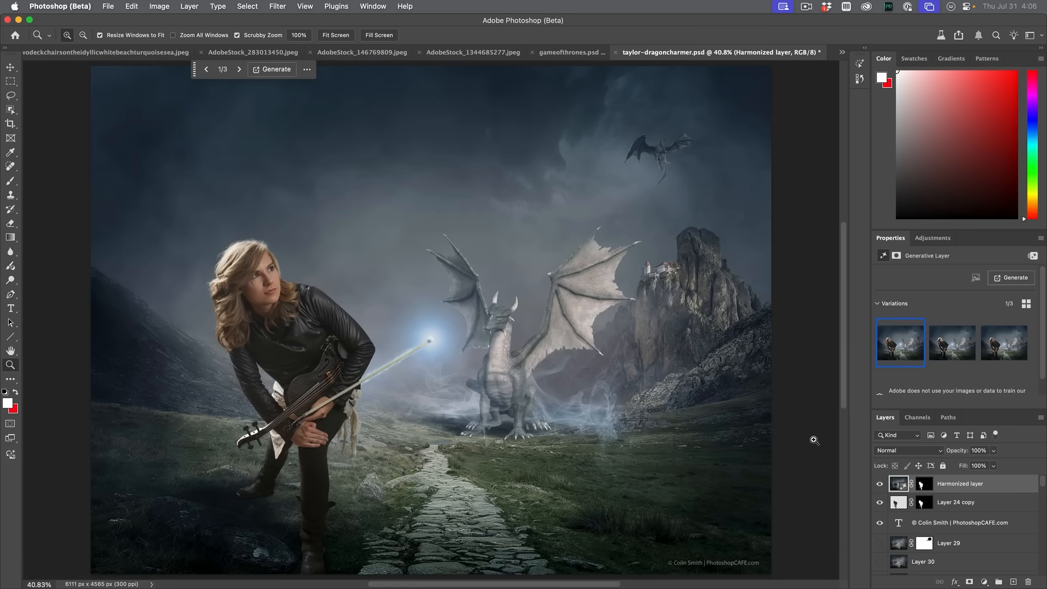
# Hide Layer 24 copy and the Harmonized layer to reveal the hand-lit violinist.
pyautogui.click(880, 484)
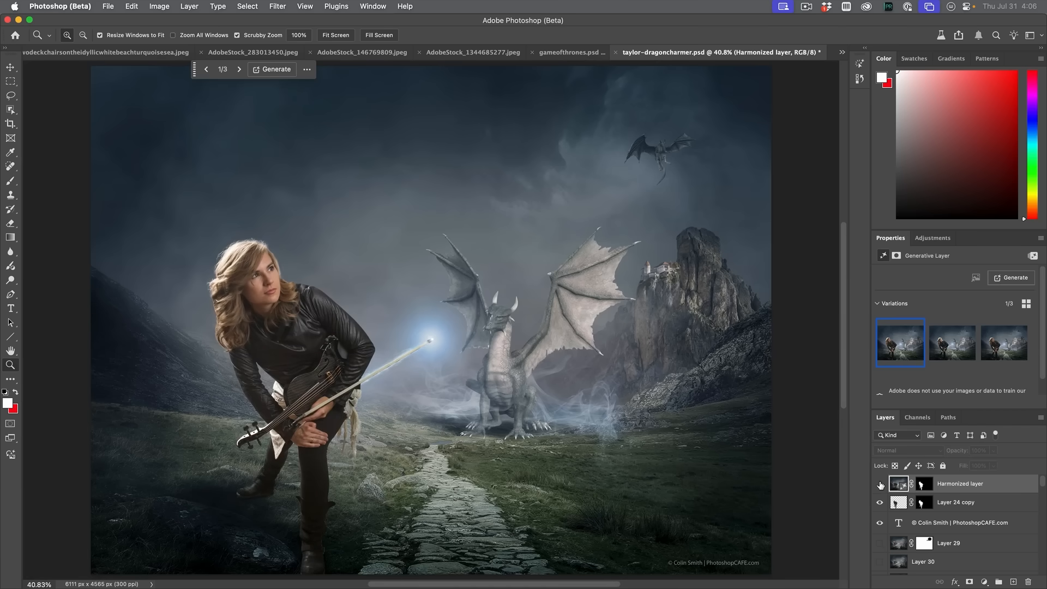
pyautogui.click(880, 484)
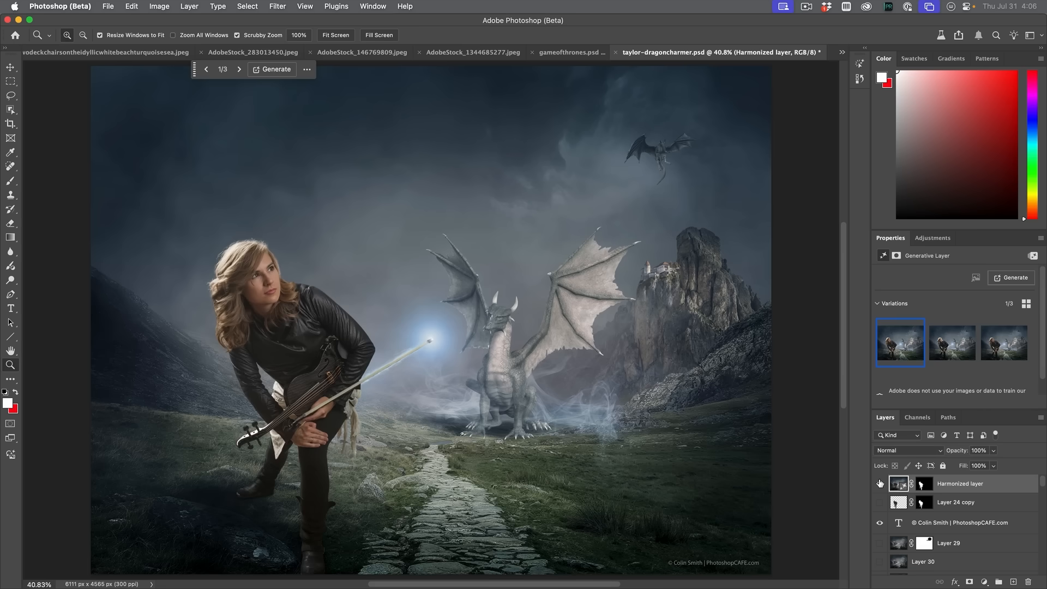
pyautogui.click(880, 484)
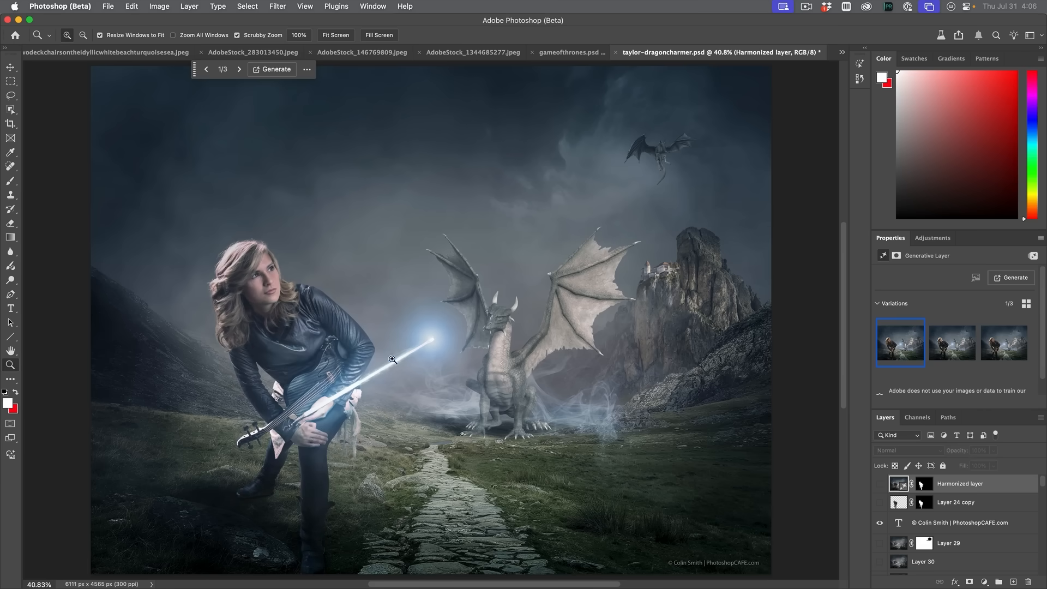
pyautogui.moveTo(332, 426)
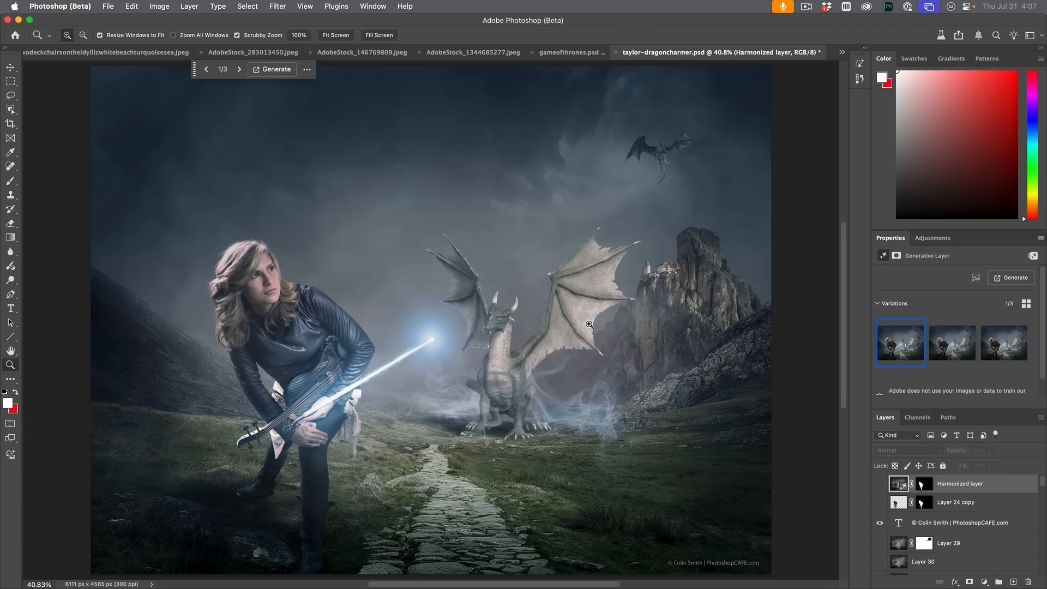
pyautogui.moveTo(589, 182)
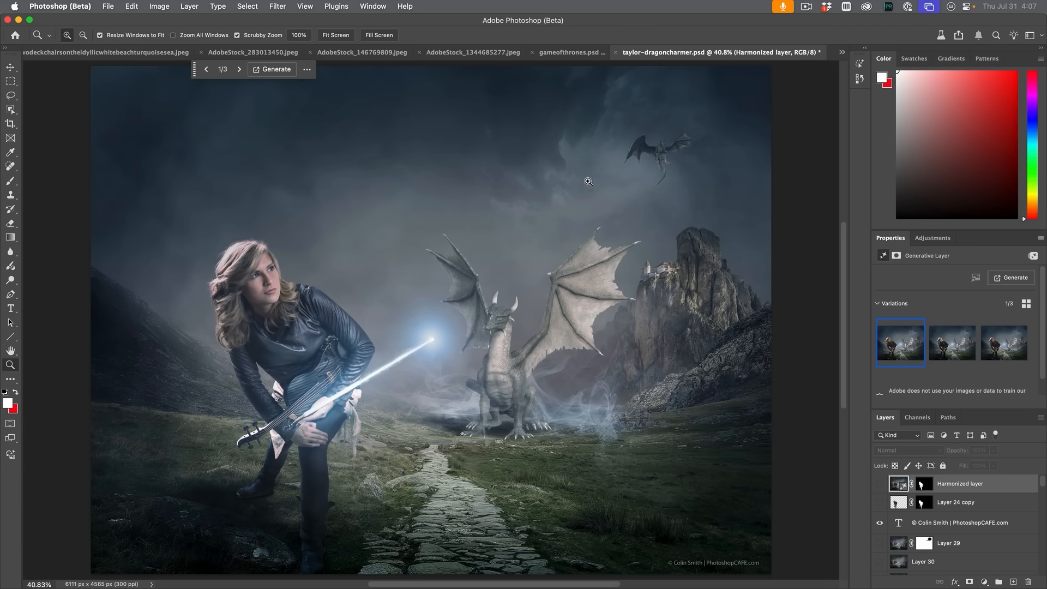